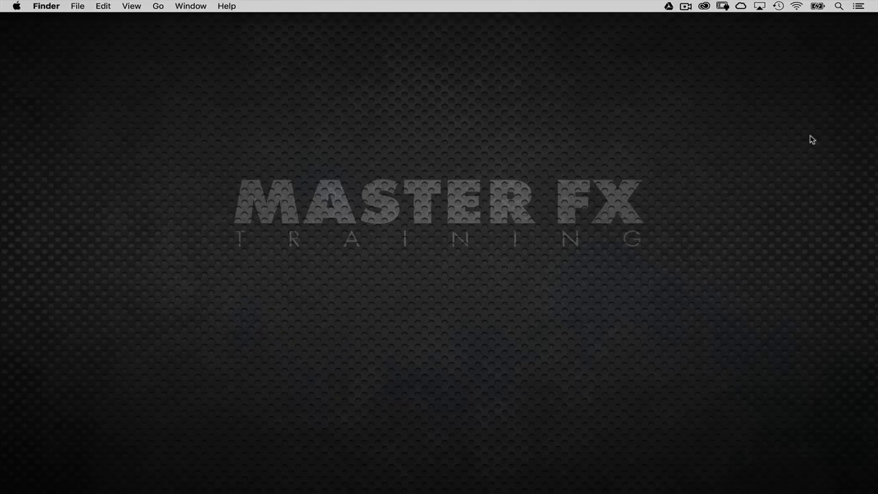
Step: Switch to Photoshop, view the working_1.psd portrait composite, and put its document window away
left_click(288, 477)
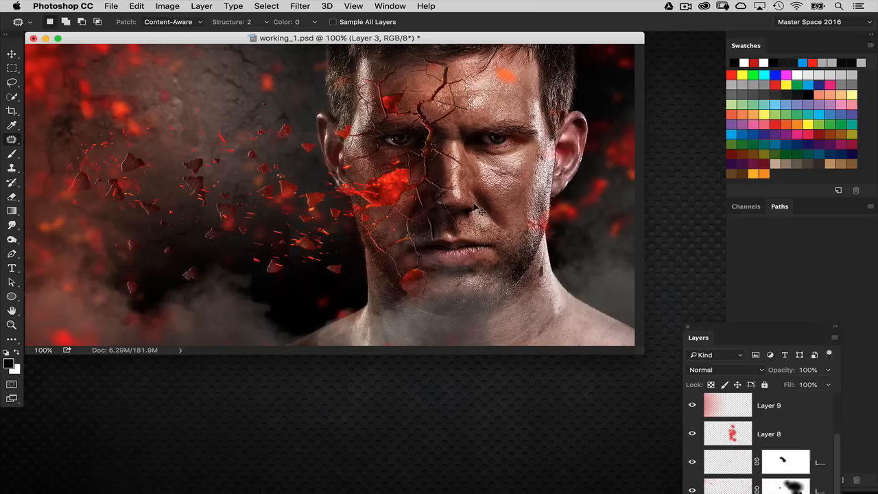
left_click_drag(339, 38, 421, 72)
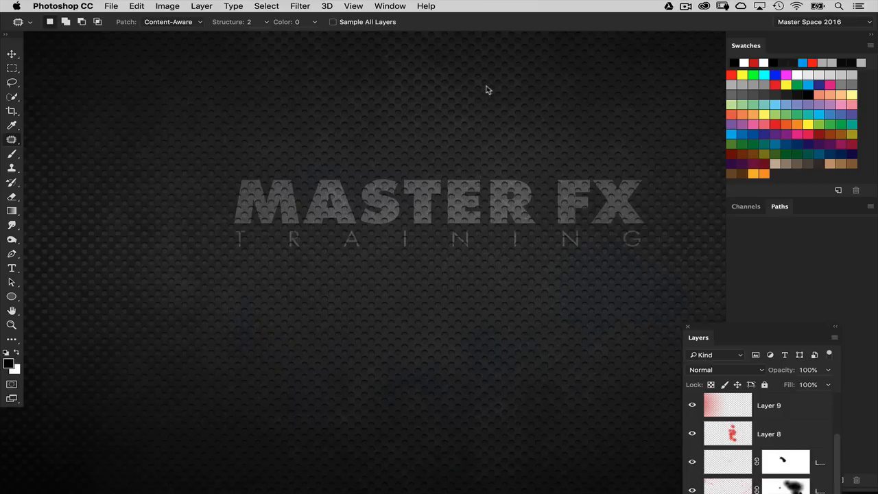
mouse_move(289, 135)
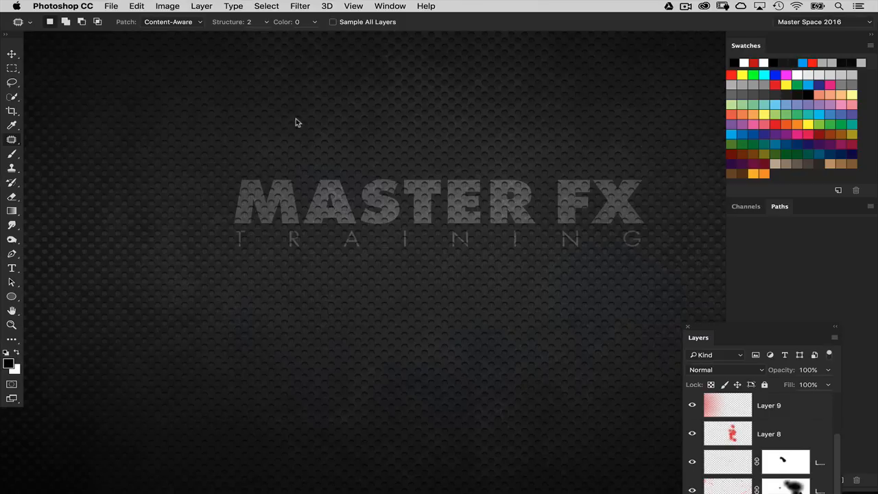
mouse_move(351, 173)
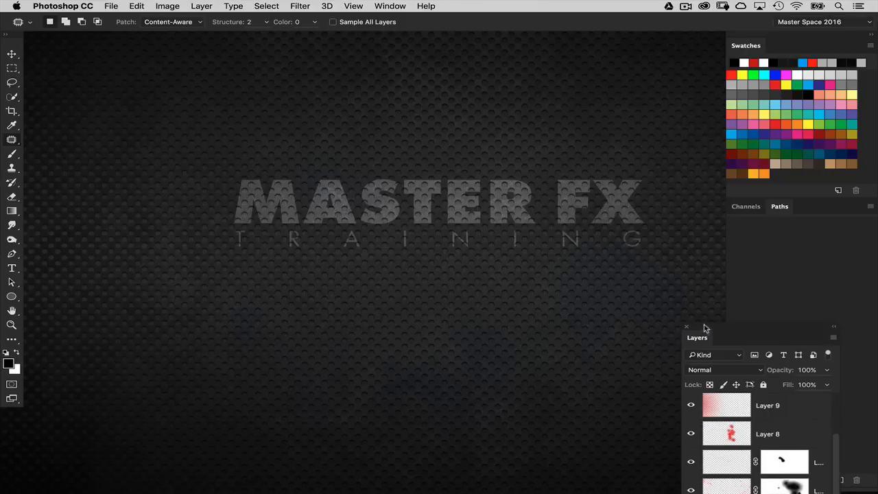
Step: Create a new 1000×1000 px document with black background and fill Layer 1 with 50% Gray
left_click(110, 5)
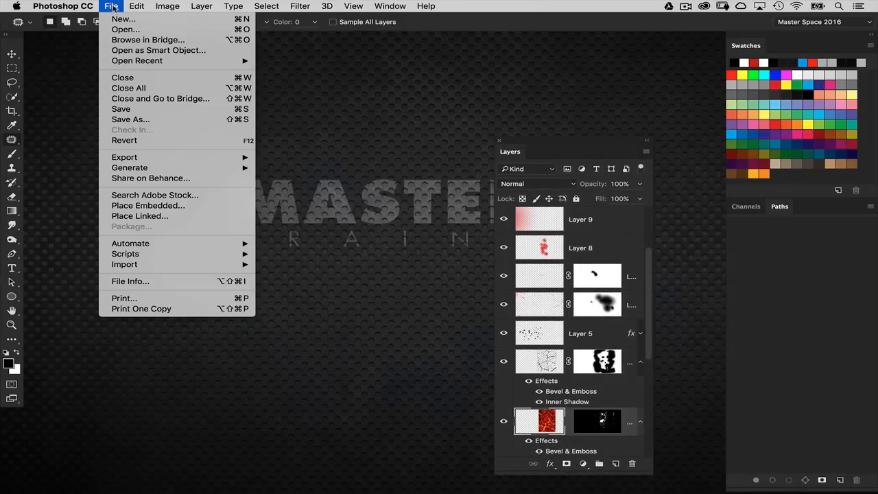
left_click(123, 20)
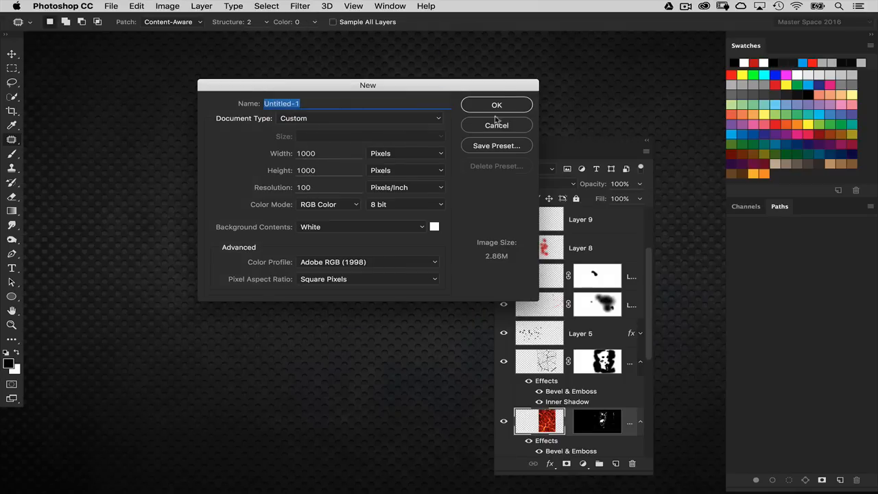
left_click(497, 105)
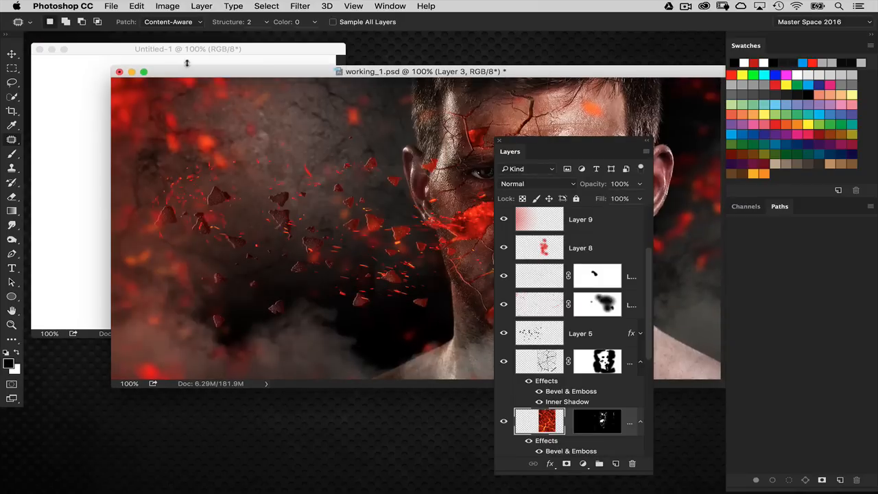
left_click(186, 50)
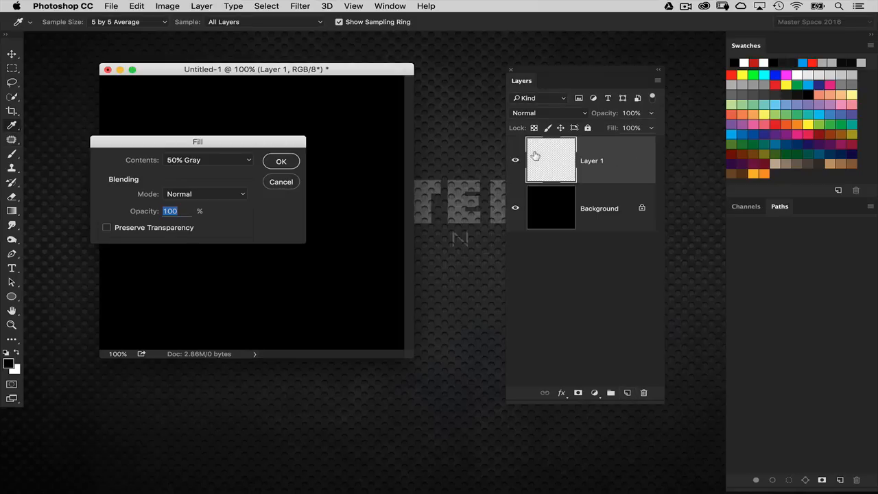
left_click(280, 162)
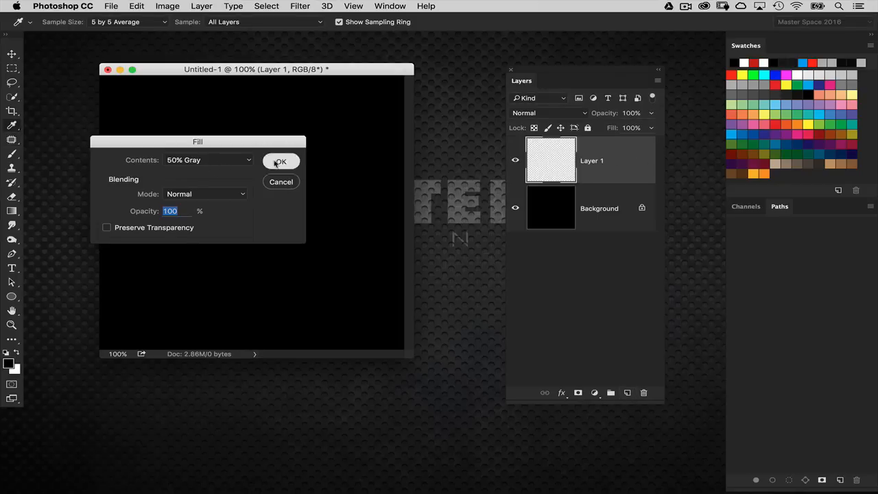
left_click(280, 162)
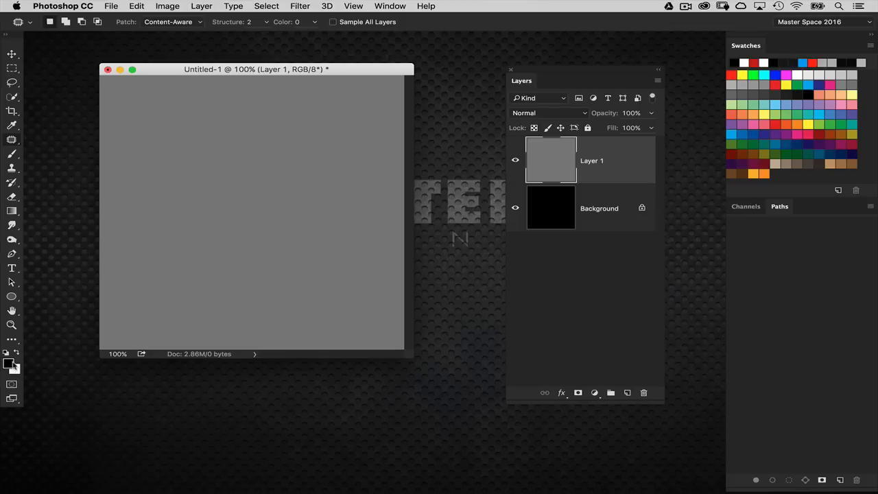
Step: Add Noise to the gray layer: Amount 75%, Gaussian distribution, Monochromatic
left_click(299, 5)
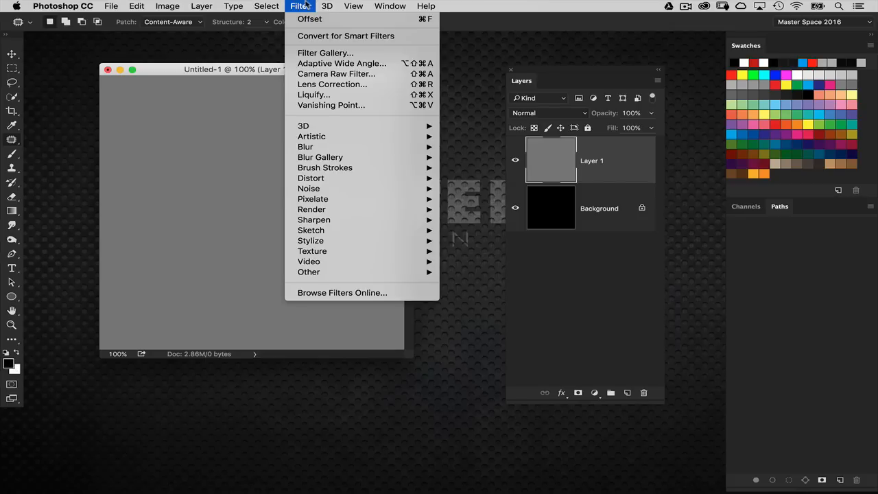
mouse_move(307, 189)
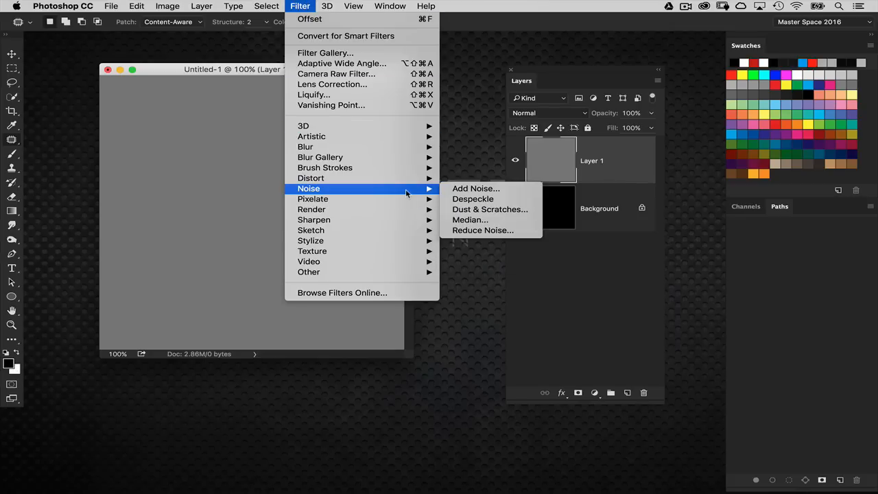
left_click(474, 188)
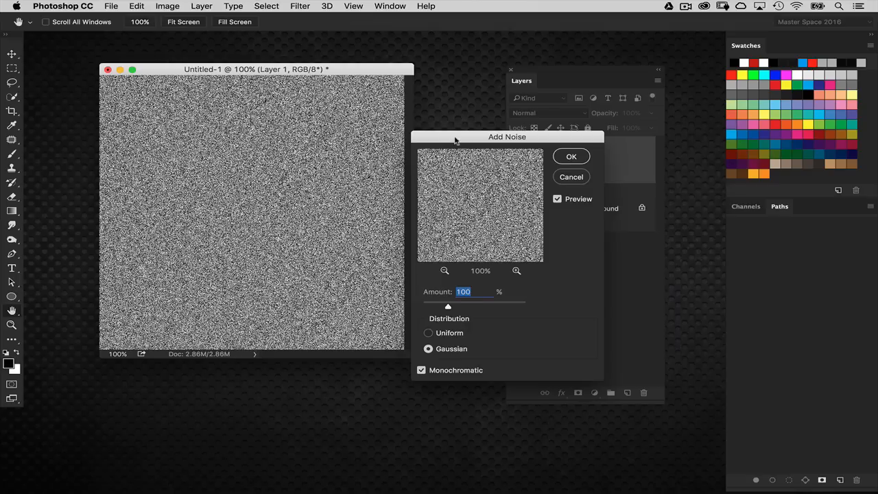
left_click_drag(508, 137, 510, 99)
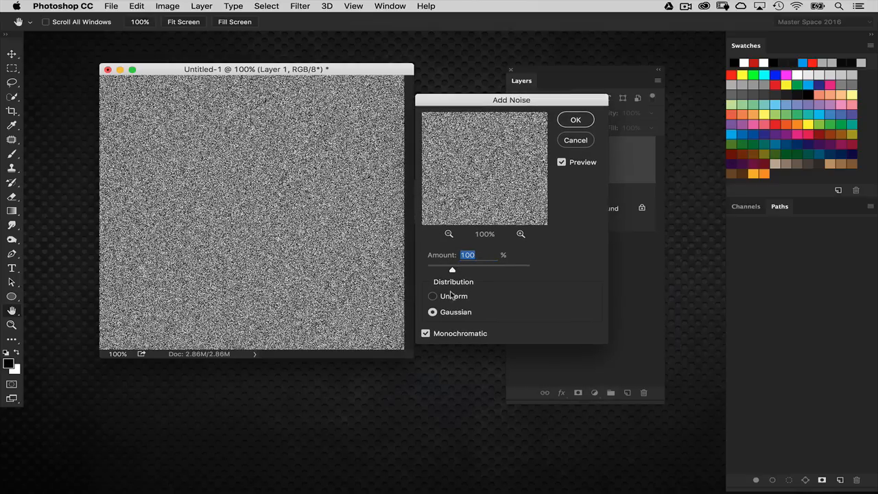
left_click_drag(452, 268, 446, 269)
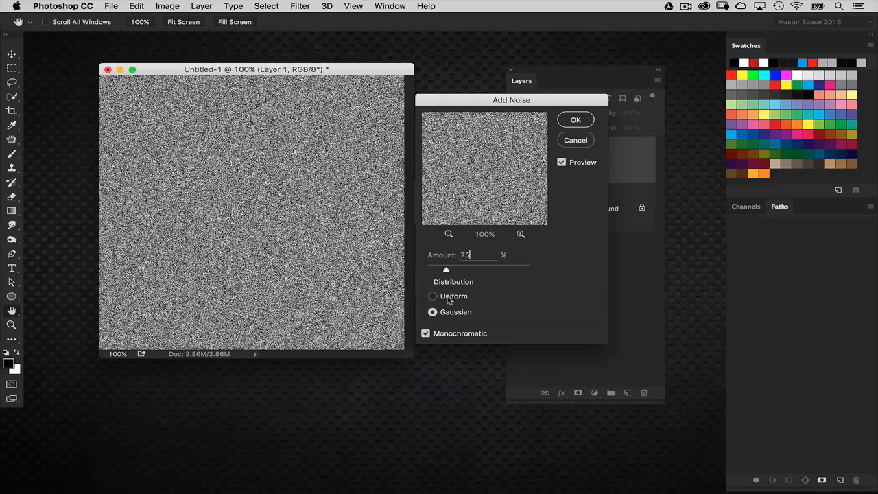
left_click(432, 296)
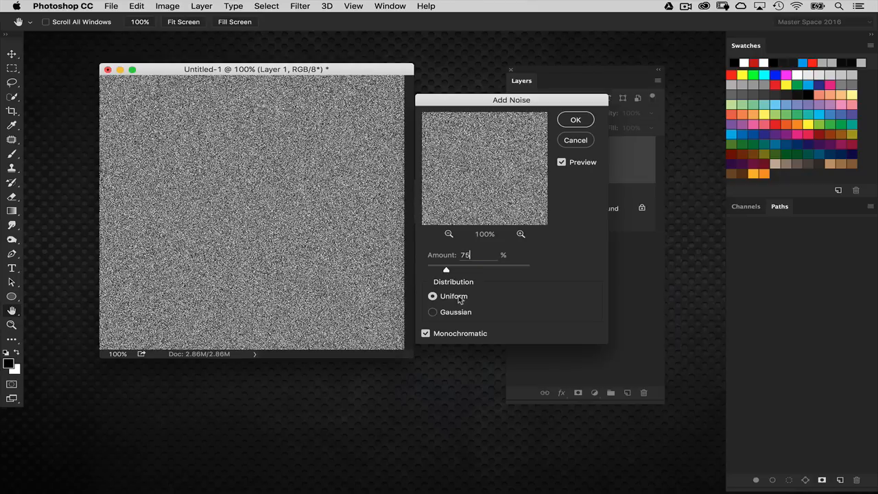
left_click(432, 312)
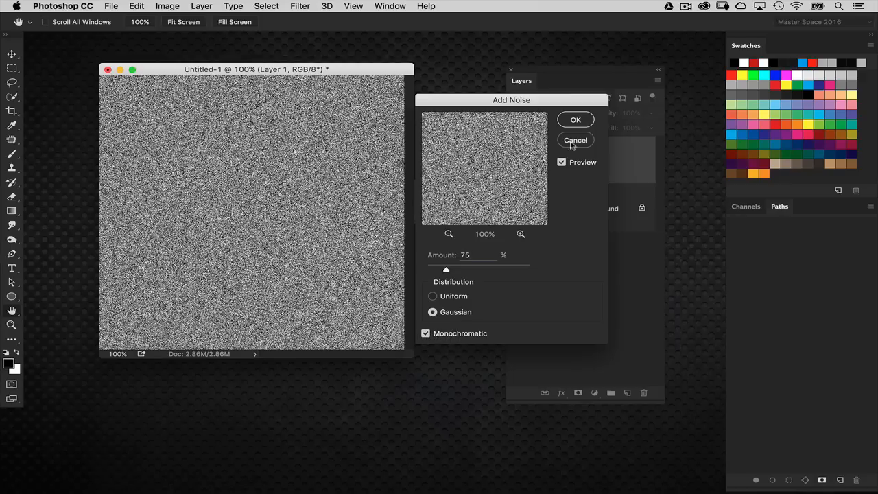
left_click(576, 119)
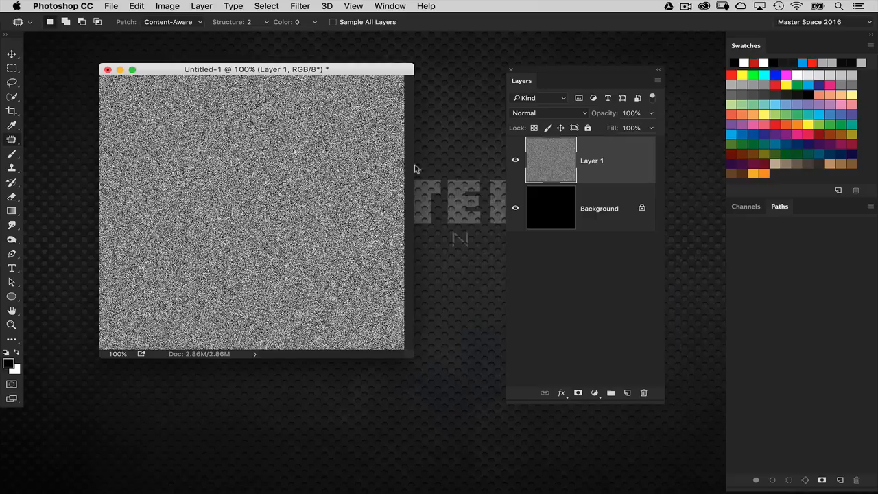
Step: Apply a Gaussian Blur with a 6.0-pixel radius to the noisy layer
left_click(298, 5)
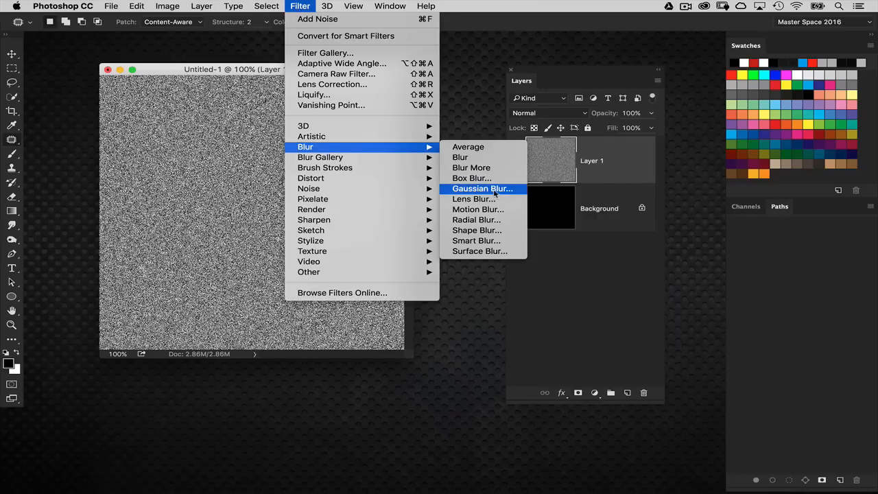
left_click(483, 188)
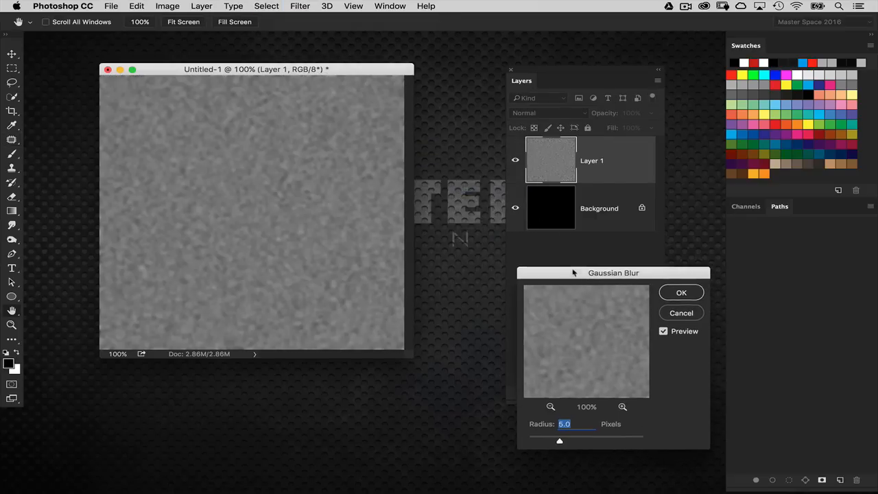
left_click_drag(613, 271, 530, 131)
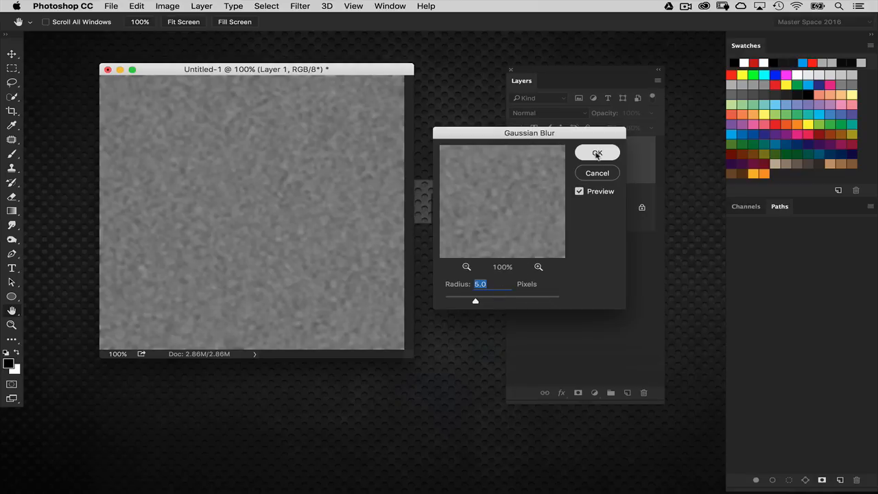
left_click(595, 152)
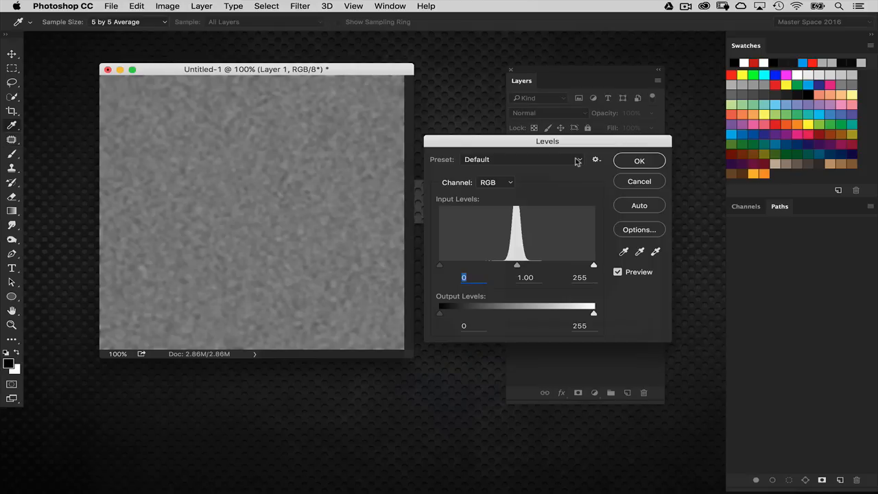
Step: Apply Levels with input black 145 and white 151, leaving sparse white specks on black
left_click_drag(547, 140, 557, 132)
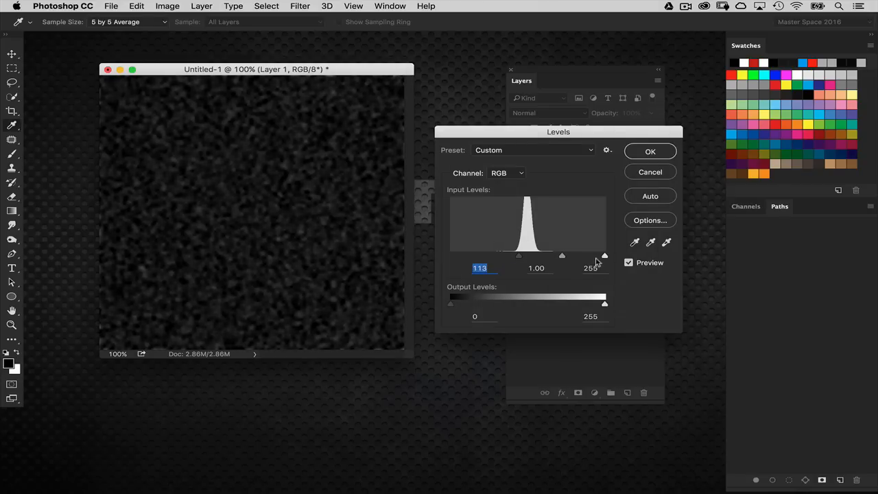
left_click_drag(604, 255, 549, 256)
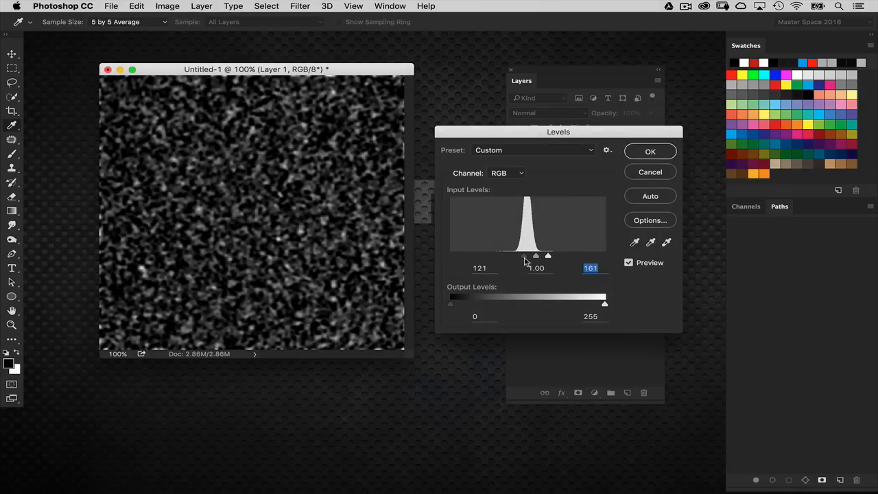
left_click_drag(536, 255, 540, 255)
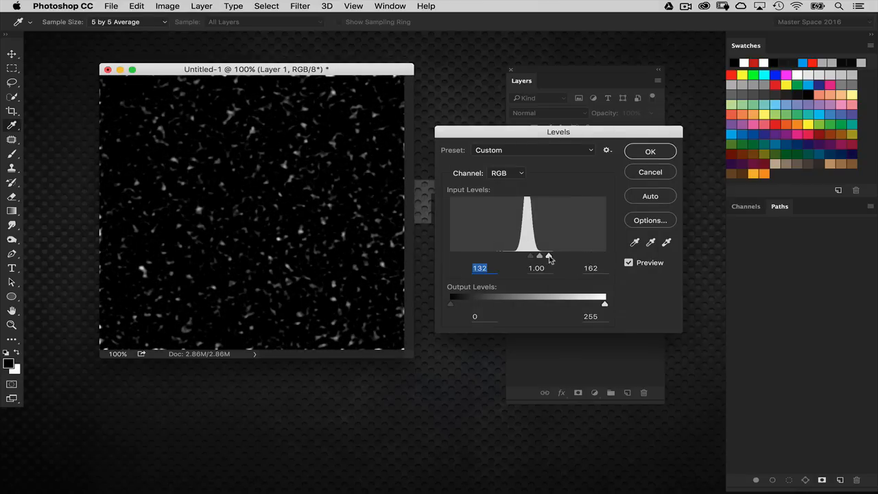
left_click_drag(534, 255, 551, 255)
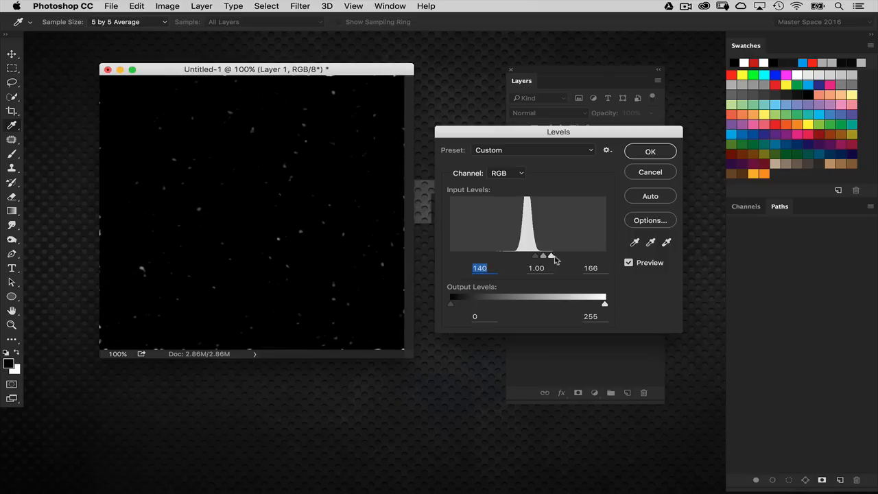
left_click_drag(551, 257, 543, 257)
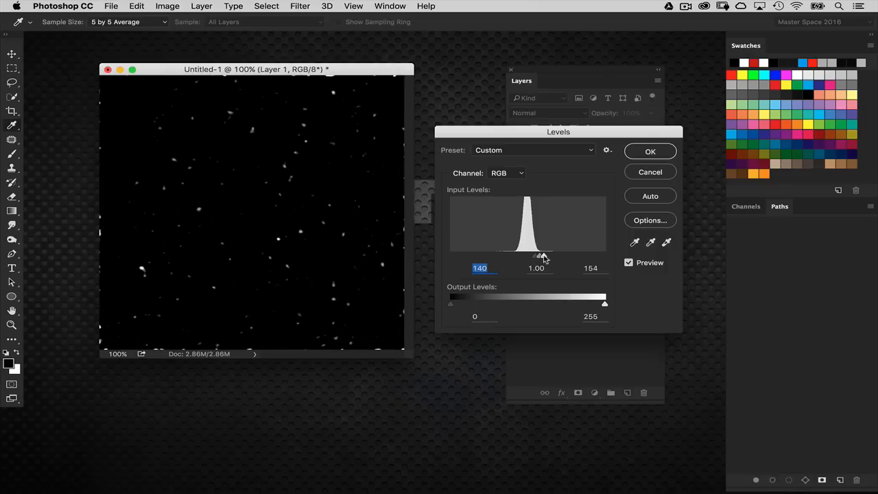
left_click_drag(539, 255, 541, 256)
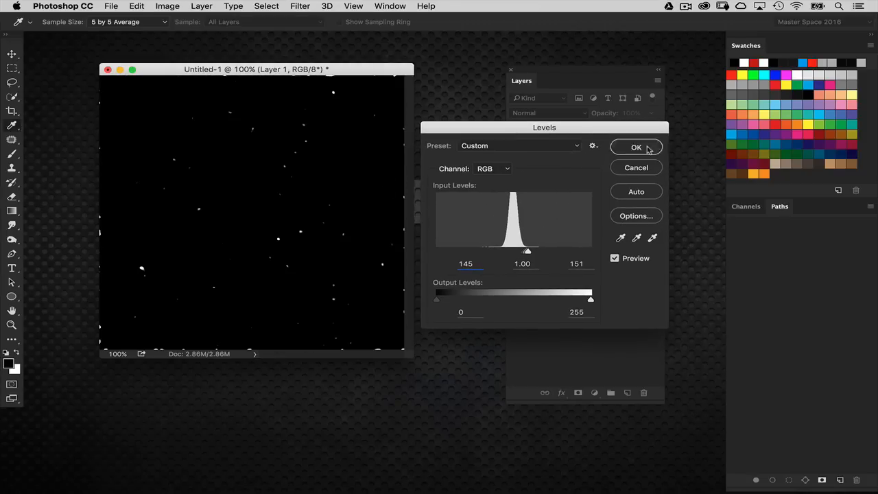
left_click(636, 147)
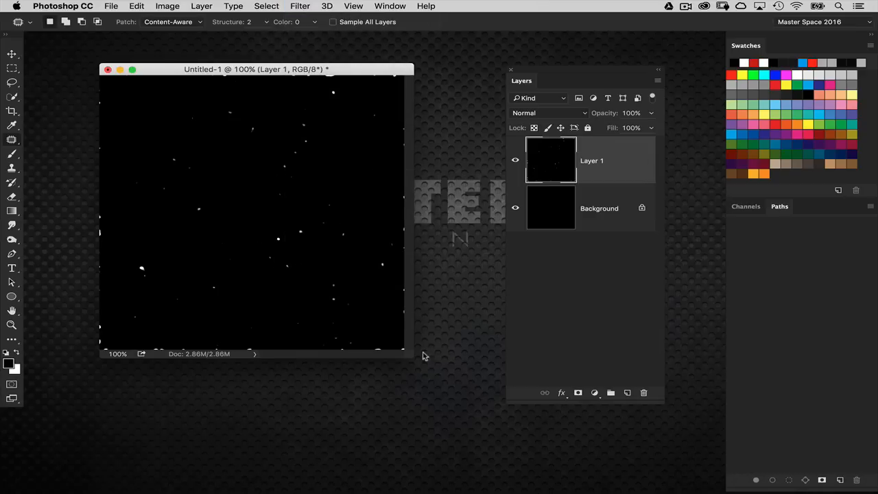
Step: Apply Filter > Other > Offset with Wrap Around, shifting the specks so seams cross the canvas center
left_click_drag(254, 69, 246, 66)
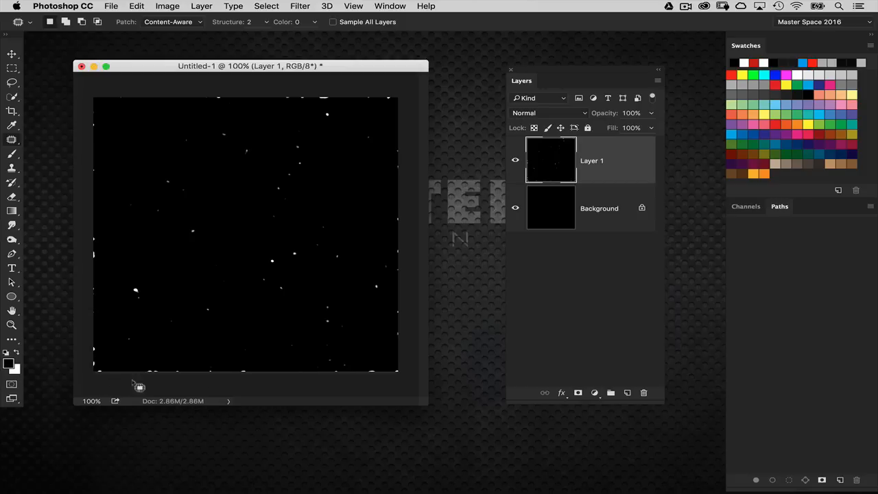
mouse_move(99, 228)
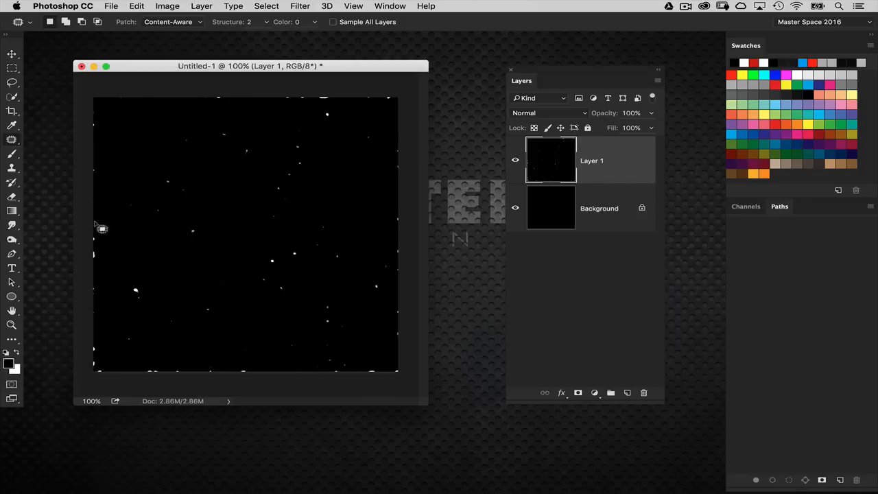
left_click(299, 6)
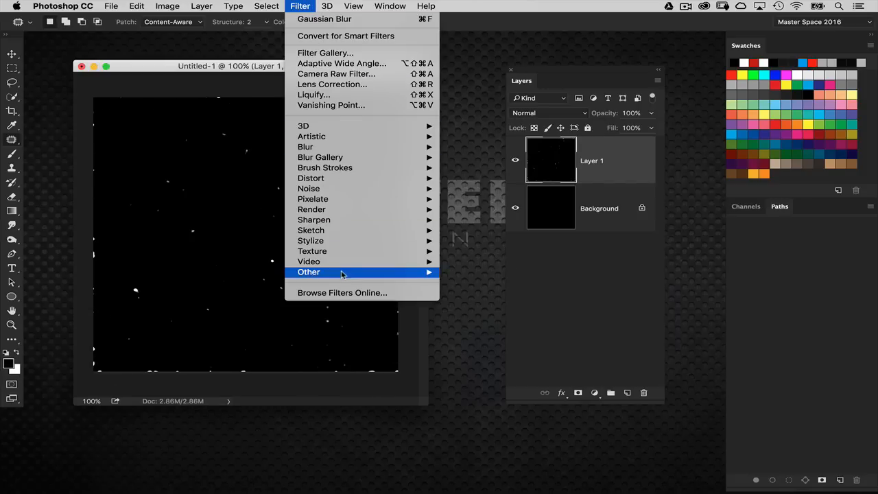
mouse_move(307, 272)
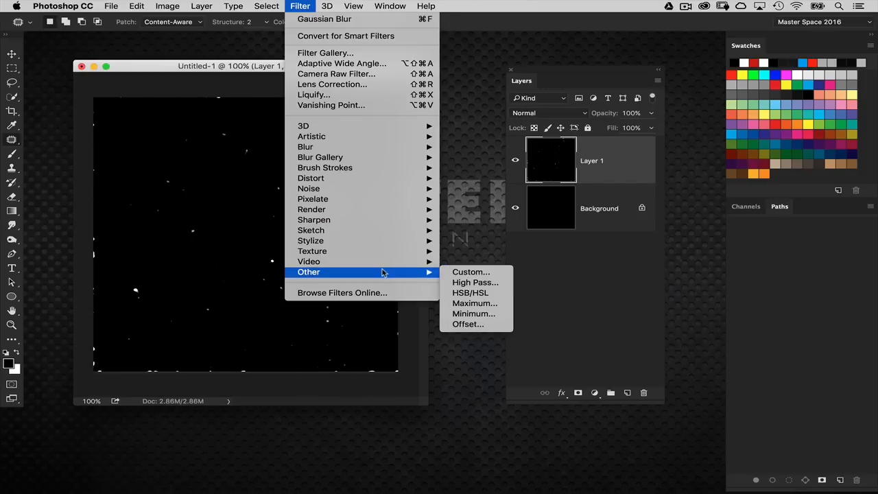
left_click(468, 323)
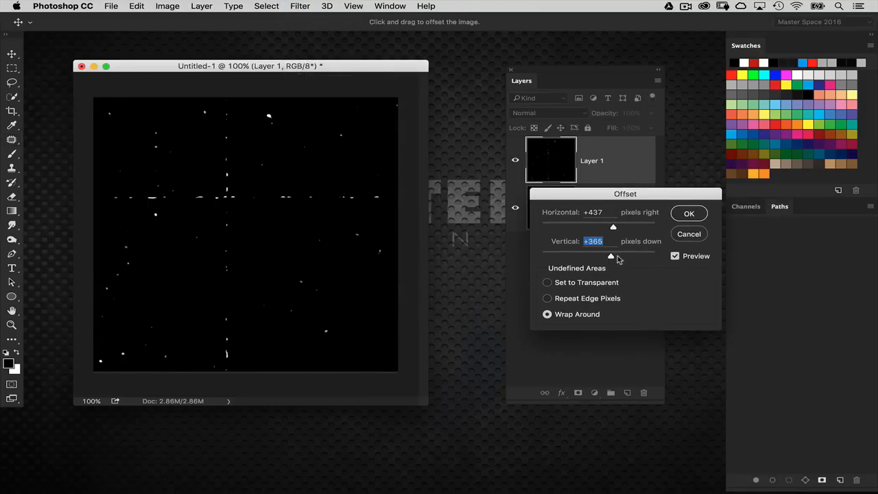
left_click_drag(613, 257, 617, 257)
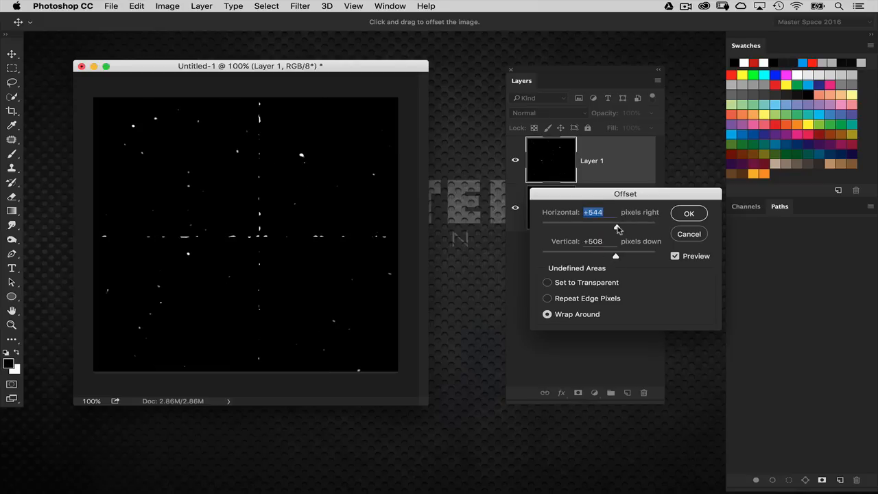
mouse_move(650, 219)
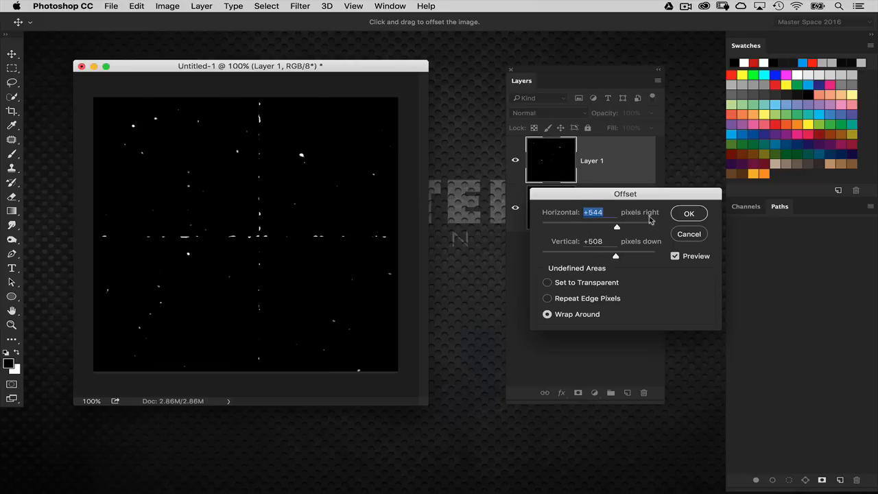
left_click(689, 214)
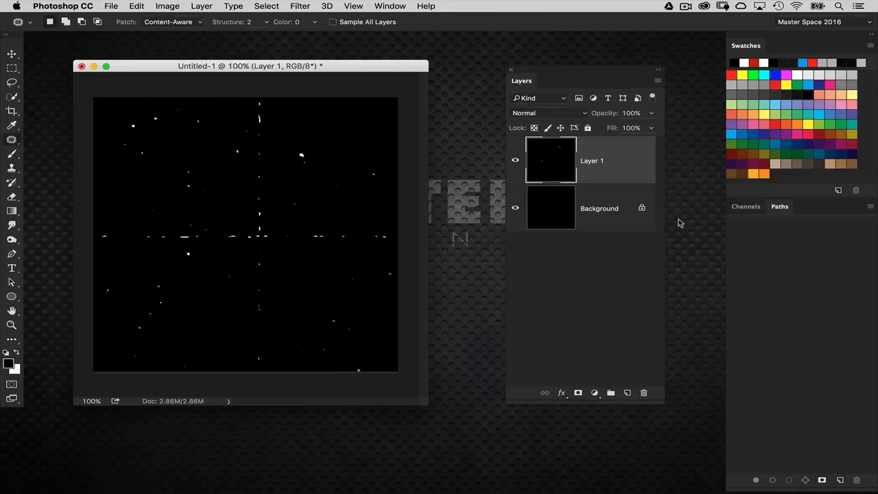
mouse_move(10, 144)
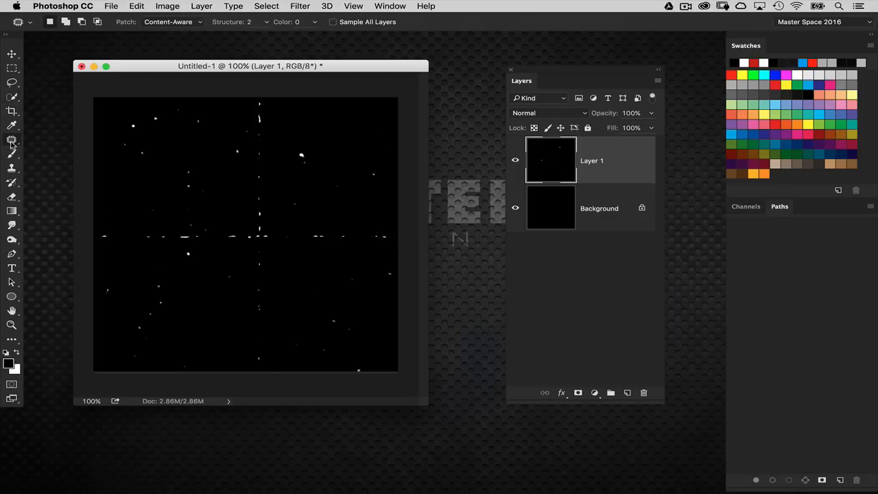
left_click(11, 140)
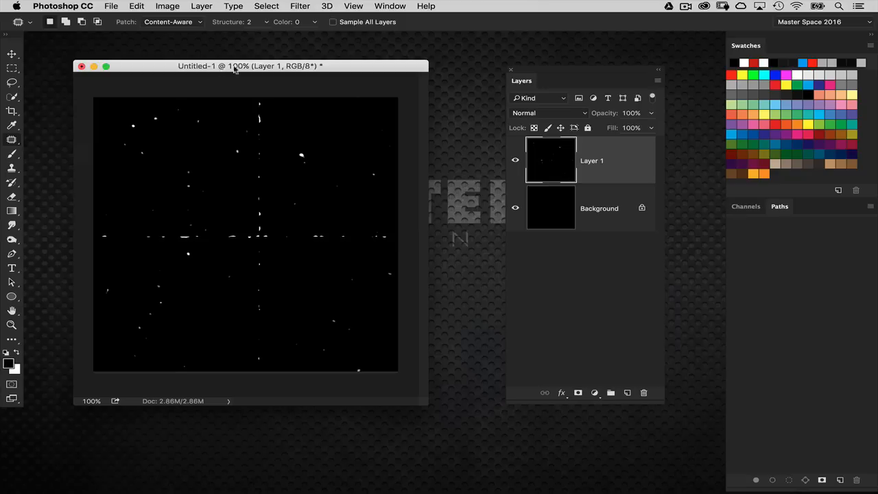
mouse_move(274, 85)
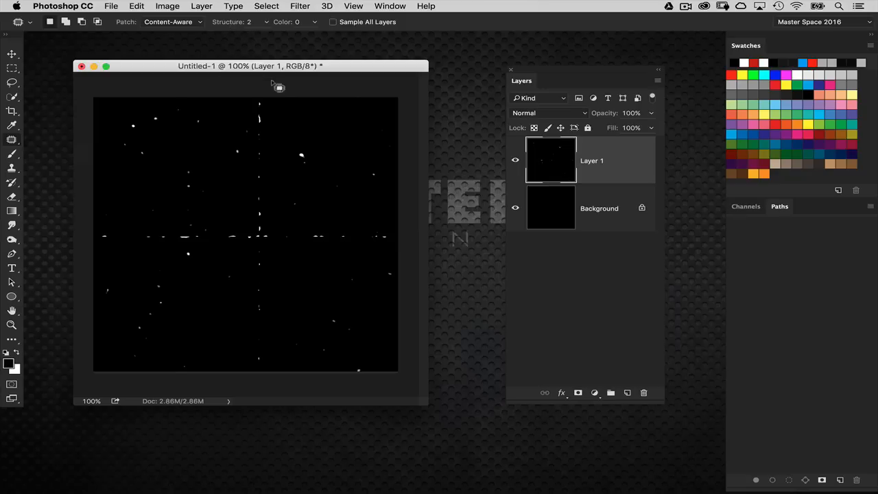
Step: Patch away the cross-shaped seam lines with the Content-Aware Patch tool using clean dotted areas
left_click(171, 22)
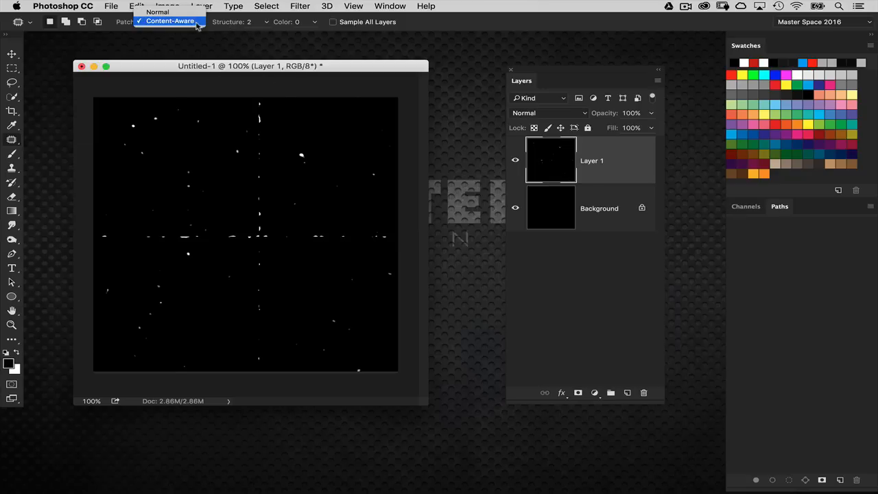
left_click(170, 21)
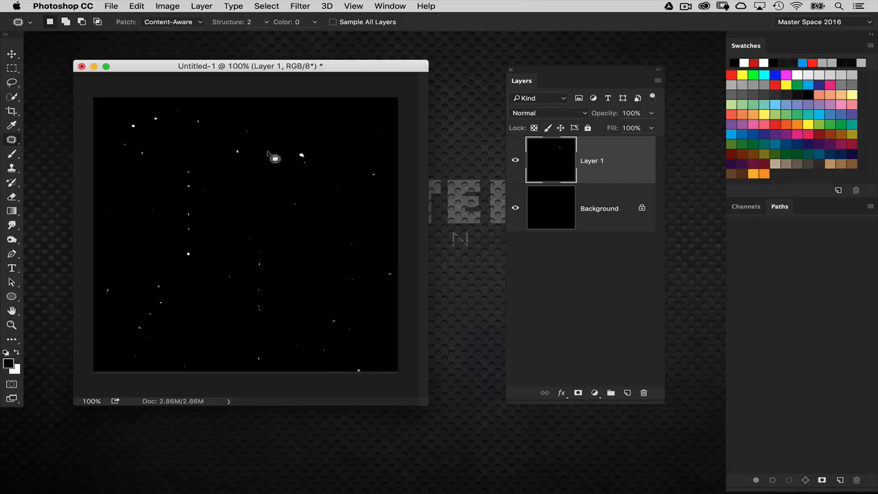
left_click_drag(275, 158, 143, 110)
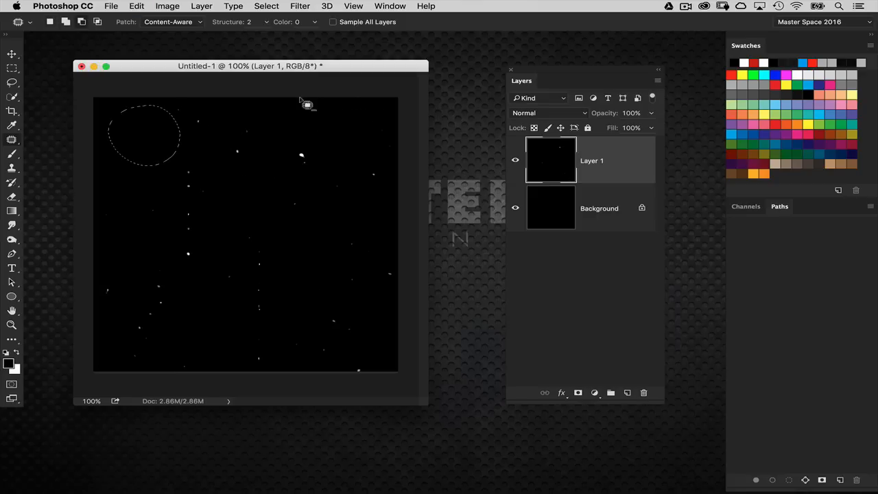
left_click_drag(308, 102, 371, 153)
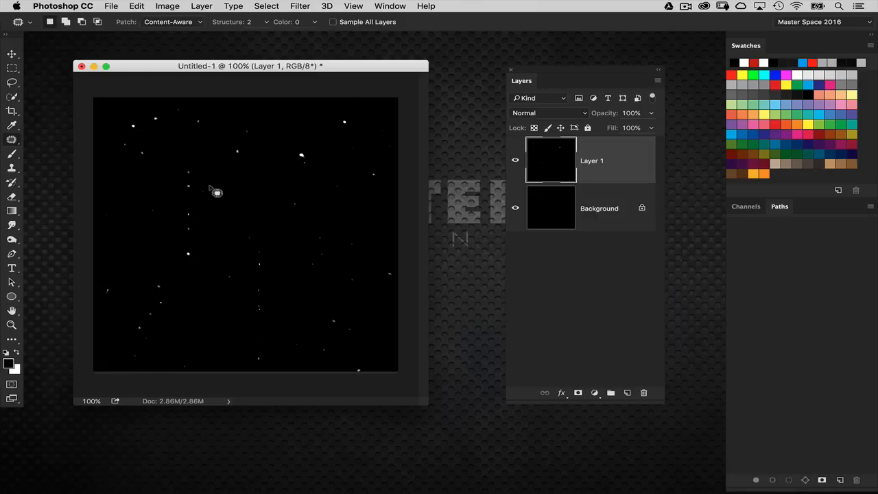
mouse_move(464, 122)
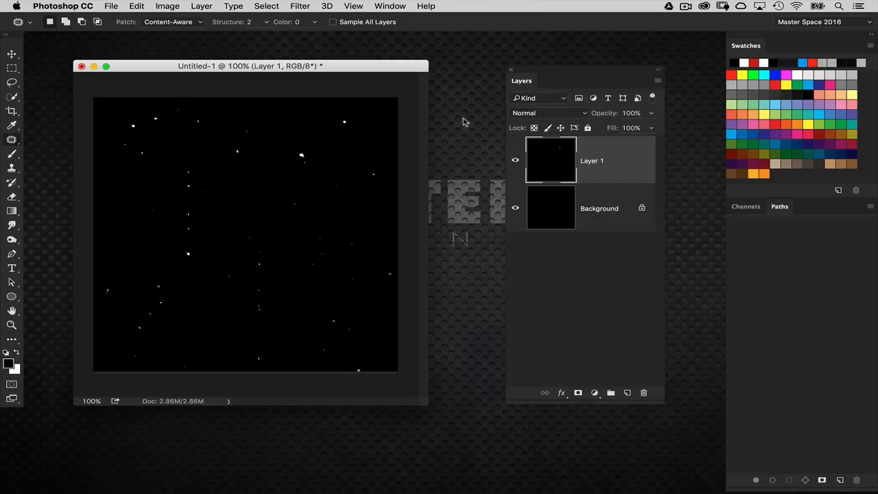
Step: Load the RGB channel as a selection and put the white dots on a new Layer 2
left_click(746, 205)
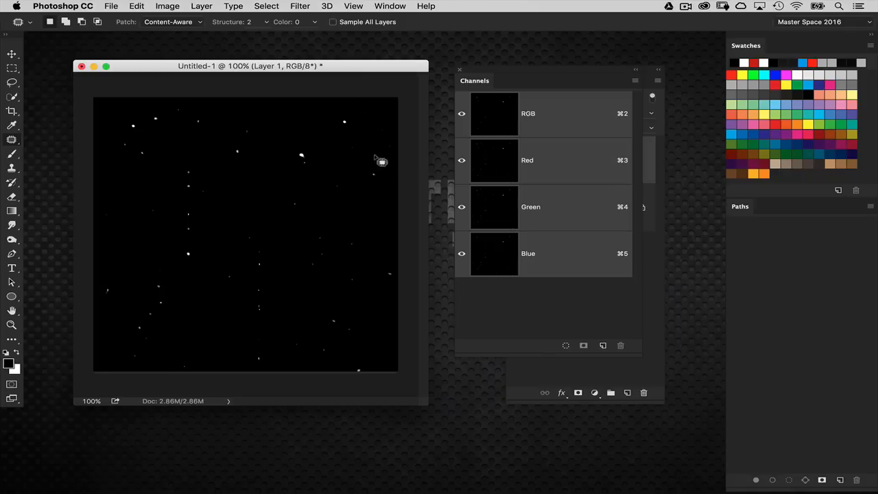
mouse_move(475, 132)
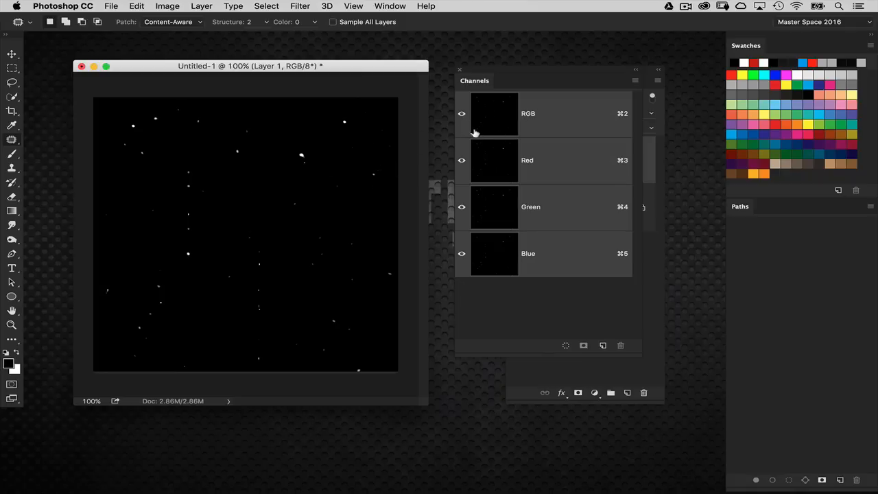
mouse_move(491, 121)
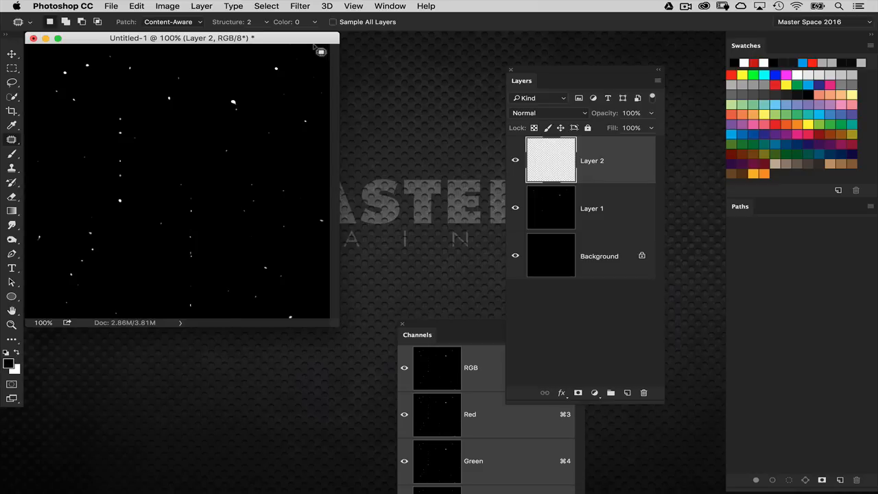
left_click_drag(186, 39, 302, 58)
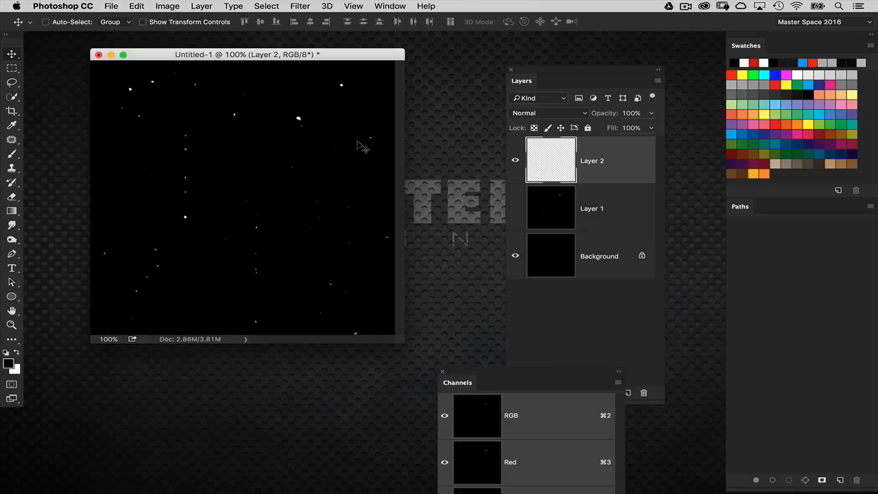
mouse_move(375, 122)
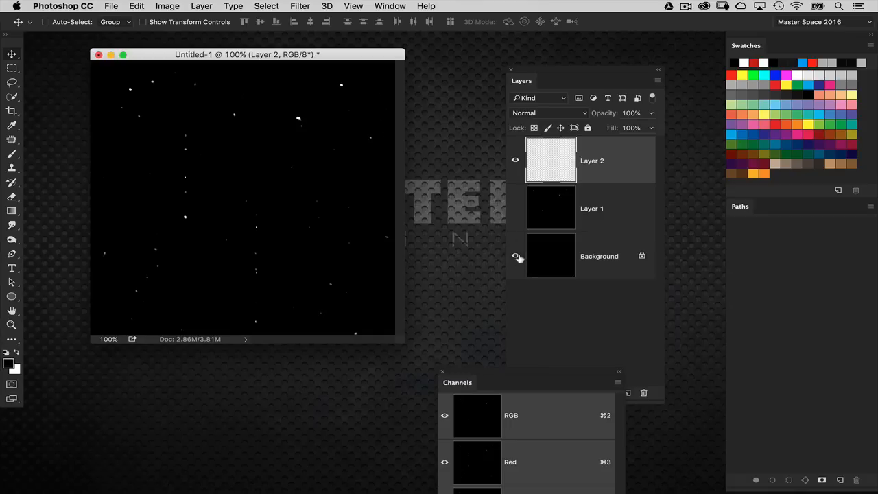
Step: Hide Background and Layer 1, then define the white dots as a pattern named Dots
left_click(516, 256)
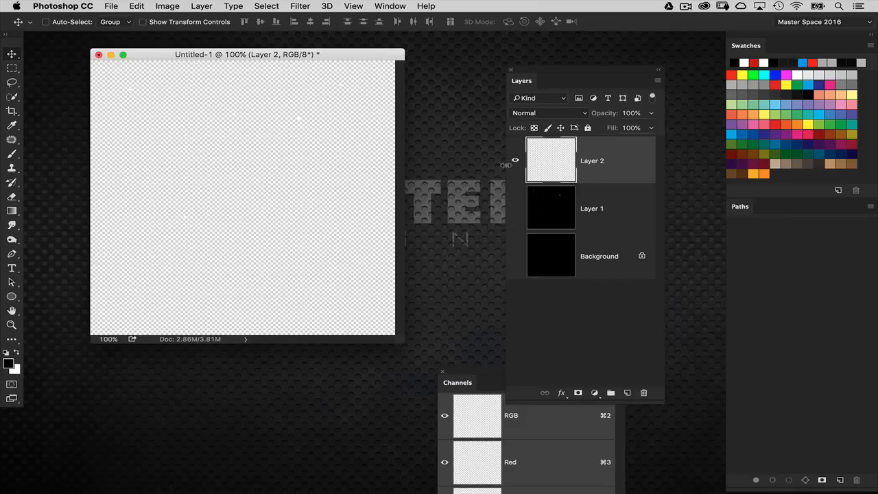
mouse_move(296, 180)
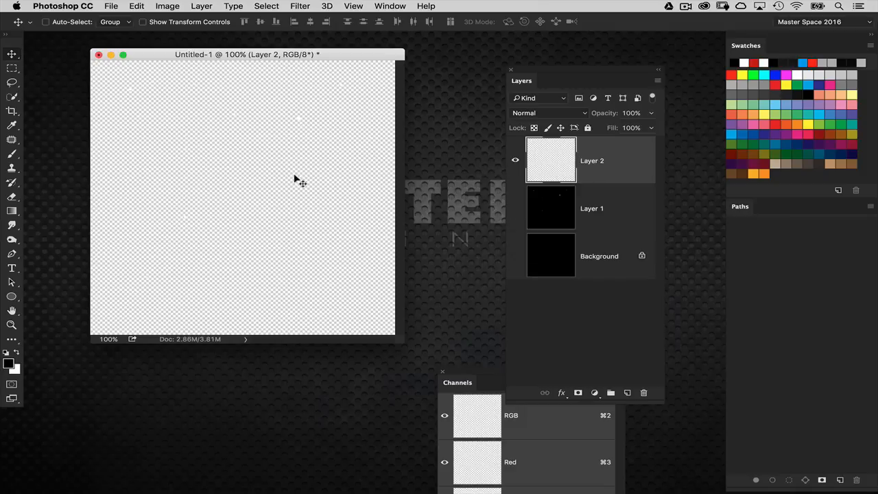
mouse_move(208, 78)
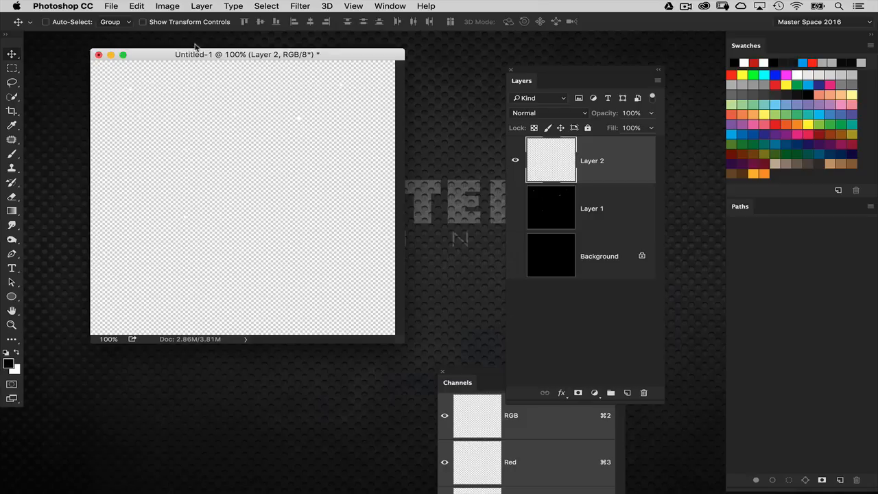
left_click(138, 5)
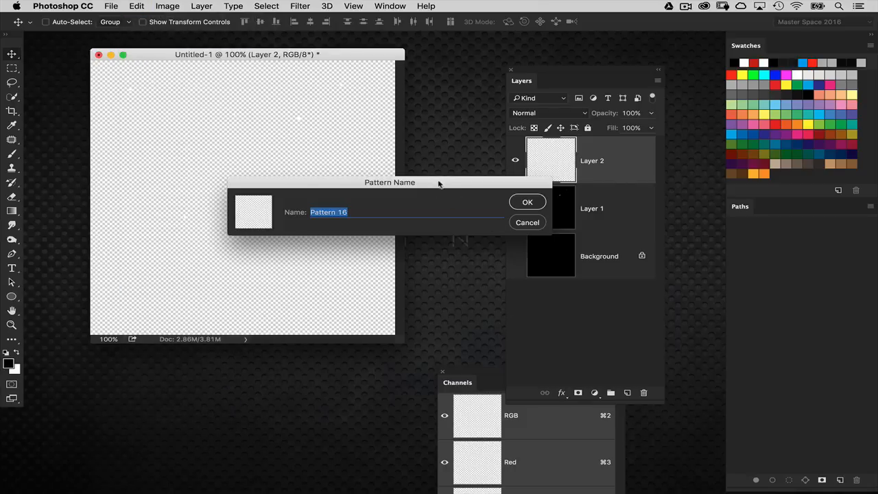
type("Dots")
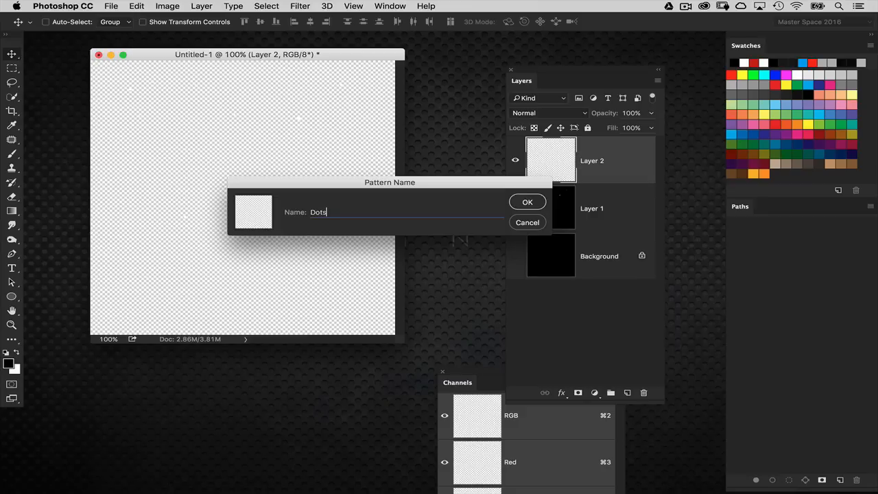
left_click(527, 202)
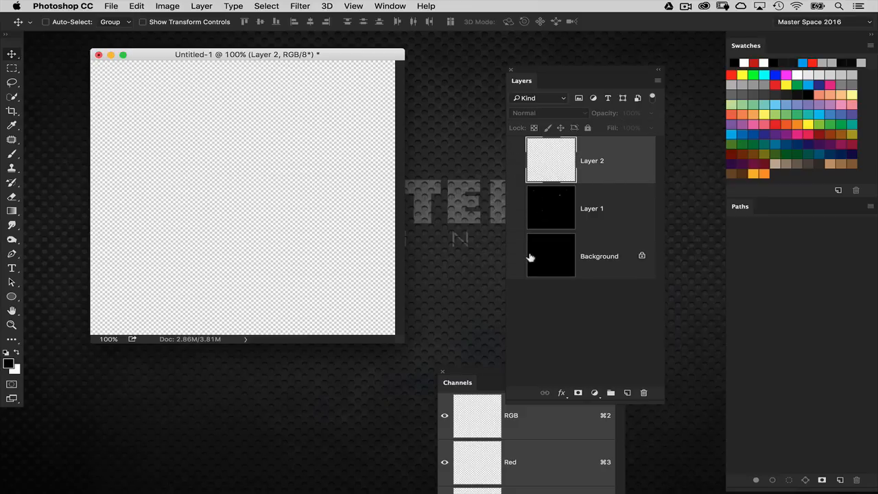
Step: Show the Background again and fill a new Layer 3 with 50% Gray
left_click(515, 257)
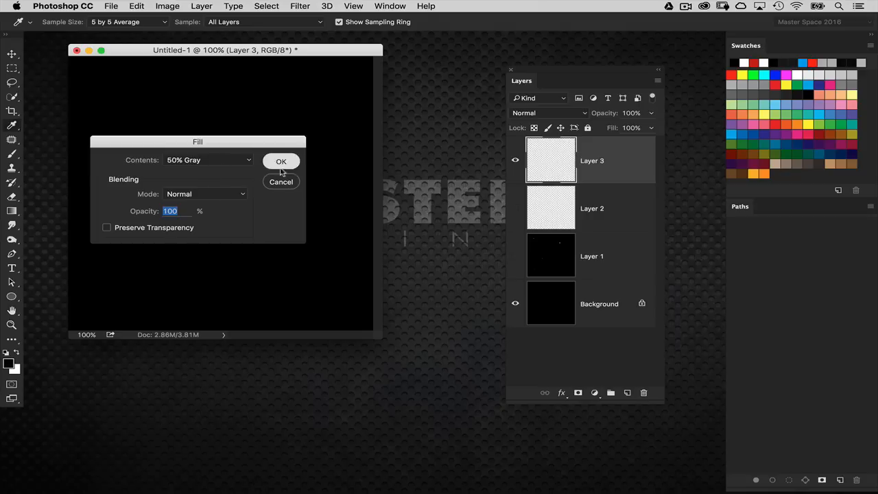
left_click(279, 162)
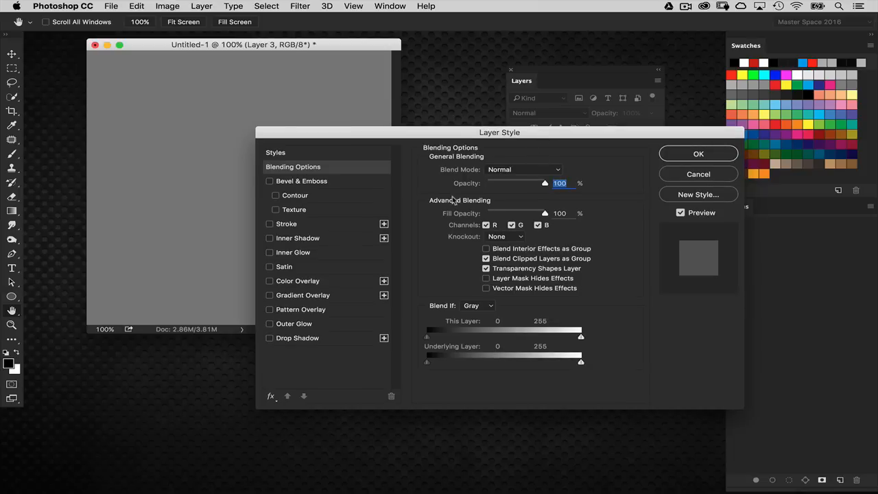
Step: Enable a Dots pattern overlay on the gray Layer 3 and nudge the pattern's position on the canvas
left_click_drag(499, 132, 549, 156)
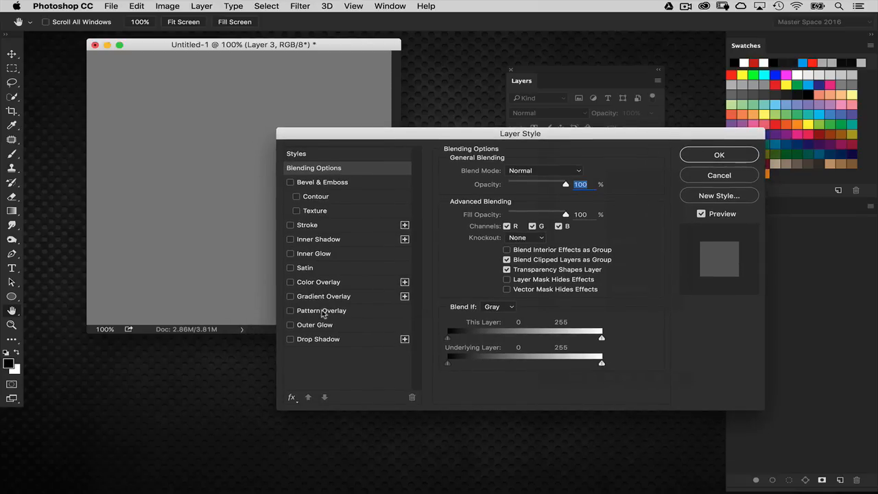
left_click(290, 310)
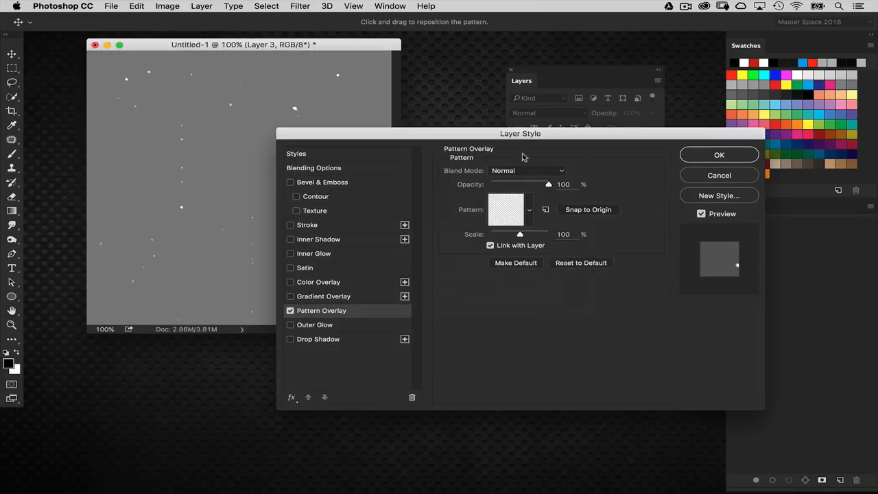
left_click_drag(519, 133, 650, 117)
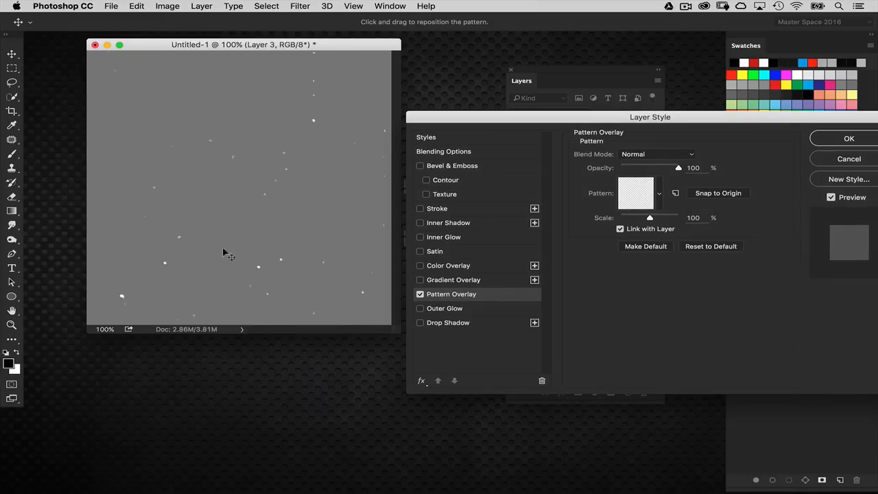
left_click_drag(230, 255, 287, 209)
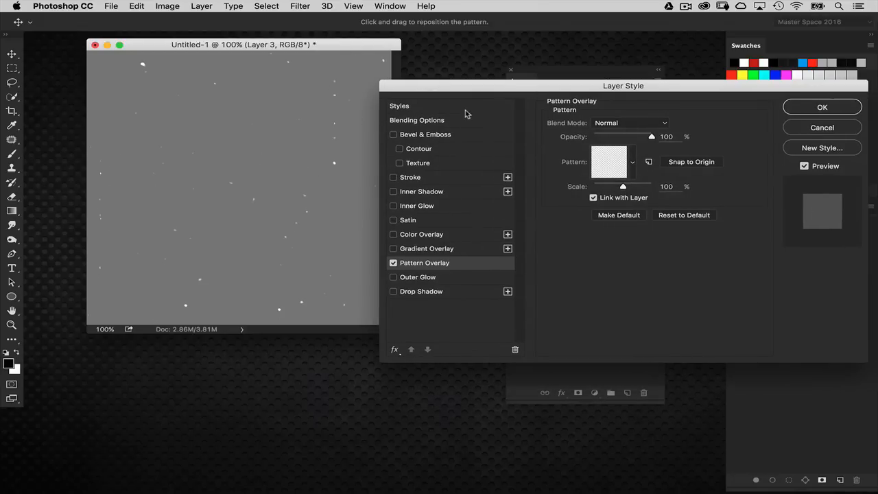
left_click(417, 119)
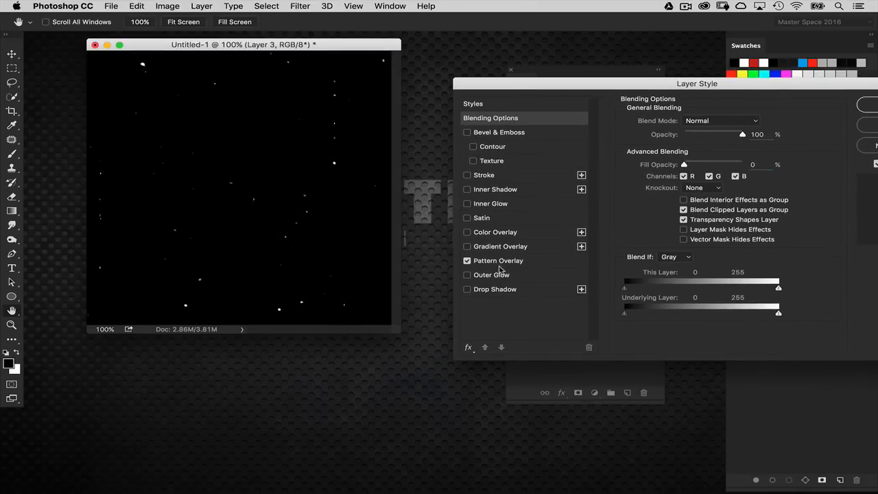
Step: Review the pattern overlay settings against the canvas and confirm the layer style
left_click(498, 261)
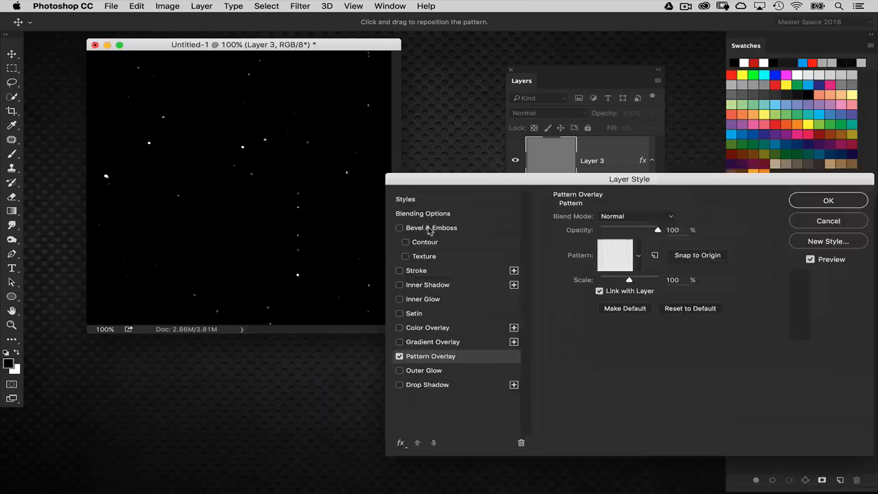
left_click_drag(628, 178, 592, 207)
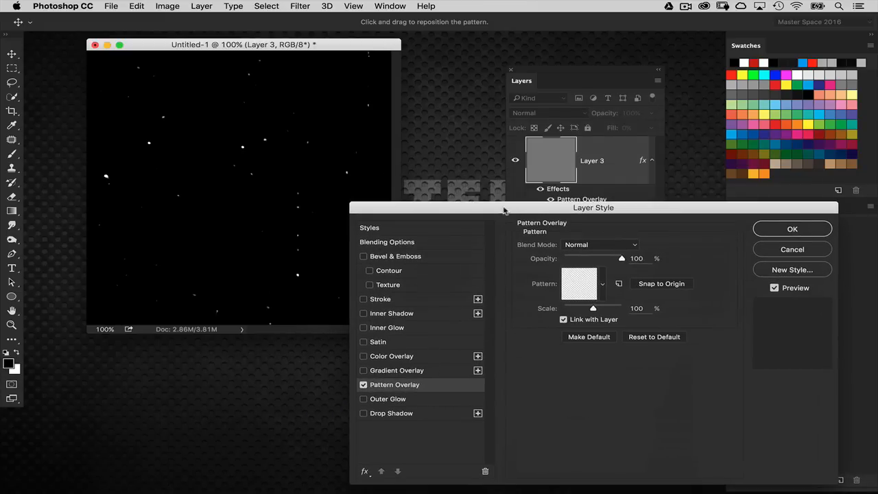
left_click_drag(504, 207, 632, 286)
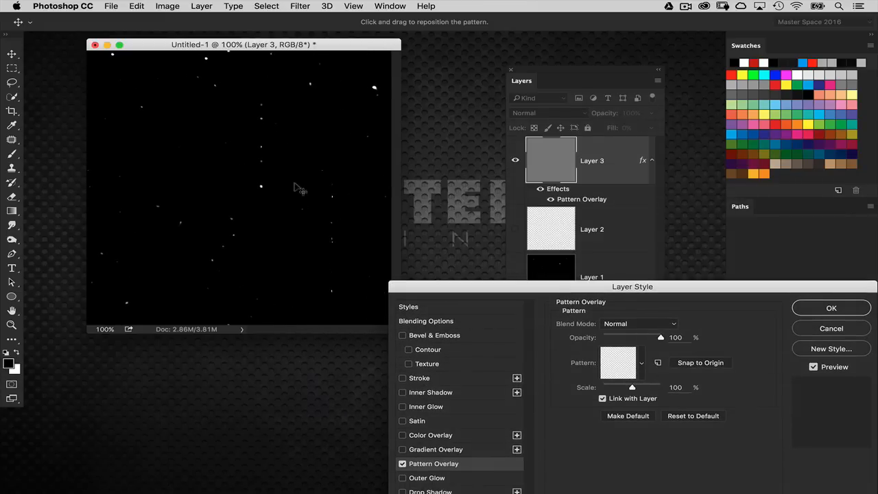
left_click_drag(632, 286, 500, 94)
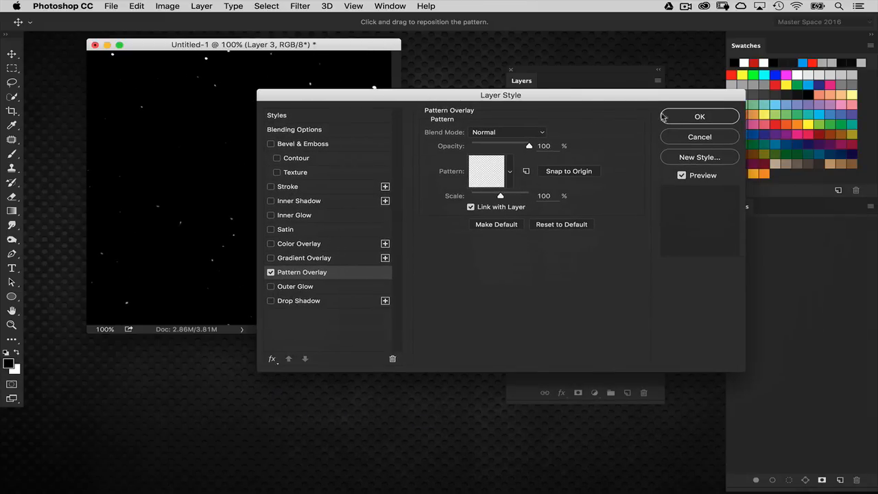
left_click(699, 115)
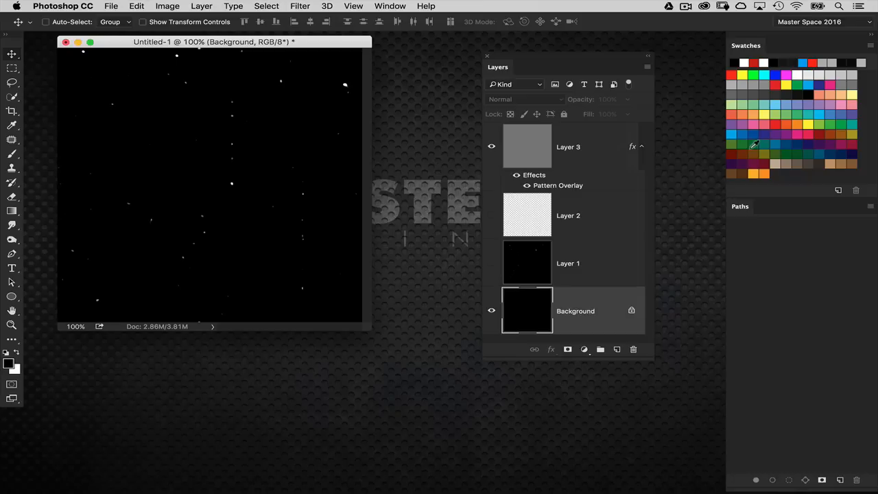
Step: Fill the Background with dark blue, then set Layer 3's fill to 0% so only the overlay shows
left_click(793, 125)
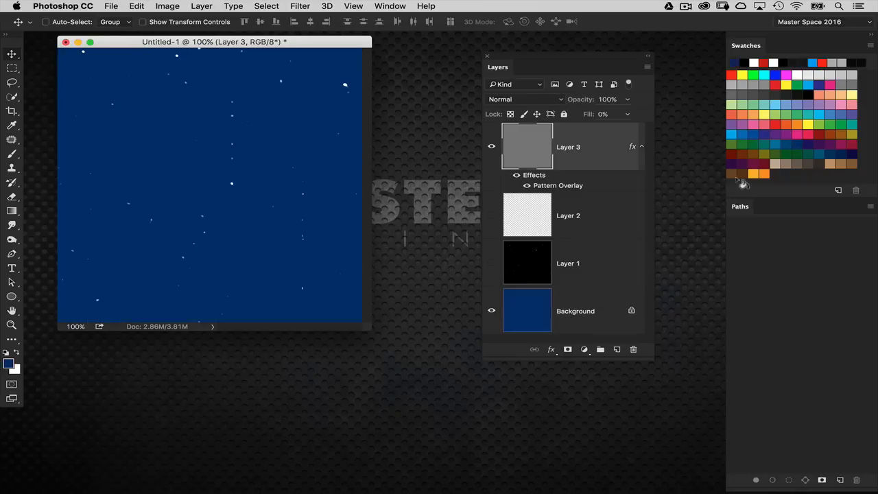
left_click(575, 310)
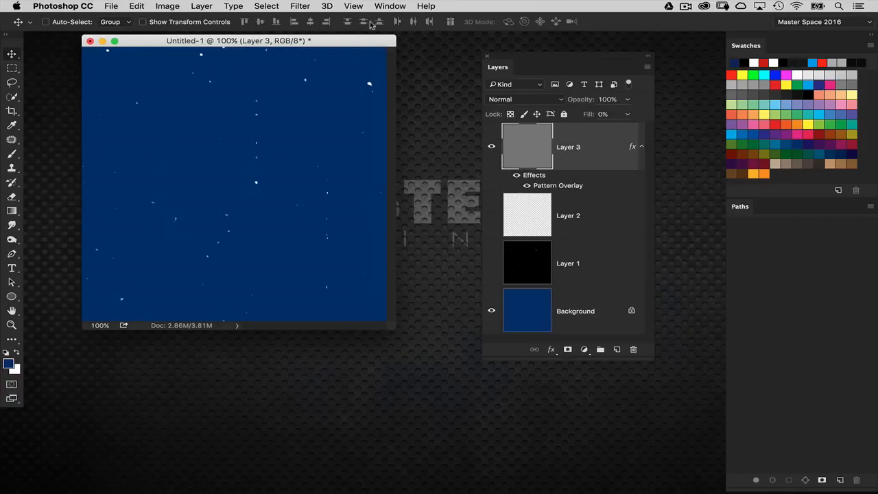
left_click(389, 5)
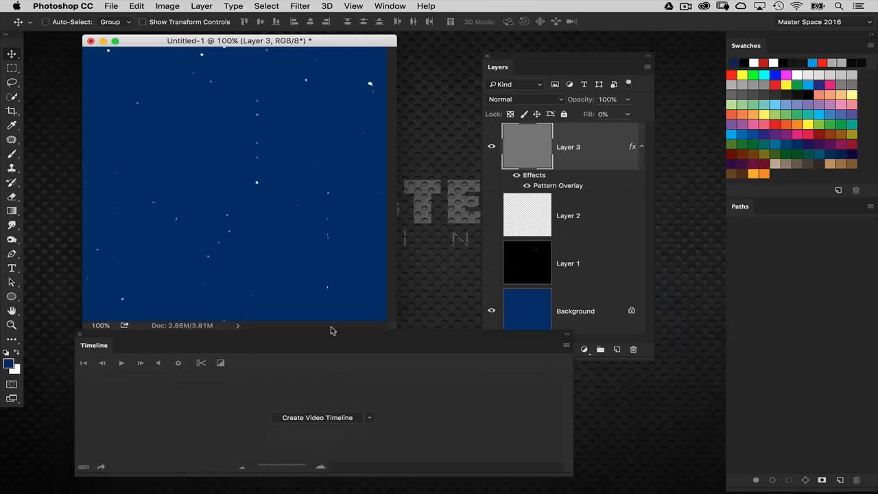
Step: Create a video timeline, expand Layer 3's properties and move the playhead to the end
left_click(316, 417)
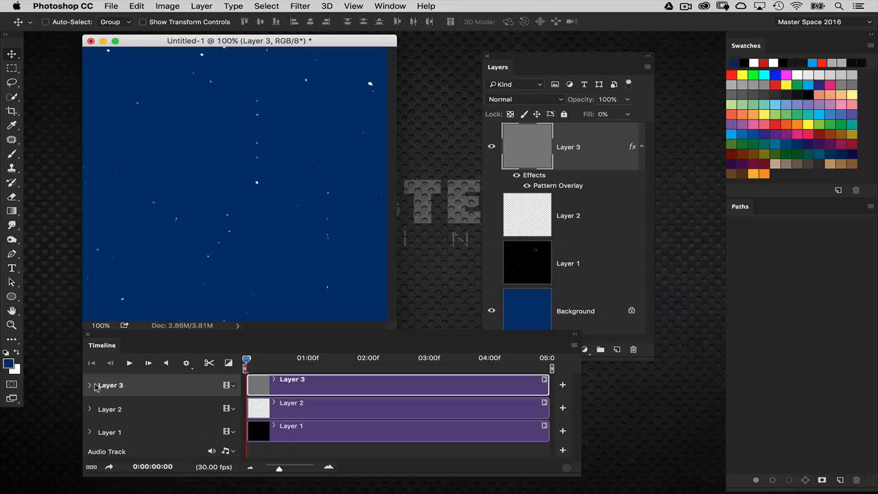
left_click(89, 384)
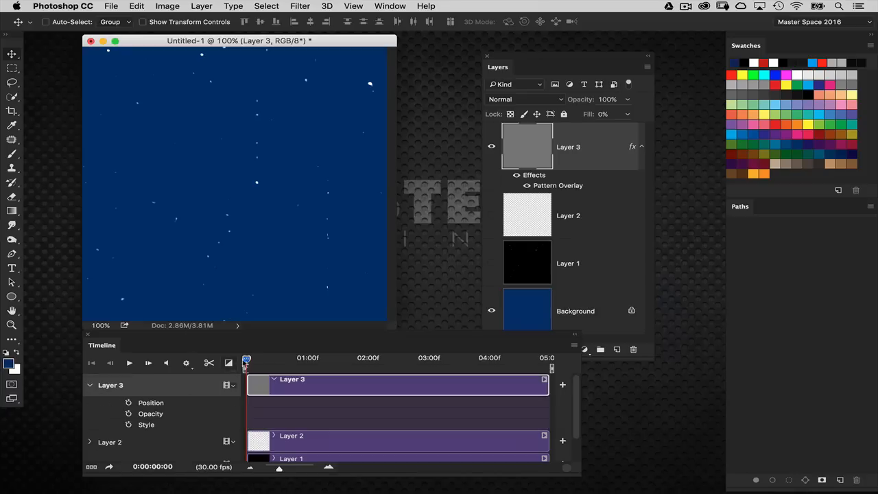
mouse_move(198, 413)
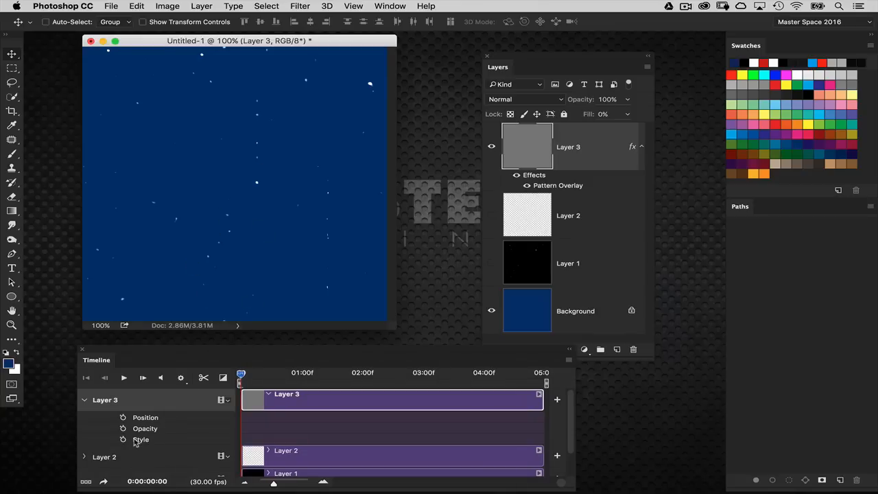
mouse_move(138, 428)
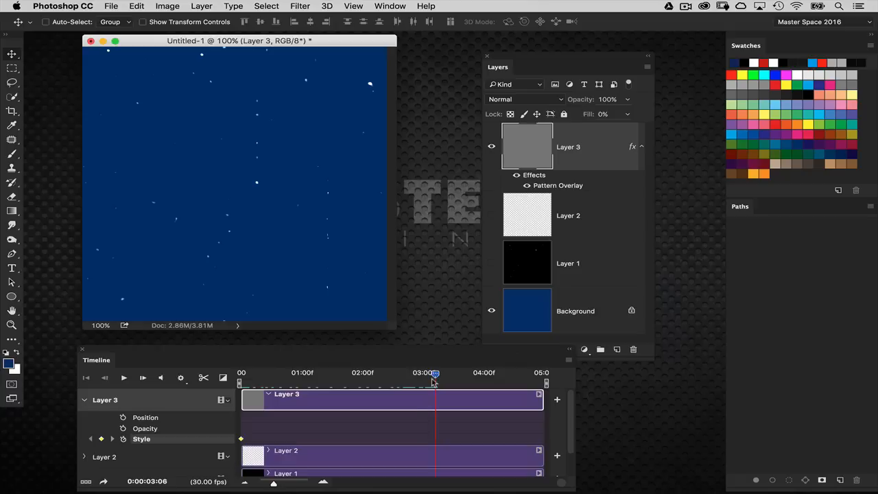
left_click_drag(433, 373, 460, 373)
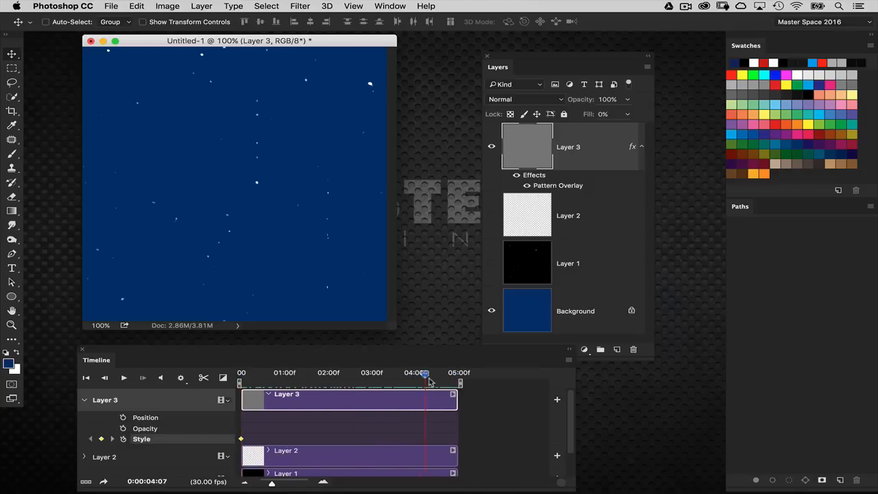
left_click_drag(428, 382, 458, 383)
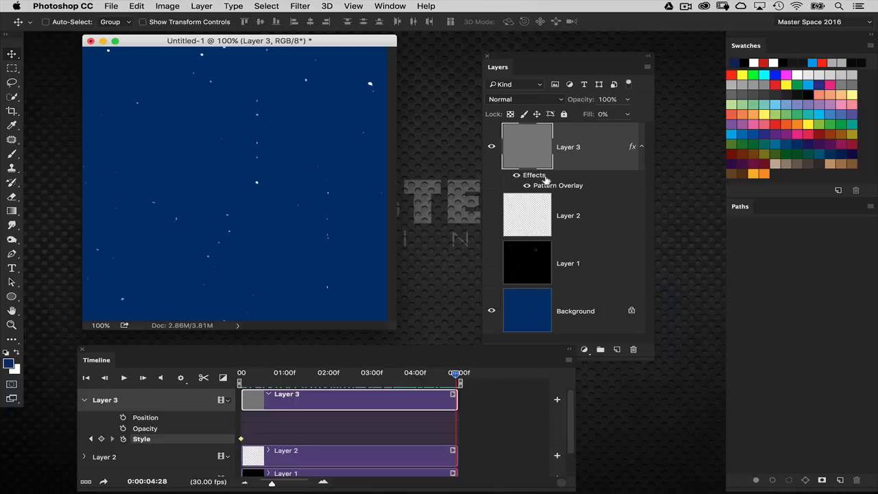
Step: Shift the pattern overlay position for the end Style keyframe and play the animation back
double_click(557, 186)
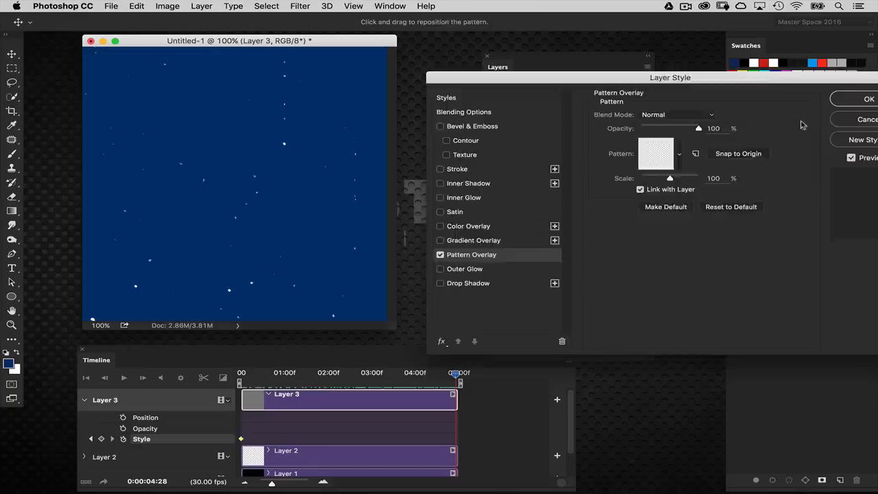
left_click(869, 99)
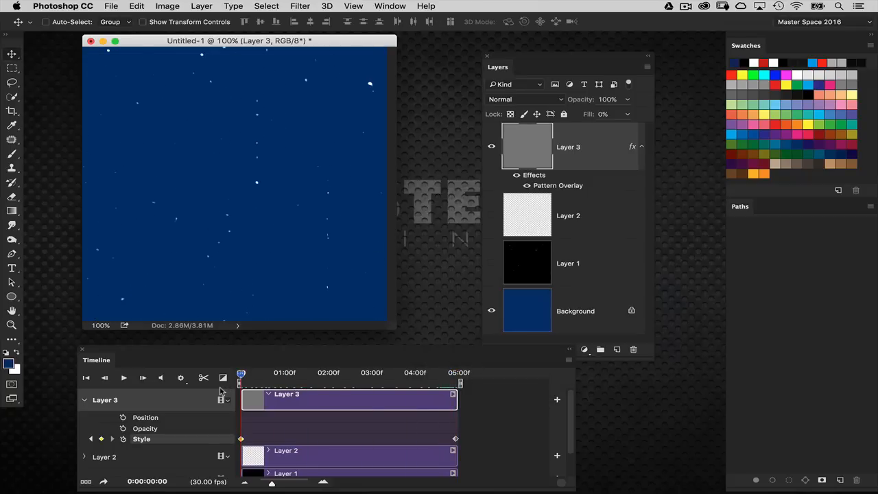
left_click(123, 377)
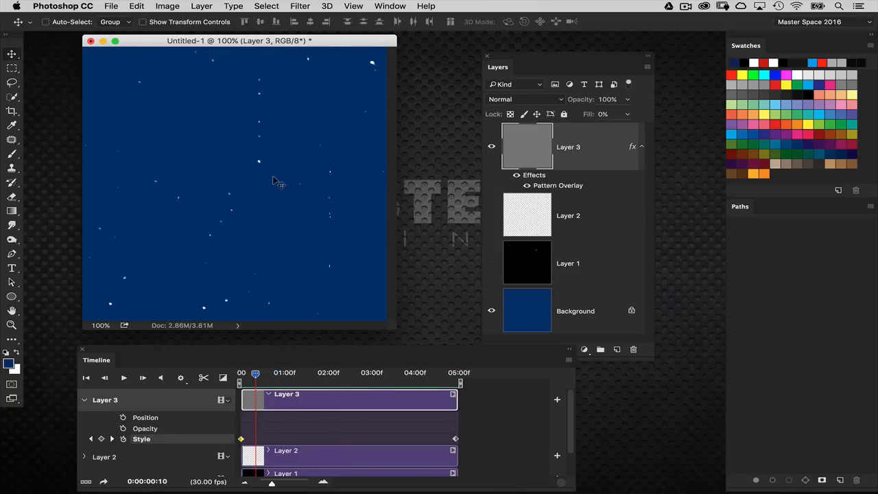
mouse_move(230, 212)
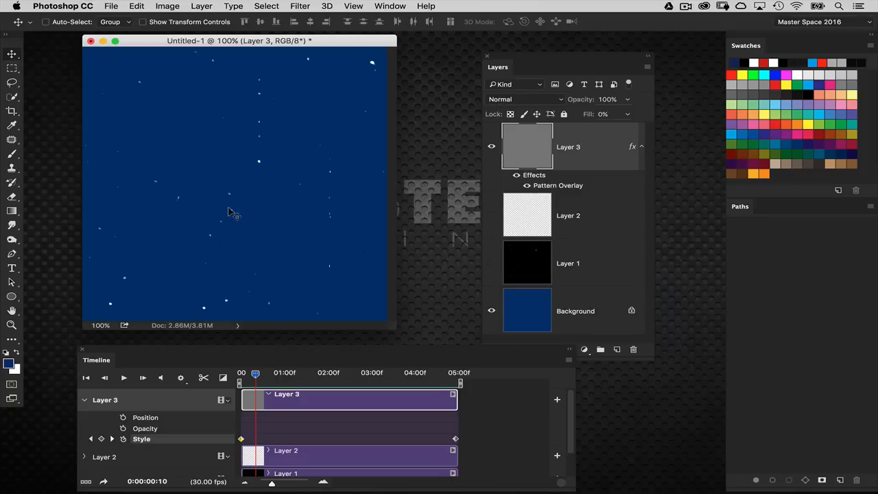
mouse_move(234, 211)
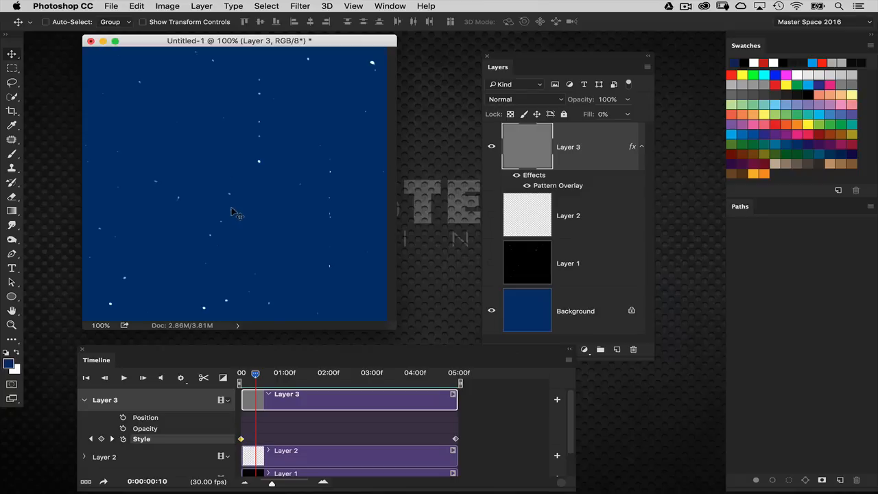
mouse_move(527, 156)
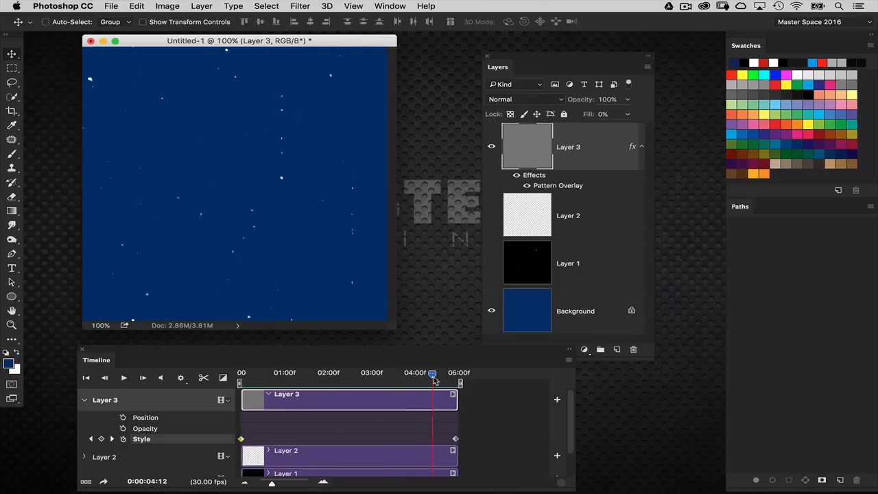
mouse_move(601, 142)
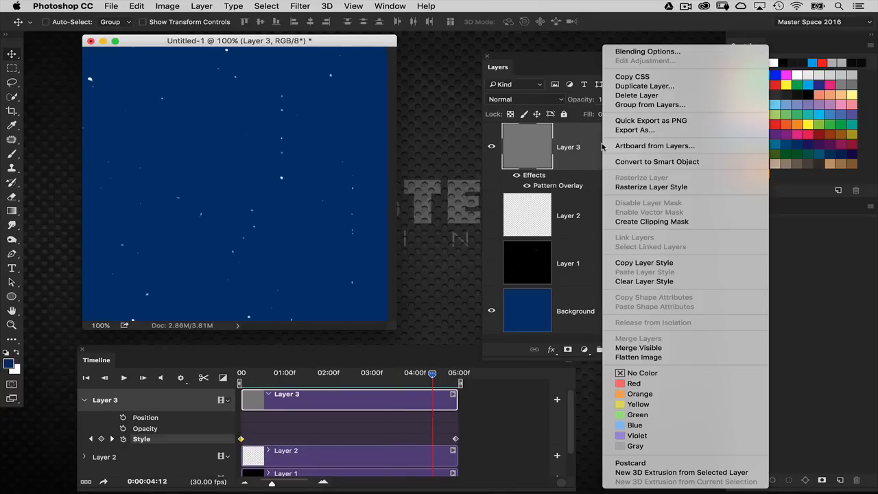
mouse_move(604, 149)
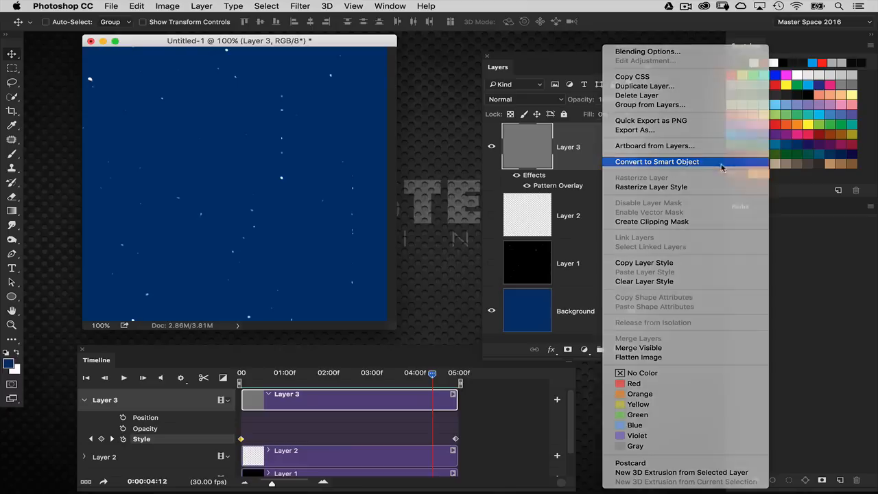
Step: Convert Layer 3 to a smart object and scrub the timeline to preview earlier frames
left_click(656, 162)
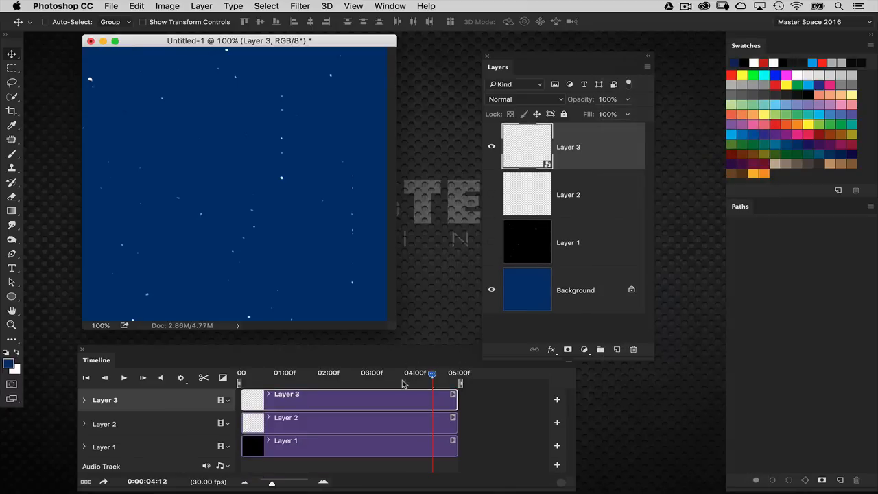
left_click_drag(432, 373, 391, 373)
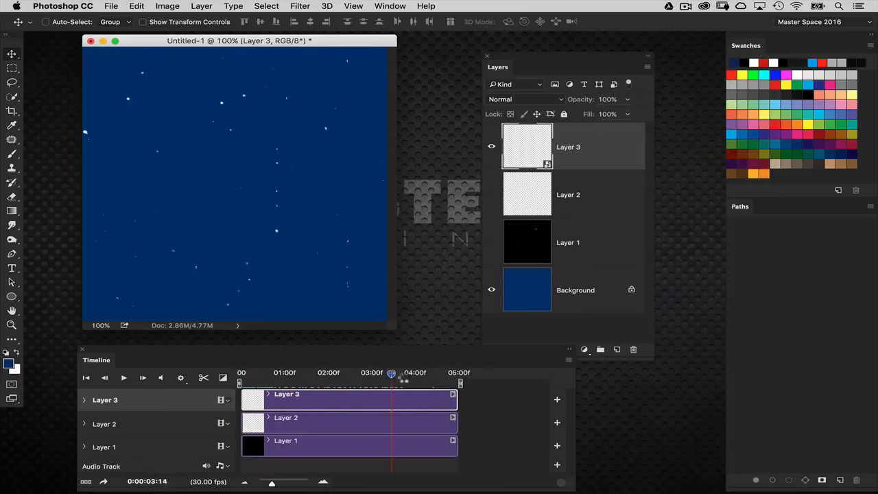
left_click_drag(391, 373, 360, 373)
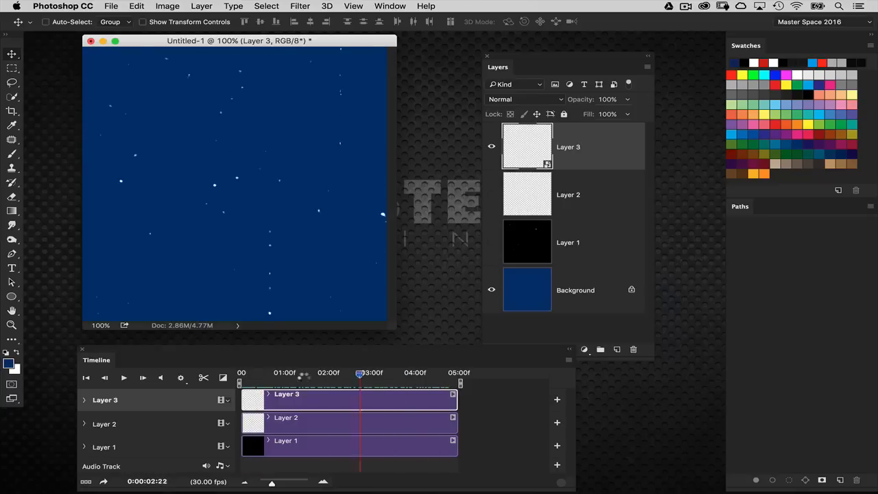
left_click_drag(359, 373, 336, 373)
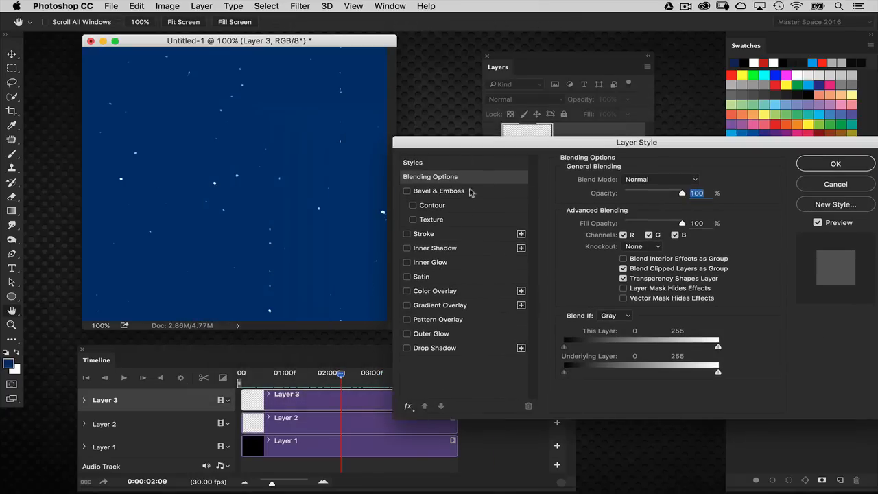
mouse_move(433, 268)
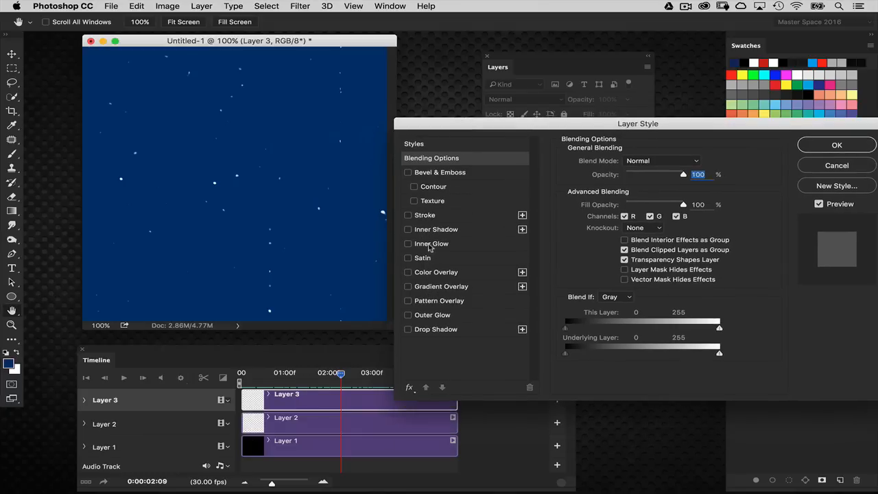
Step: Add a red Hard Light outer glow to the ember layer and adjust its size
left_click(432, 314)
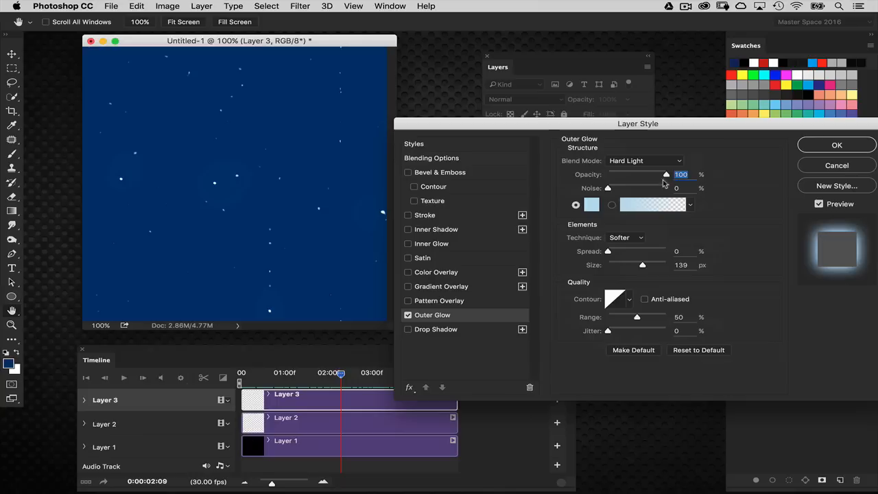
left_click(591, 204)
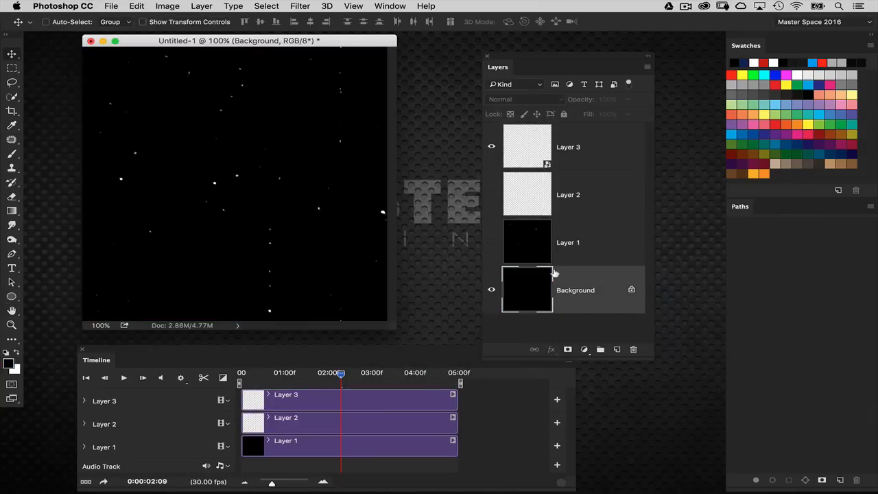
left_click(567, 146)
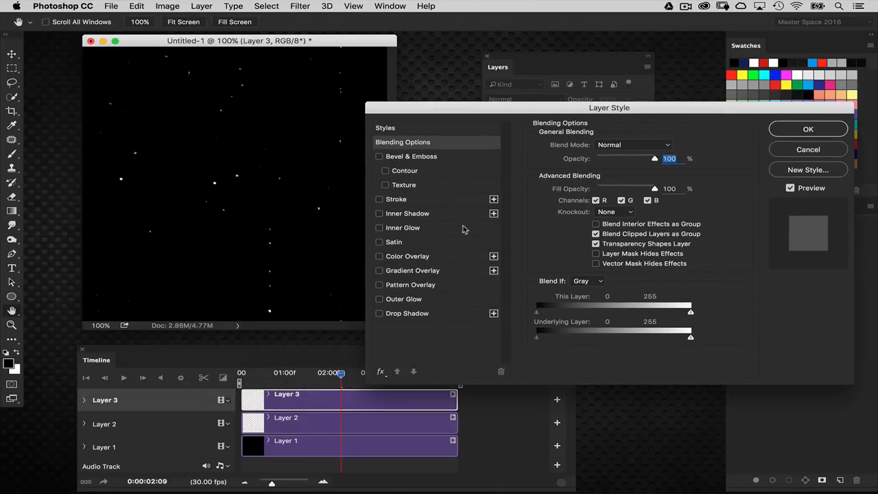
mouse_move(500, 178)
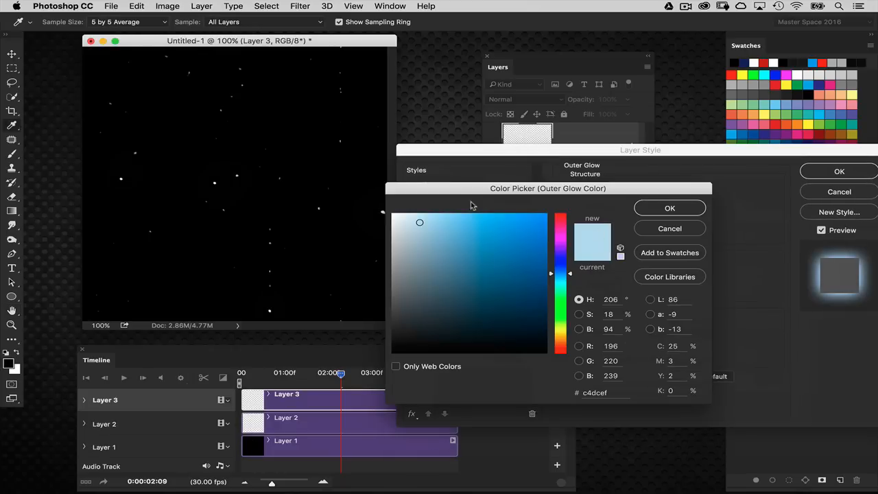
left_click(670, 208)
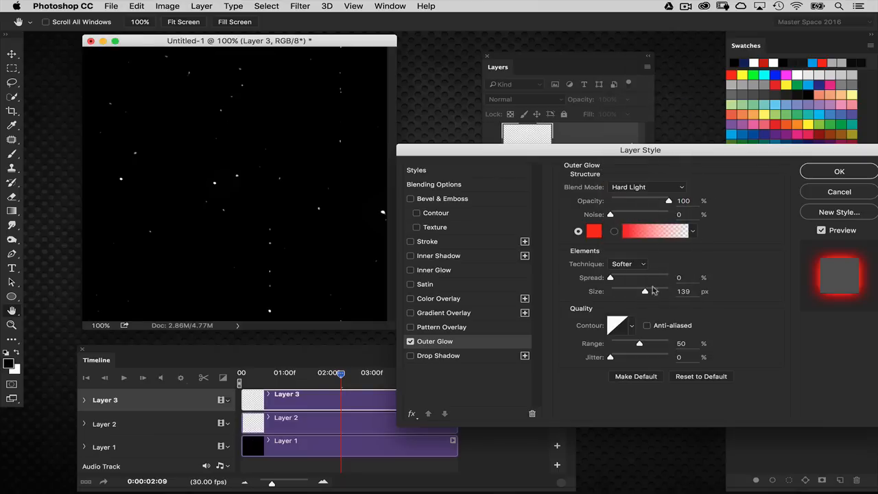
mouse_move(624, 291)
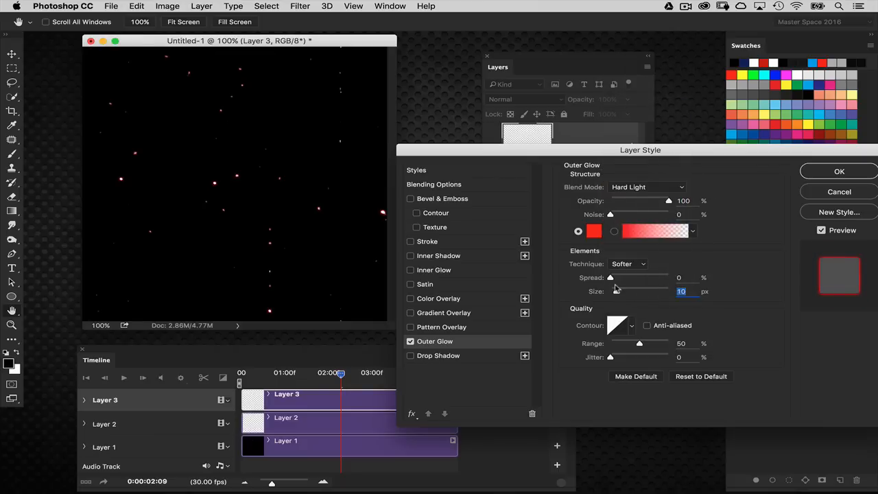
left_click_drag(614, 290, 619, 291)
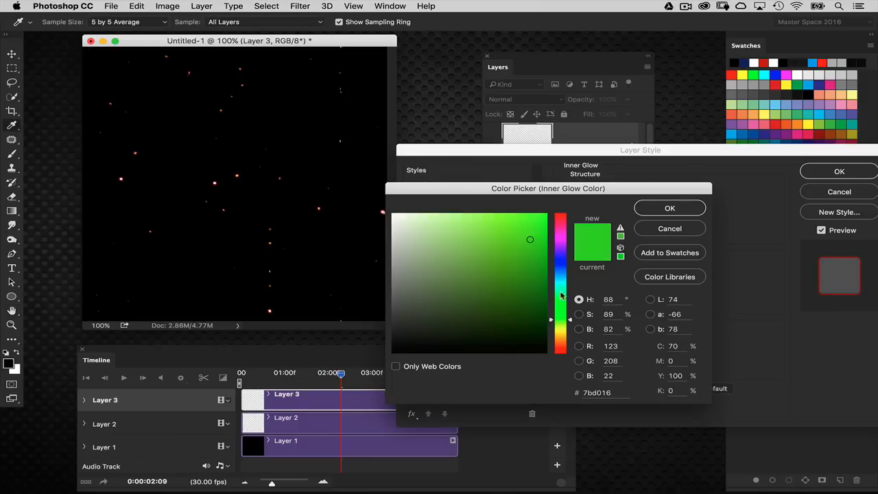
Step: Set an orange Hard Light inner glow, widen the outer glow spread, and apply the glows
left_click(561, 213)
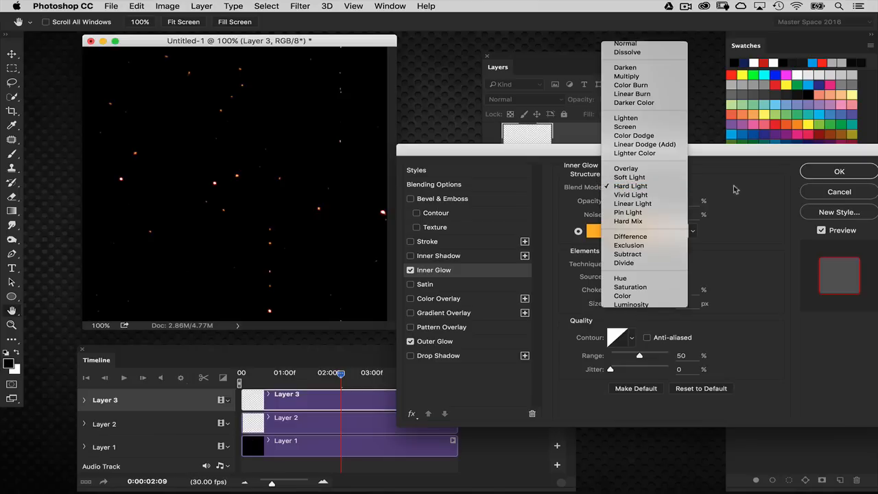
left_click(631, 186)
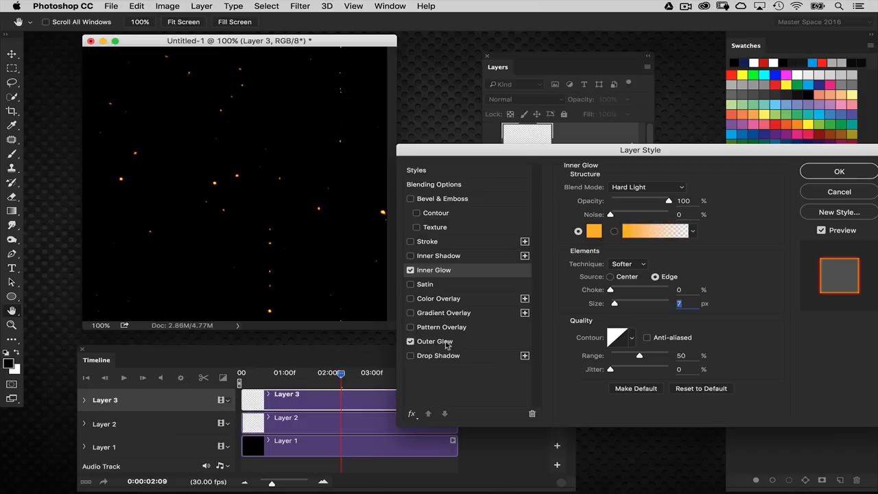
left_click(433, 340)
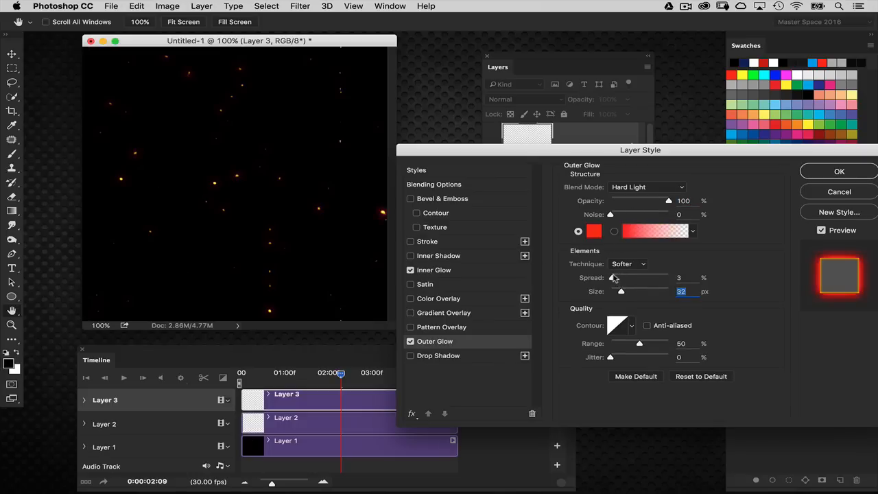
left_click_drag(615, 277, 620, 277)
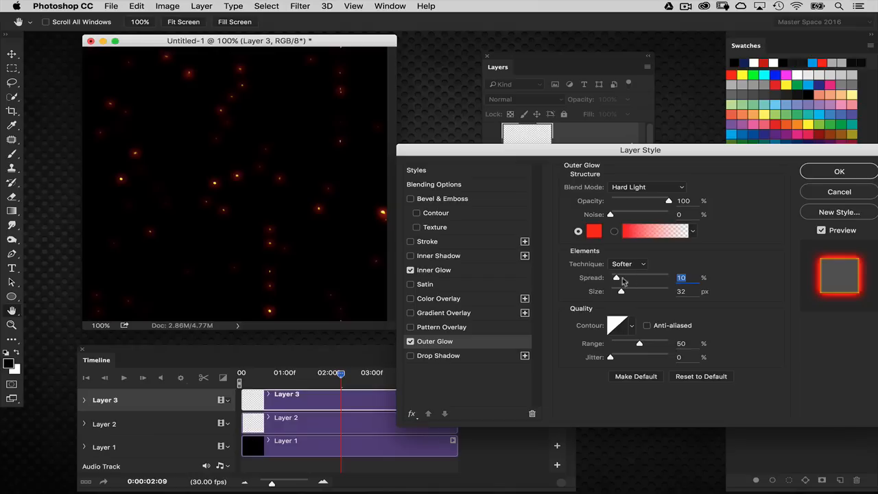
mouse_move(596, 291)
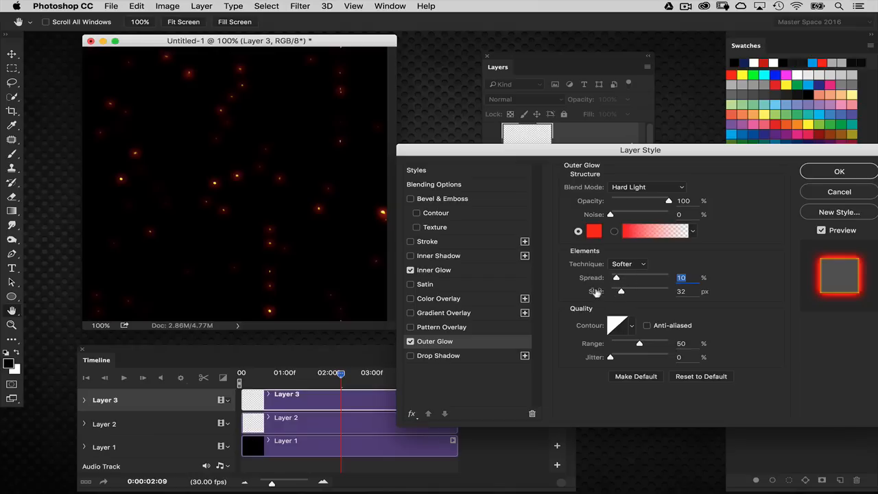
left_click(838, 170)
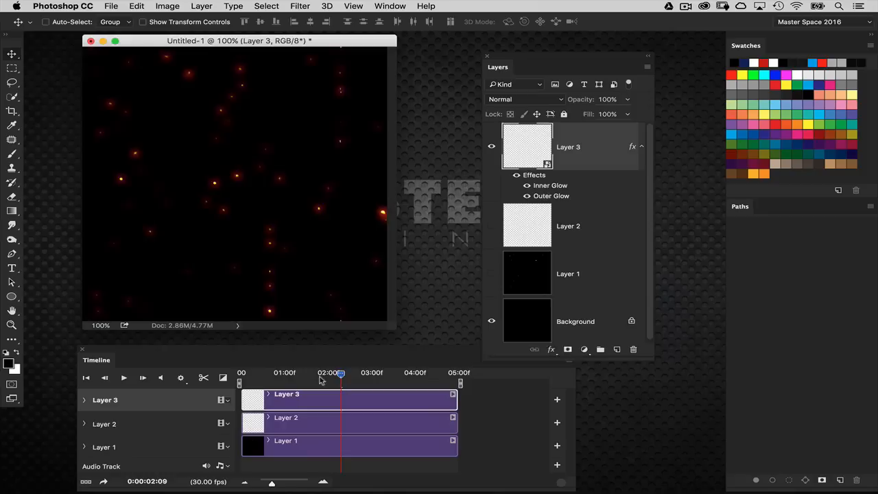
left_click_drag(340, 373, 298, 373)
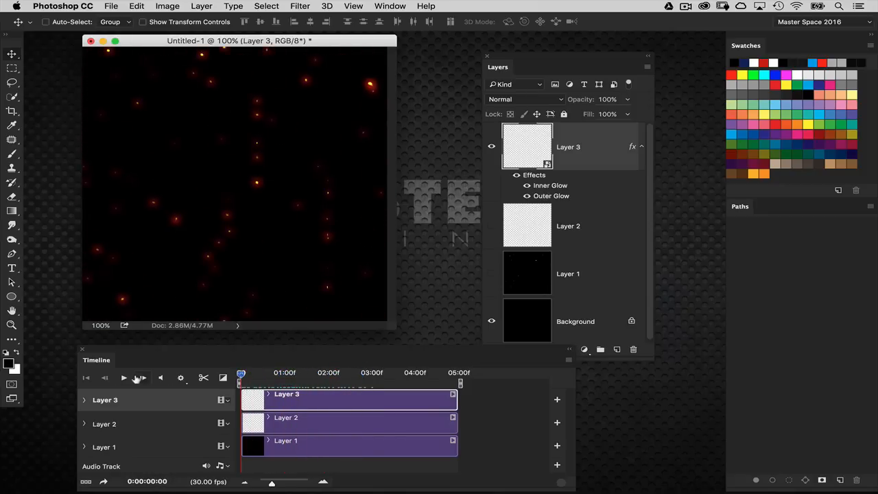
left_click(123, 377)
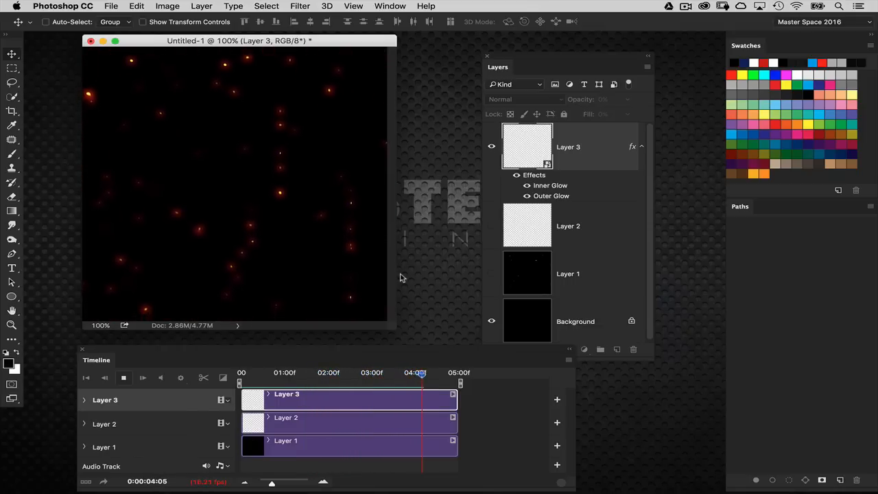
left_click(124, 377)
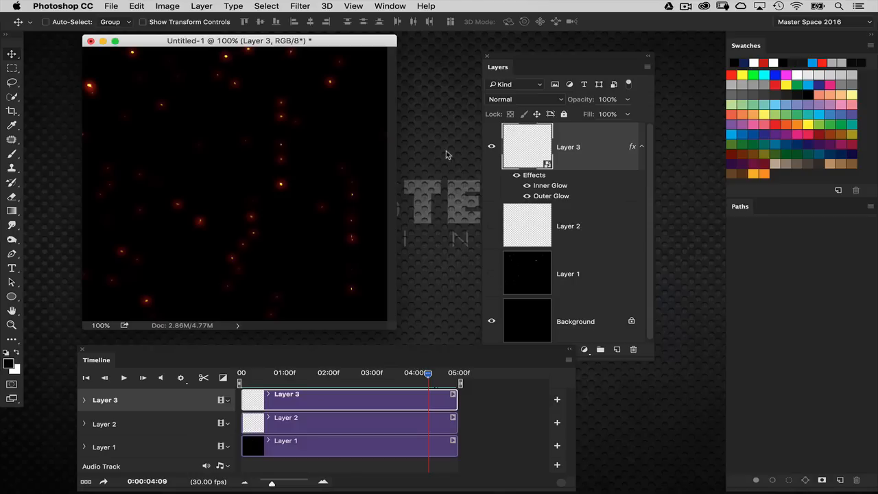
mouse_move(591, 162)
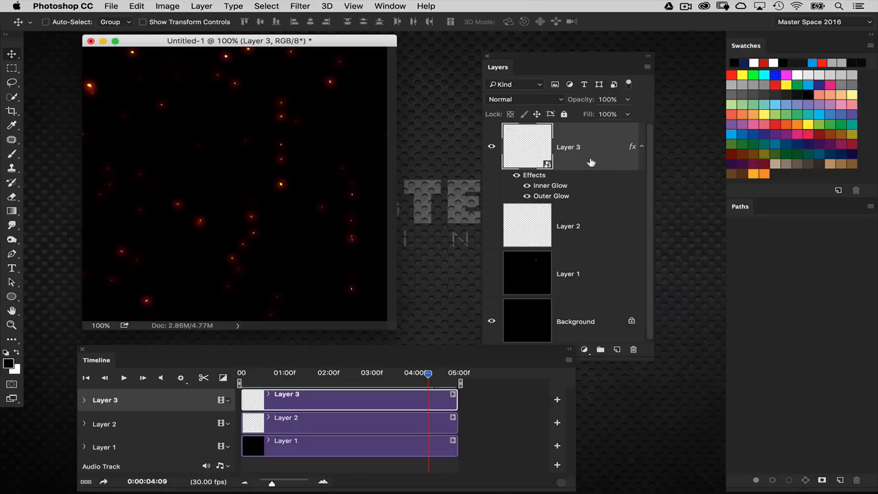
mouse_move(565, 159)
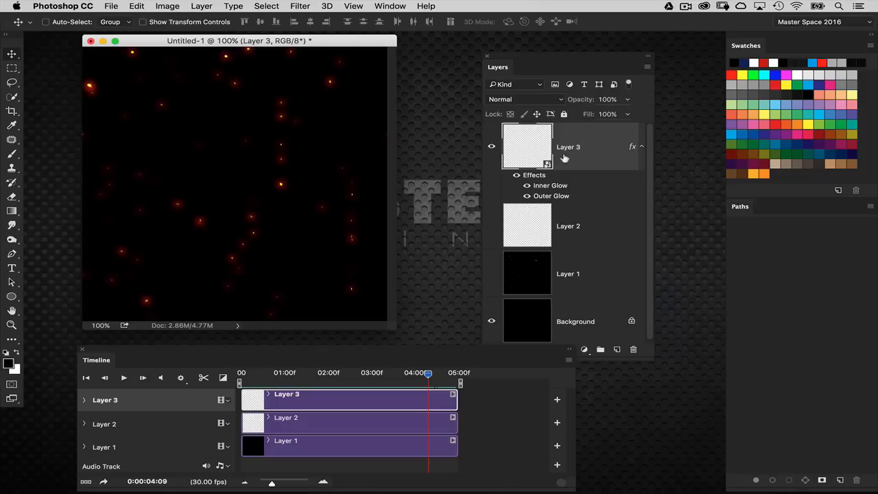
mouse_move(560, 162)
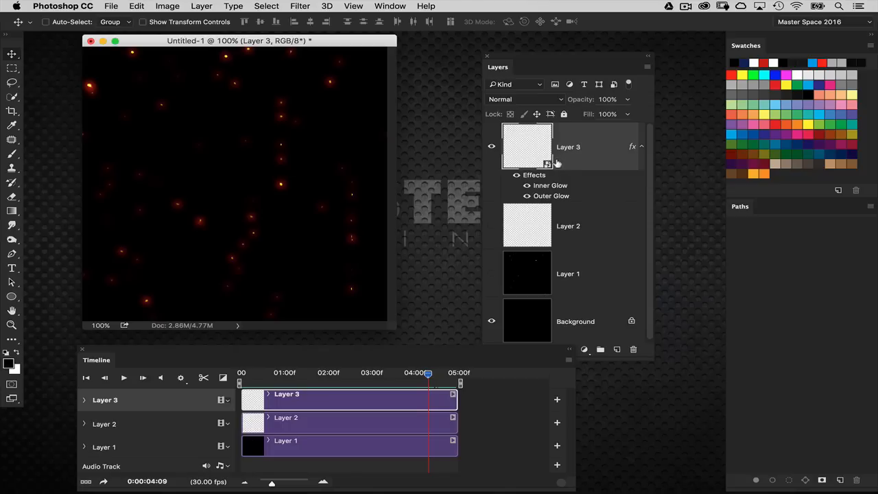
mouse_move(554, 162)
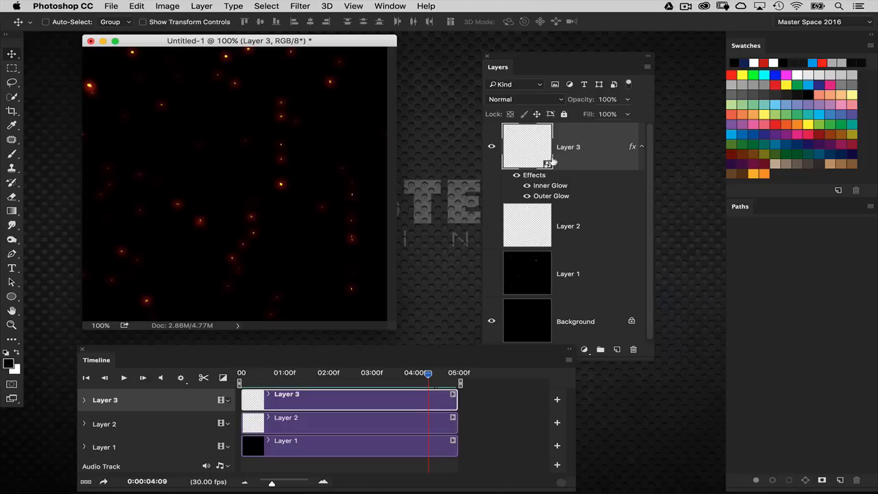
mouse_move(423, 116)
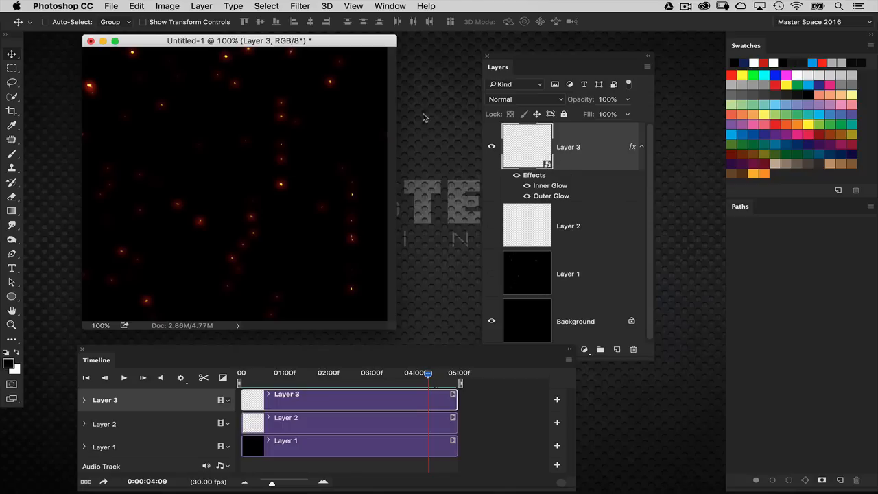
mouse_move(469, 93)
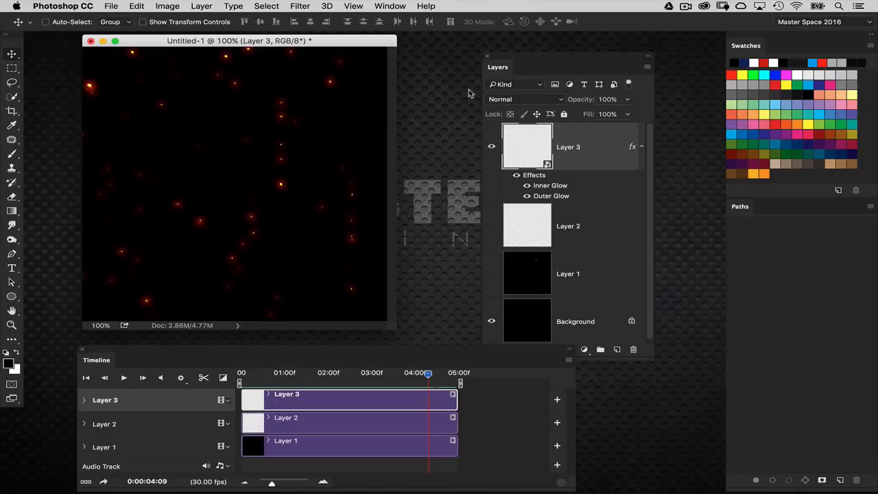
Step: Duplicate the image as a new document and render clouds over the copy
left_click(137, 5)
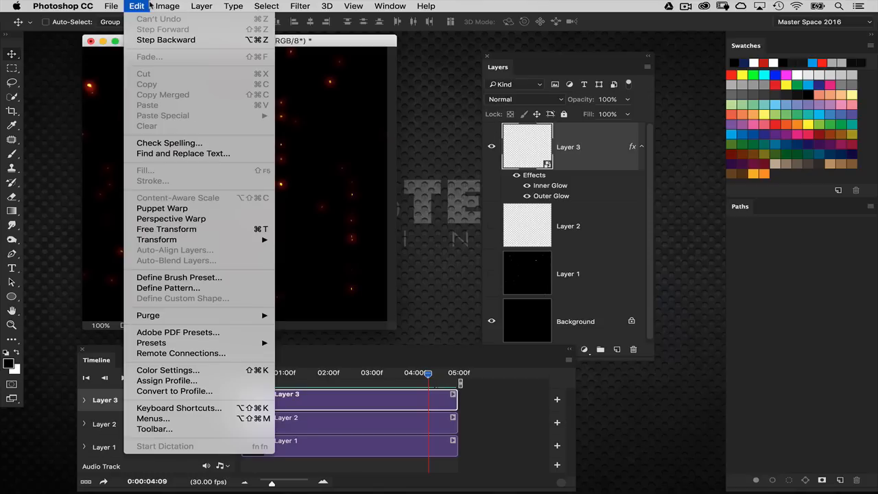
left_click(167, 6)
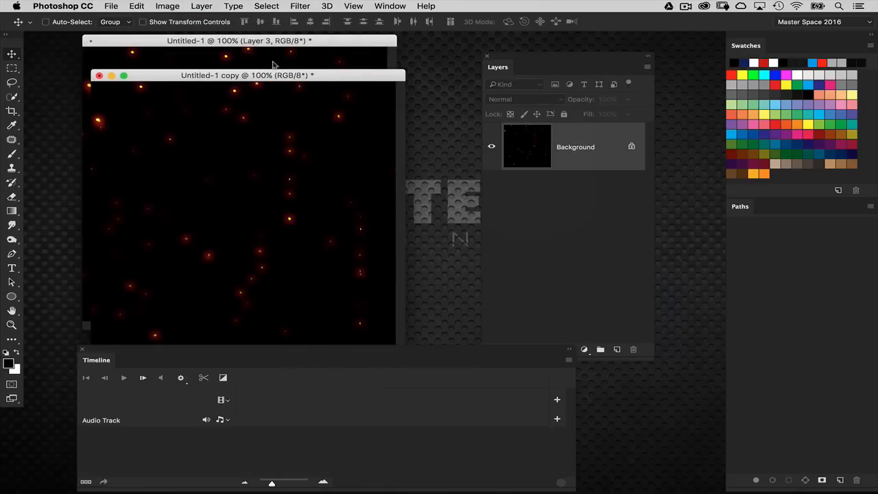
left_click(299, 5)
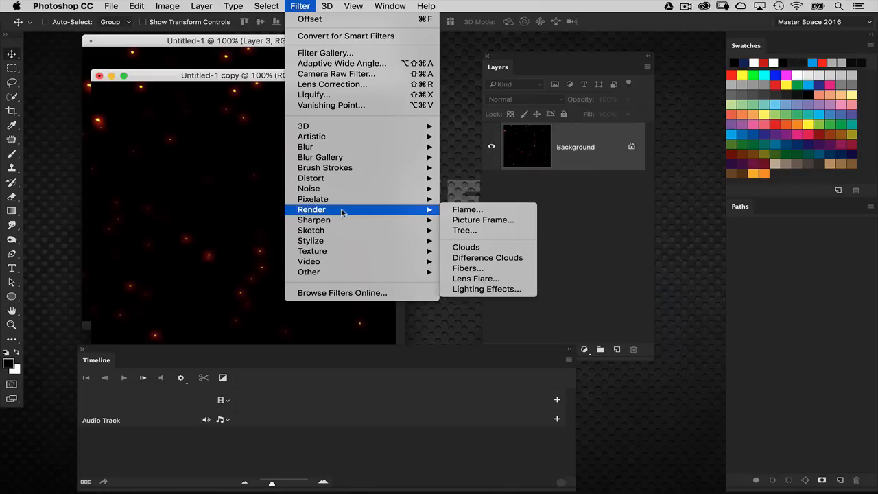
left_click(466, 246)
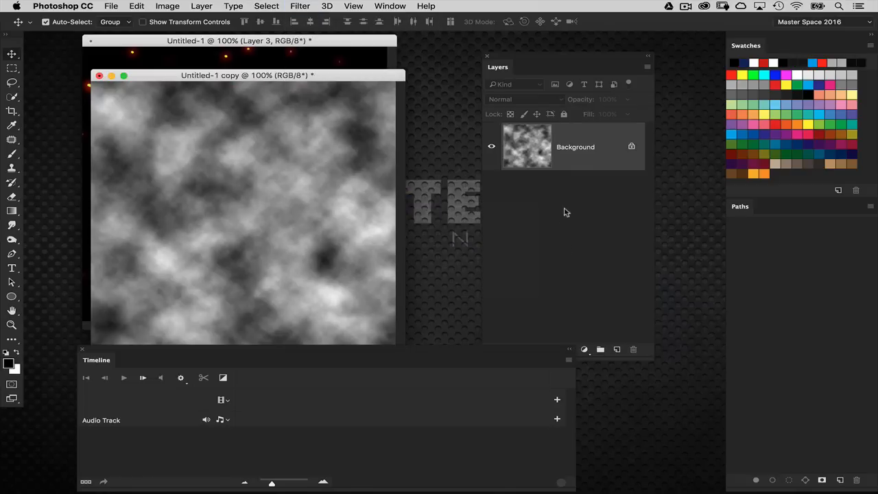
left_click(299, 6)
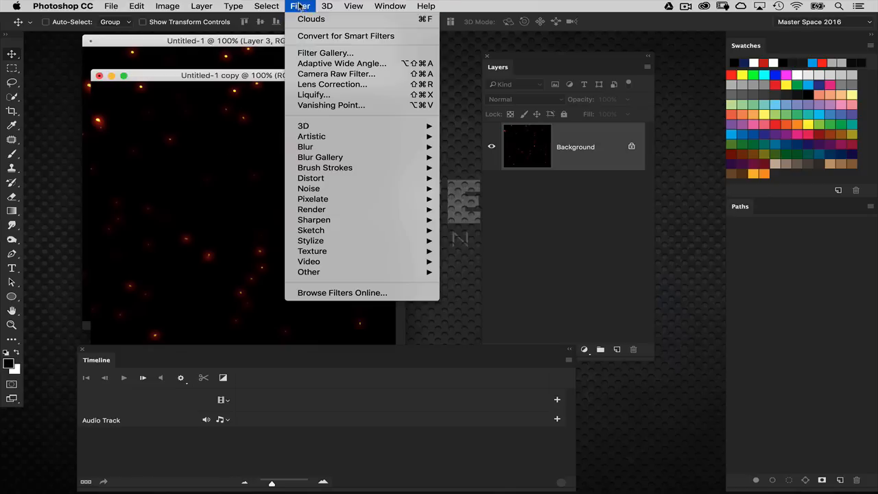
mouse_move(311, 209)
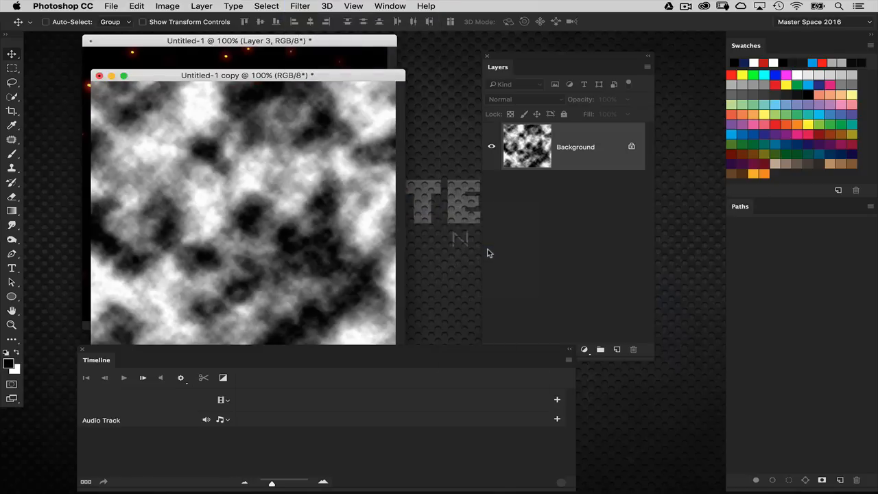
Step: Apply a Gaussian blur of about 82 px radius to the clouds
left_click(299, 6)
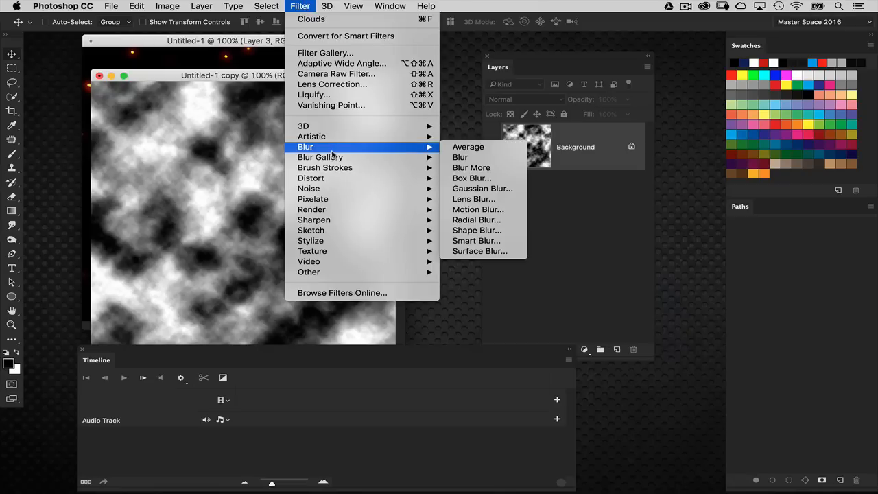
left_click(483, 188)
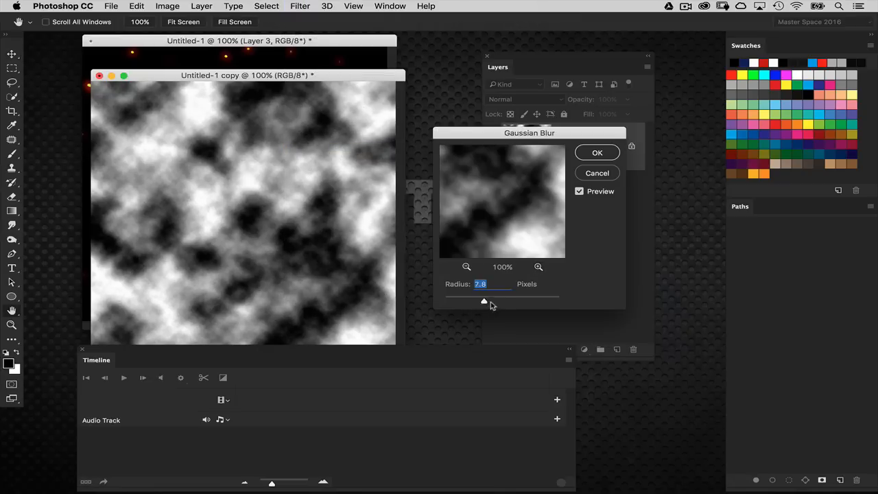
left_click_drag(483, 301, 508, 302)
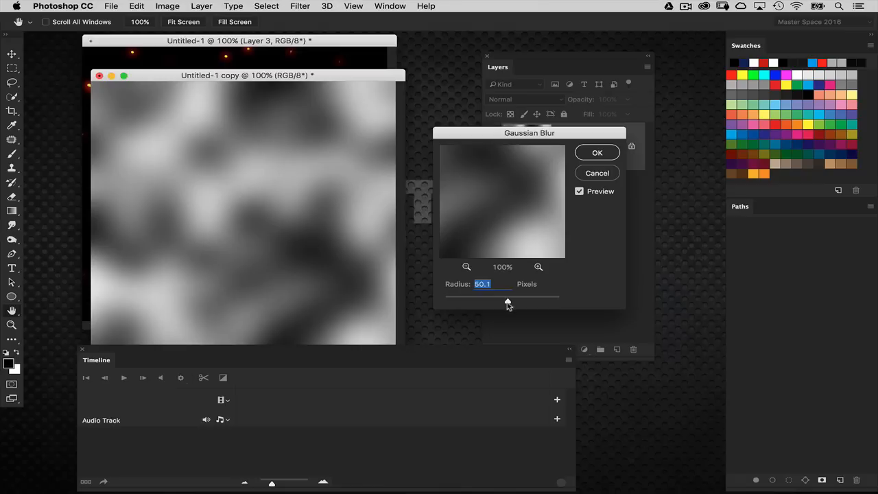
left_click_drag(507, 303, 516, 304)
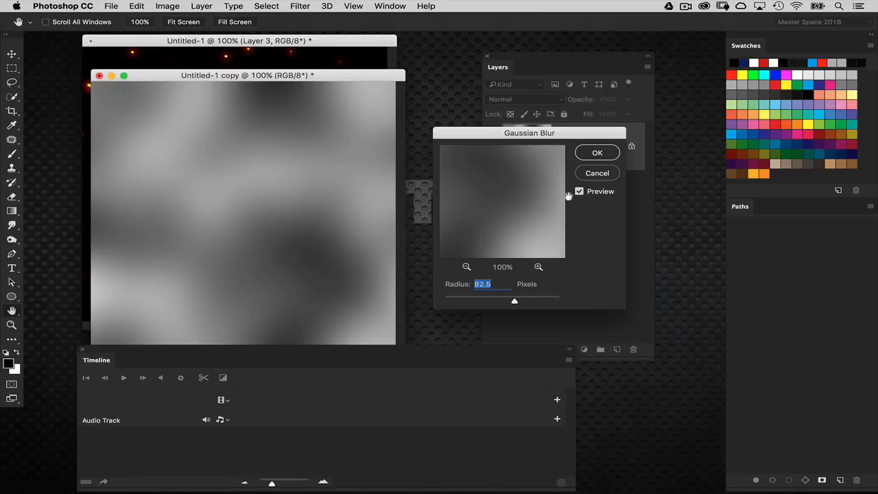
left_click(595, 152)
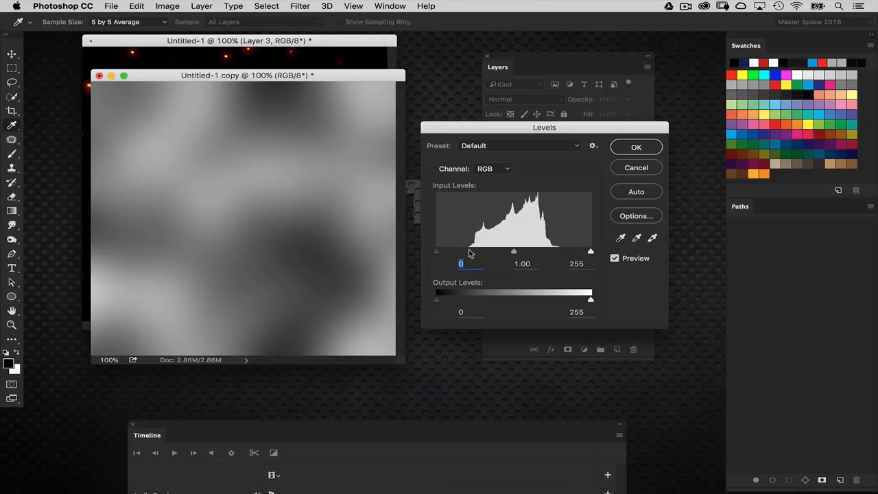
Step: Darken the cloud shadows with a Levels black input of 10
left_click_drag(436, 251, 451, 251)
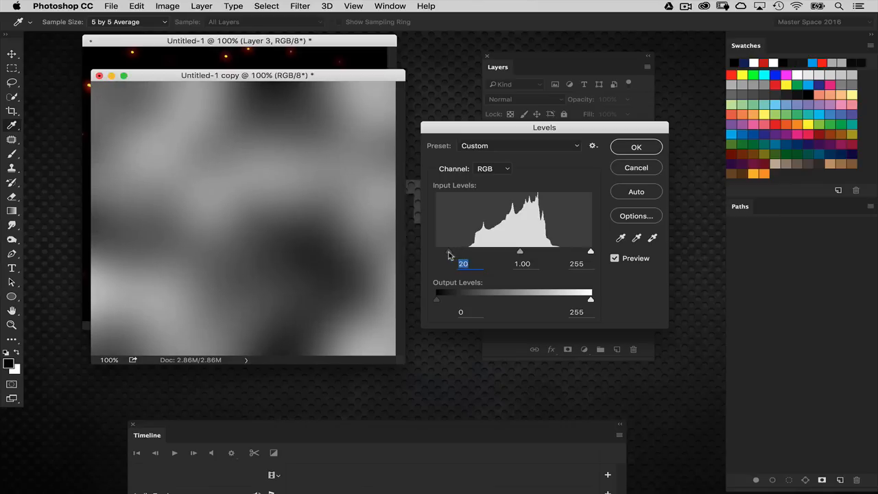
type("10")
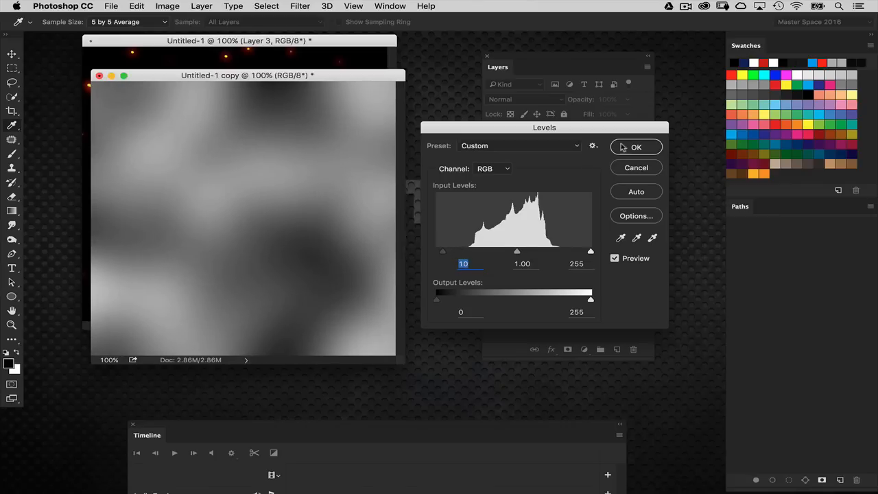
left_click(634, 146)
type("displace_map.jpg")
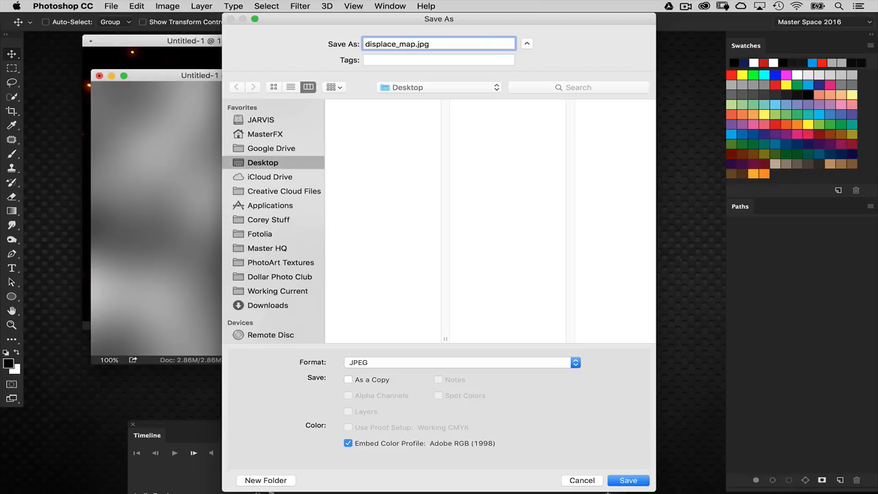
Step: Save the cloud map to the Desktop as the JPEG displace_map.jpg
left_click(461, 362)
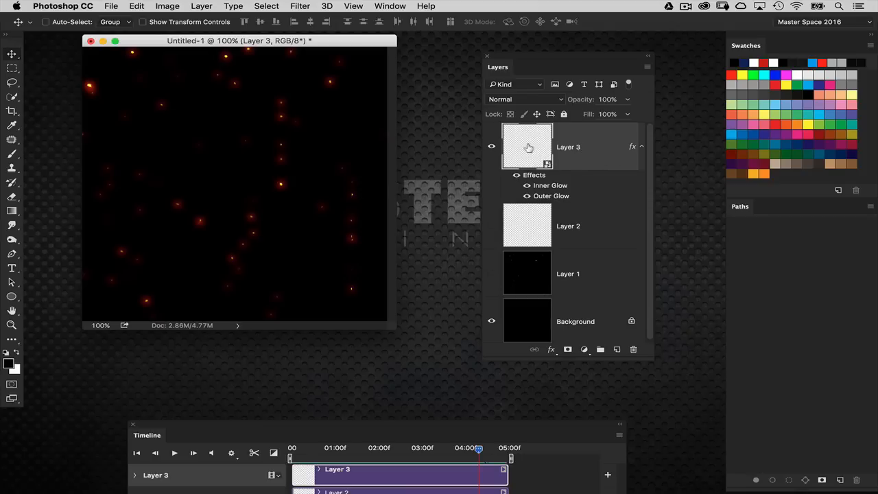
mouse_move(598, 159)
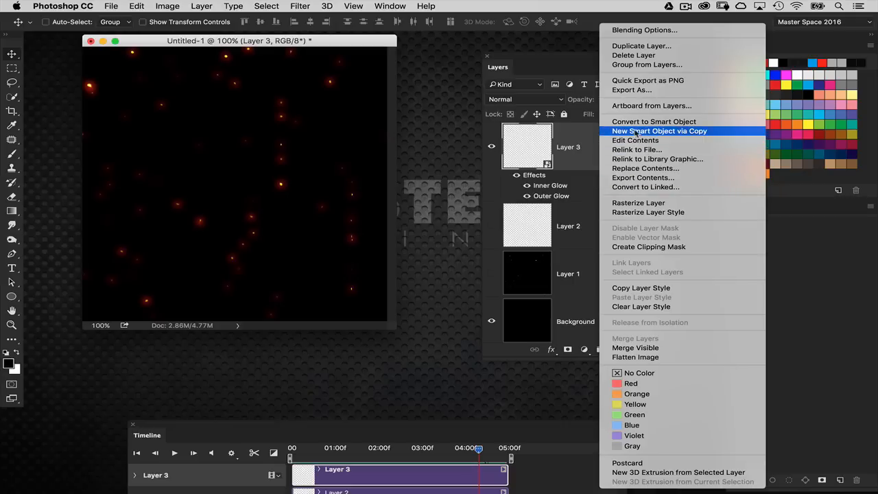
mouse_move(653, 121)
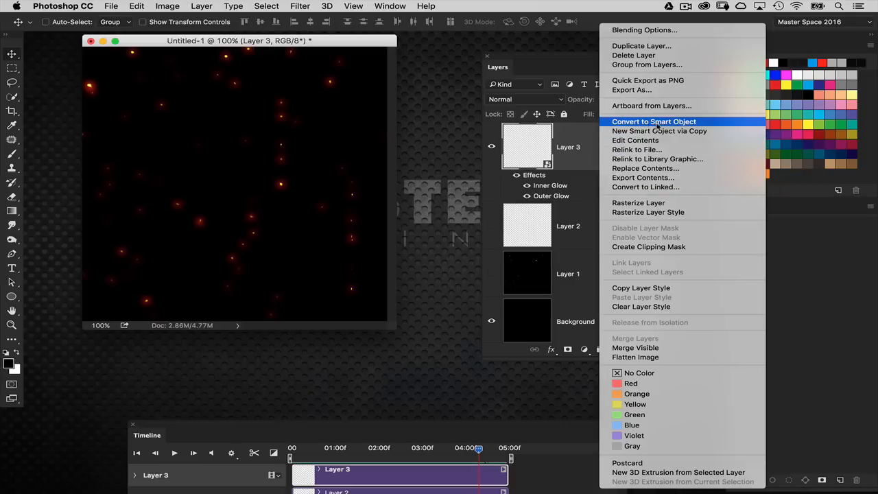
Step: Convert the glowing Layer 3 into a smart object
left_click(653, 121)
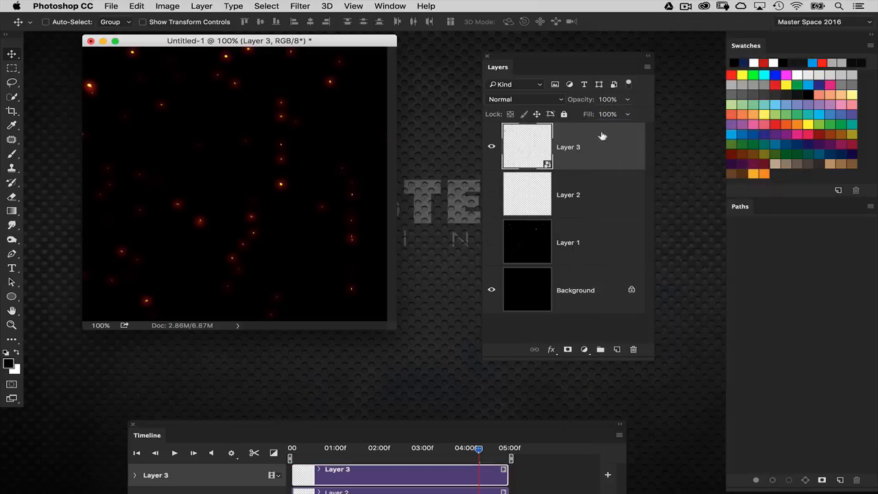
left_click(326, 5)
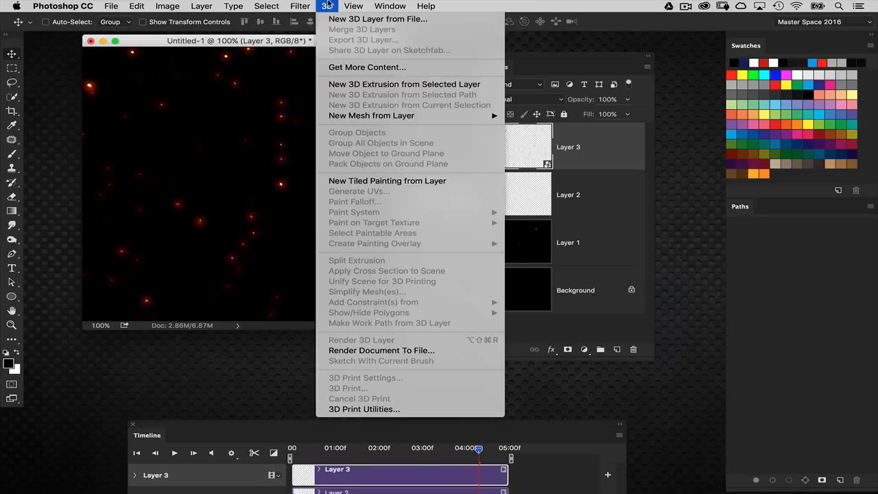
Step: Apply a Displace filter to the embers using displace_map.psd as the map
left_click(299, 5)
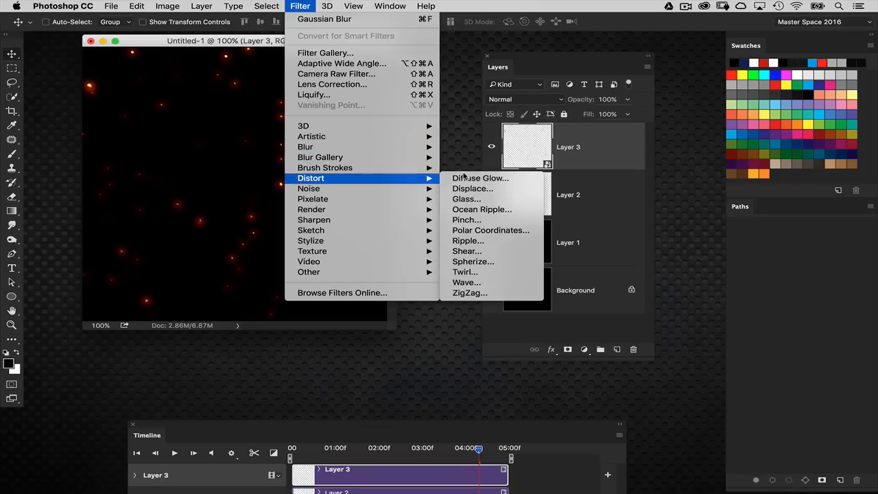
left_click(472, 187)
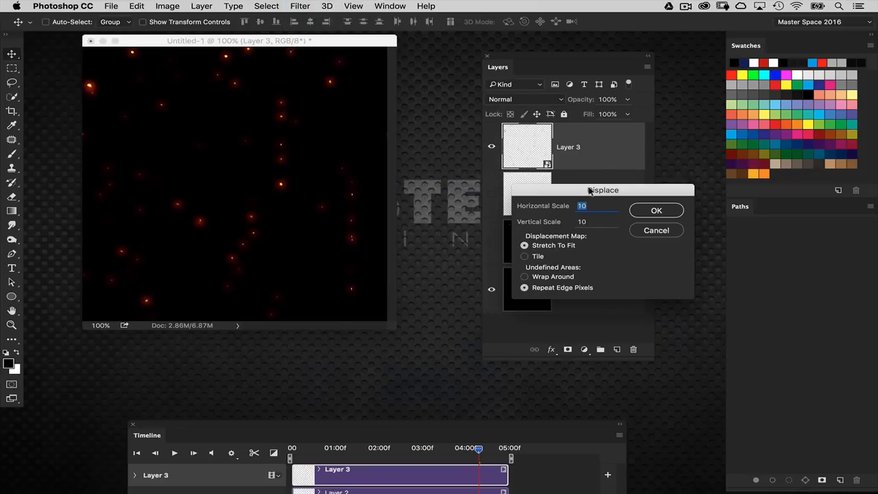
type("25")
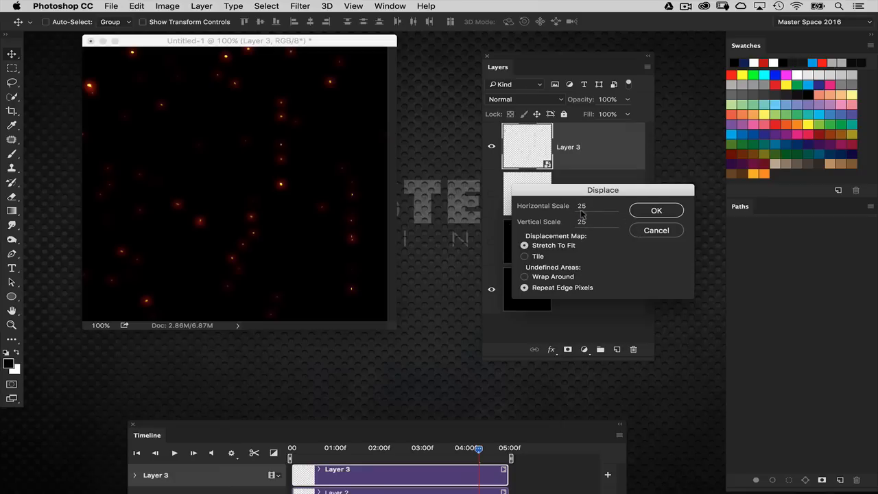
left_click(655, 210)
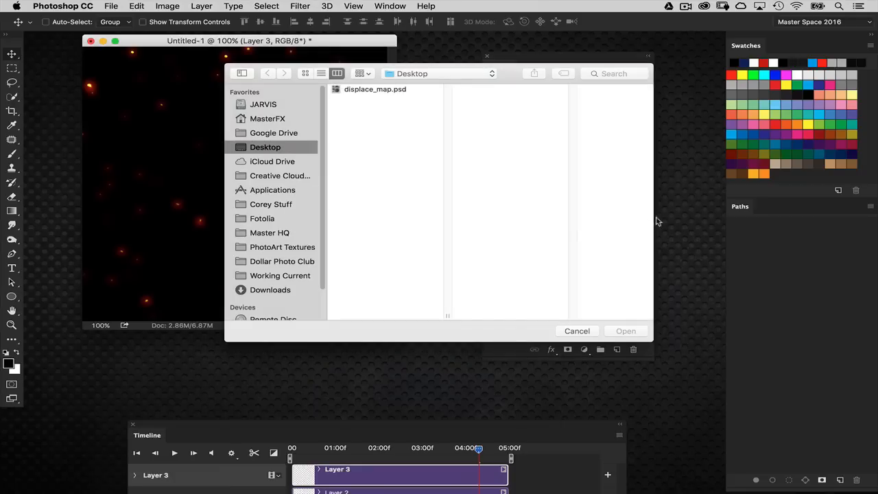
left_click(376, 89)
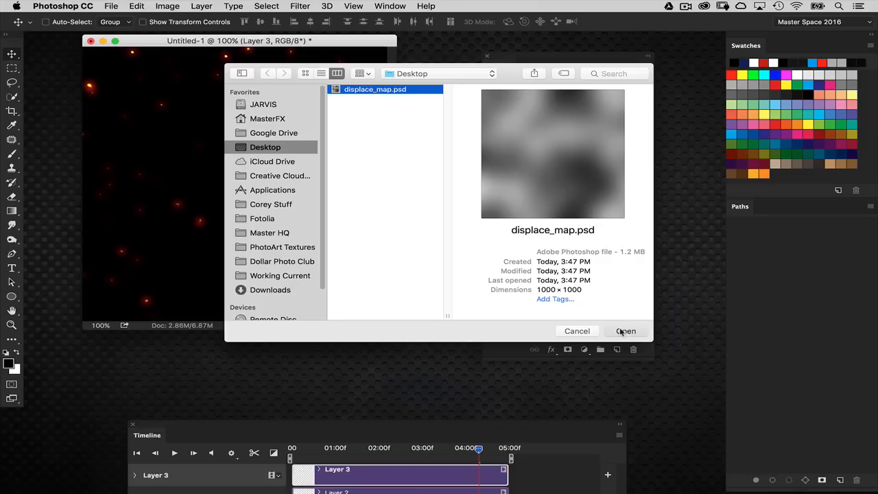
left_click(625, 330)
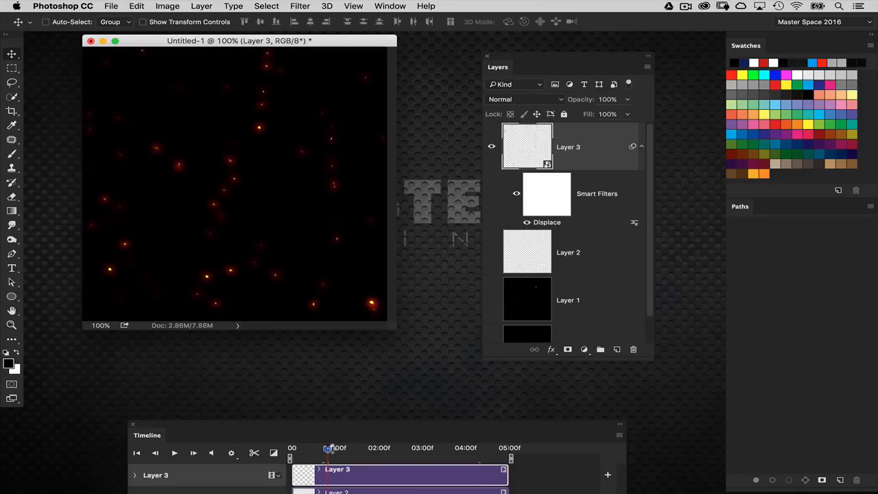
Step: Preview another frame, then raise the displacement scale to 50 and confirm
left_click_drag(329, 447, 389, 447)
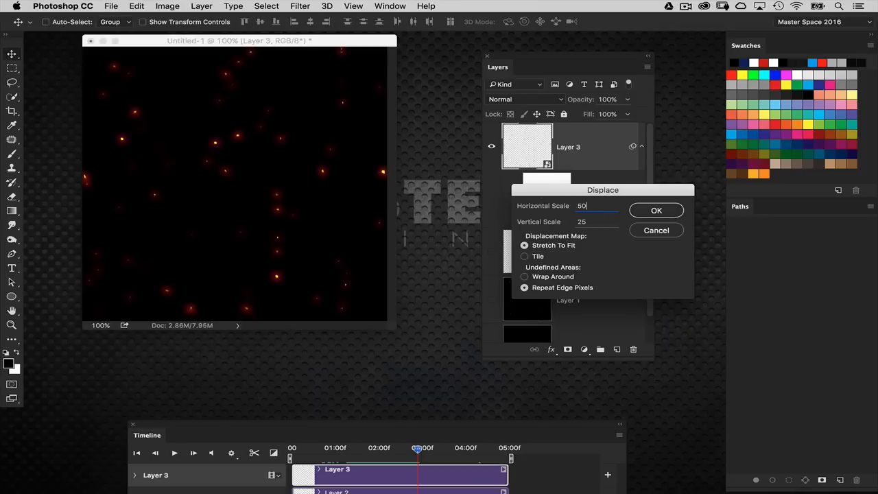
type("50")
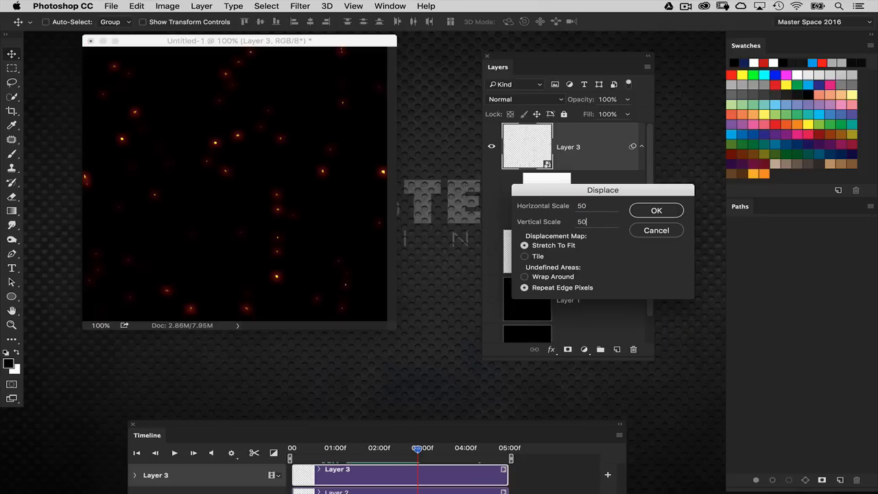
left_click(655, 210)
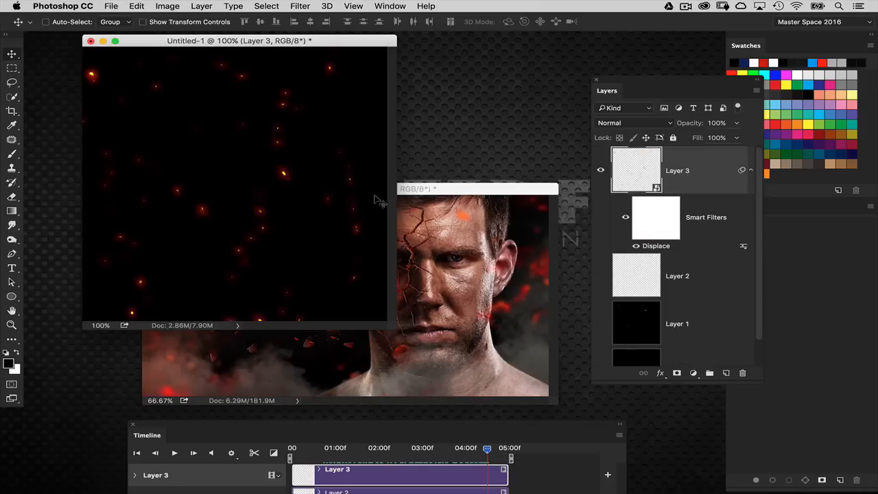
mouse_move(350, 250)
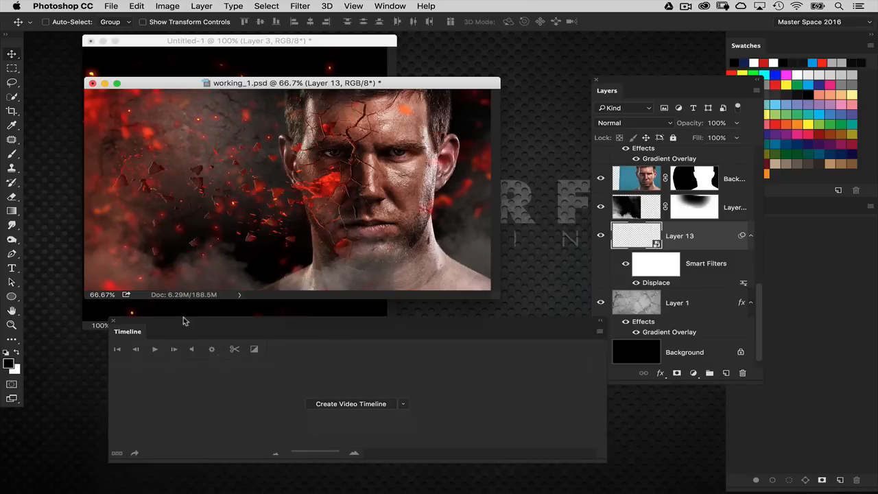
Step: Create a video timeline for the working_1.psd portrait and preview near its start
left_click(351, 403)
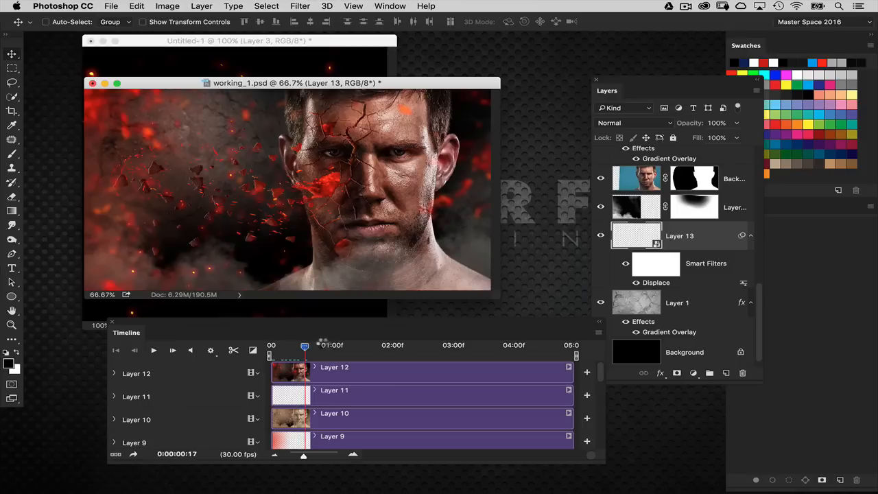
left_click_drag(304, 346, 376, 346)
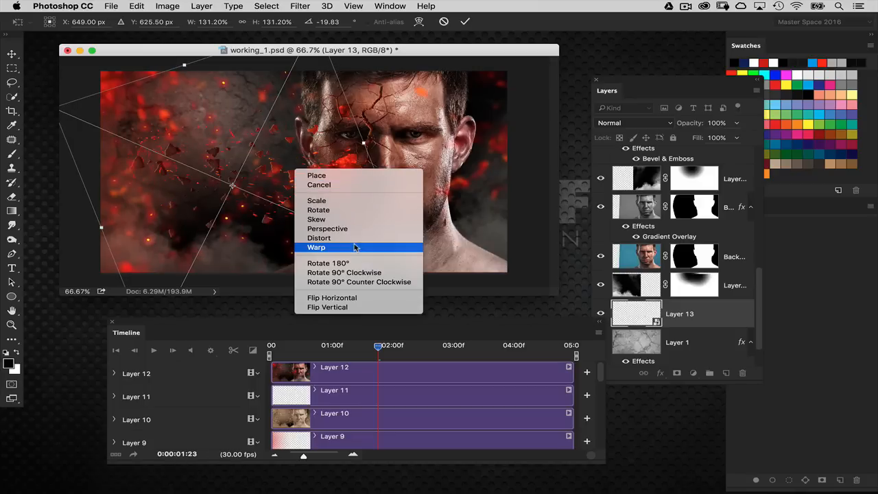
Step: Switch Layer 13's transform to a custom Warp to bend the embers around the face
left_click(315, 247)
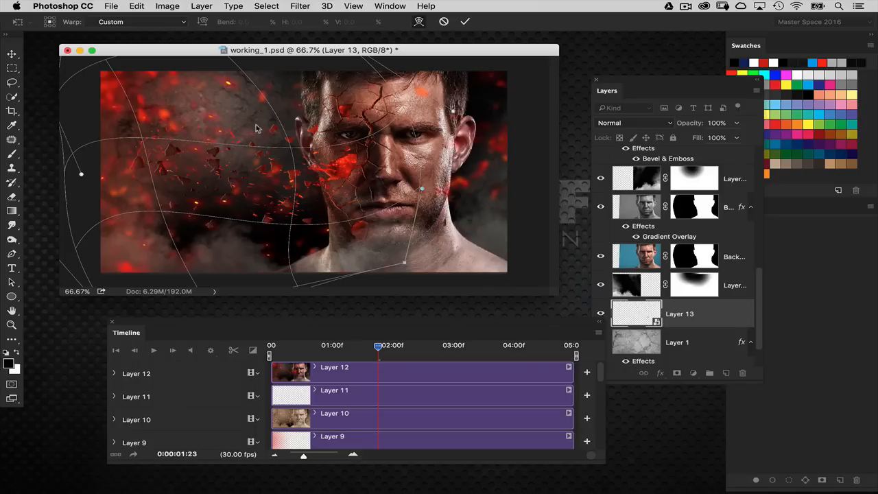
mouse_move(253, 125)
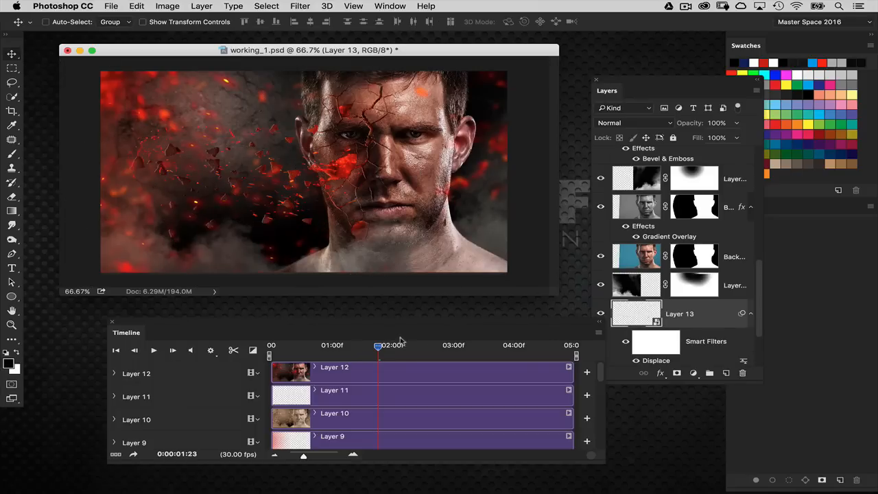
mouse_move(317, 304)
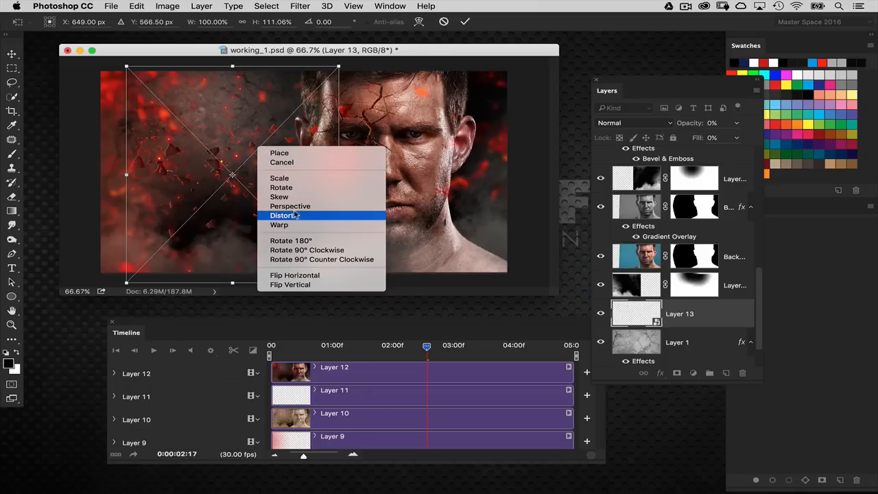
Step: Switch Layer 13's transform to Distort before reshaping and blurring the embers
left_click(279, 225)
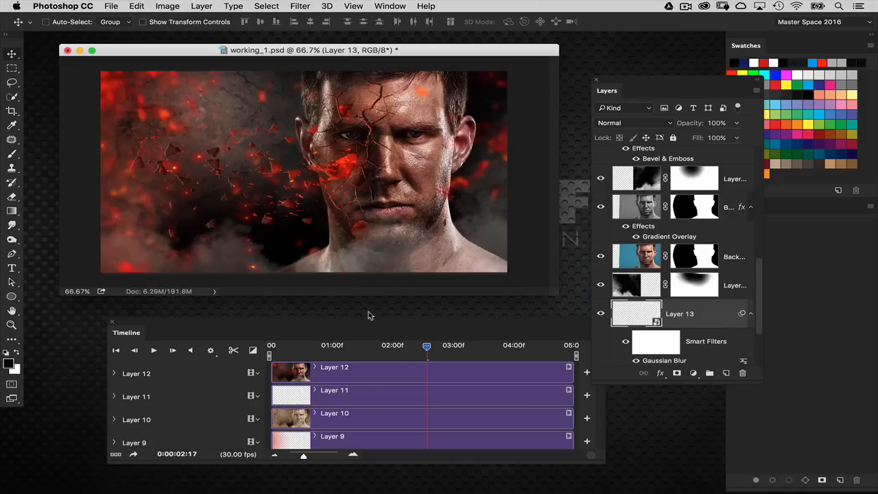
mouse_move(381, 349)
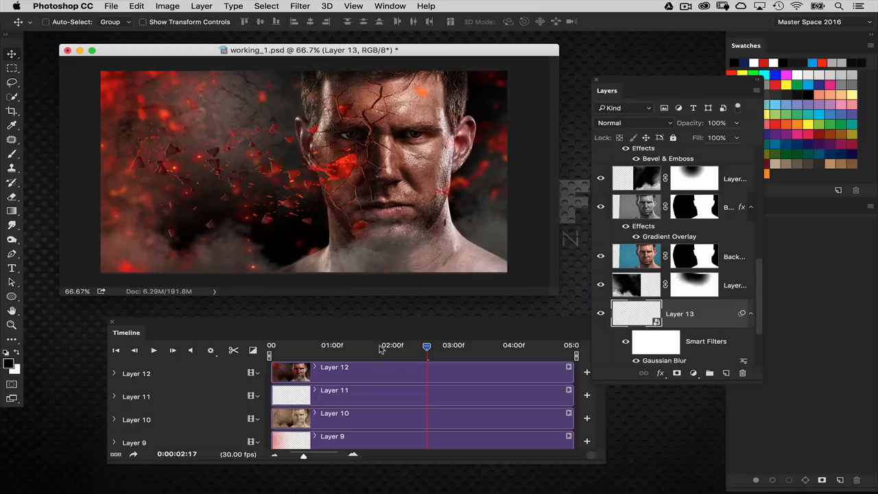
left_click_drag(427, 345, 350, 346)
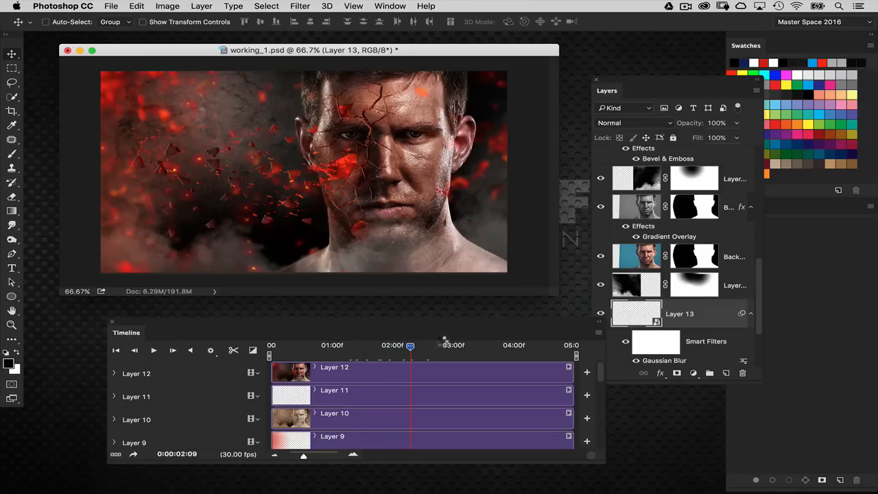
left_click_drag(410, 346, 454, 345)
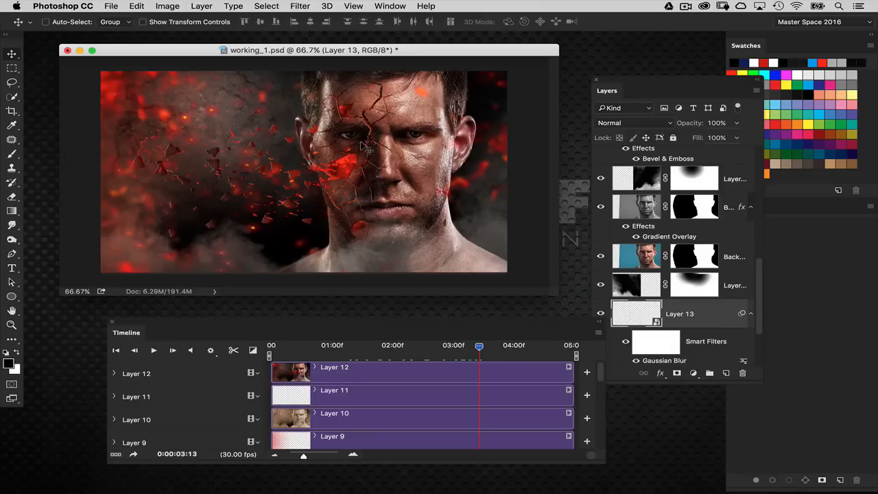
mouse_move(414, 149)
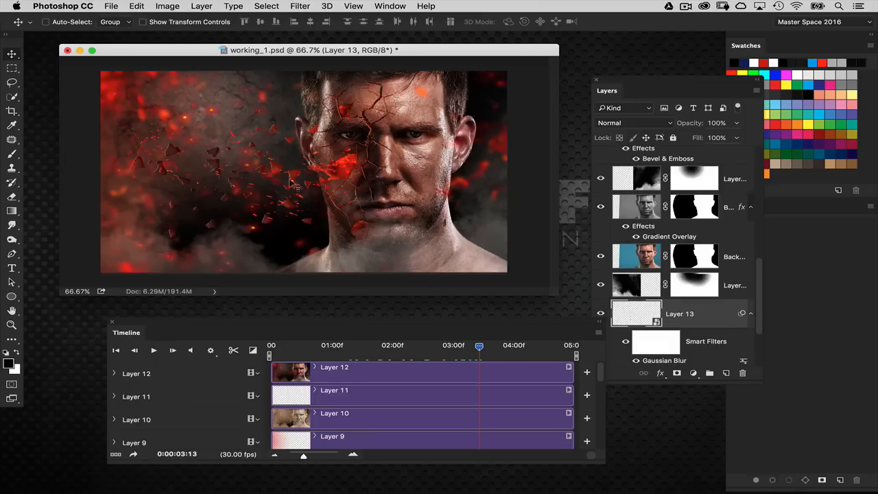
mouse_move(226, 194)
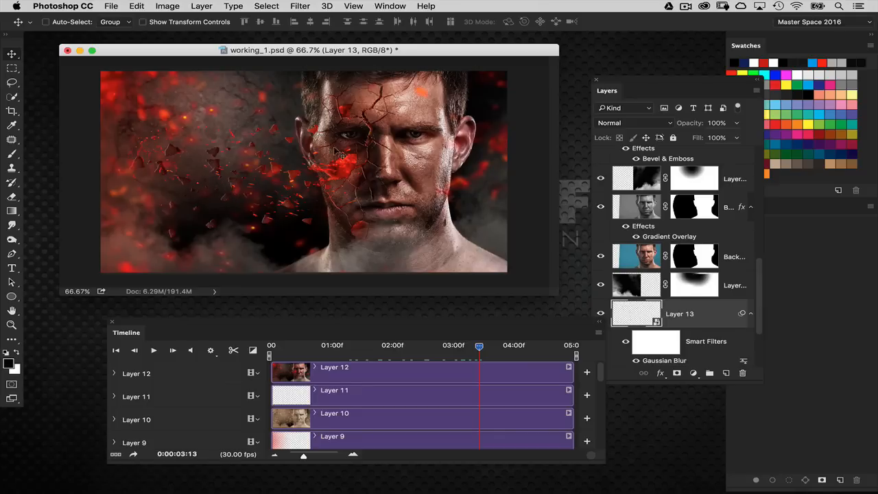
mouse_move(296, 179)
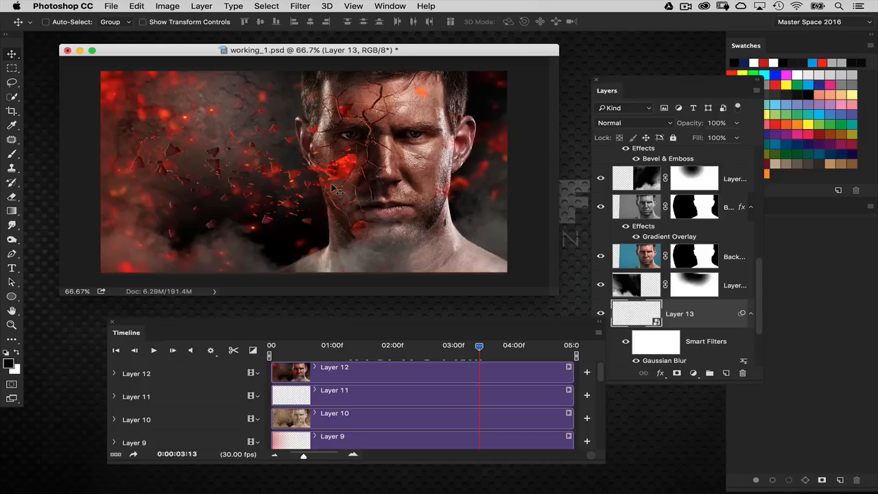
mouse_move(356, 144)
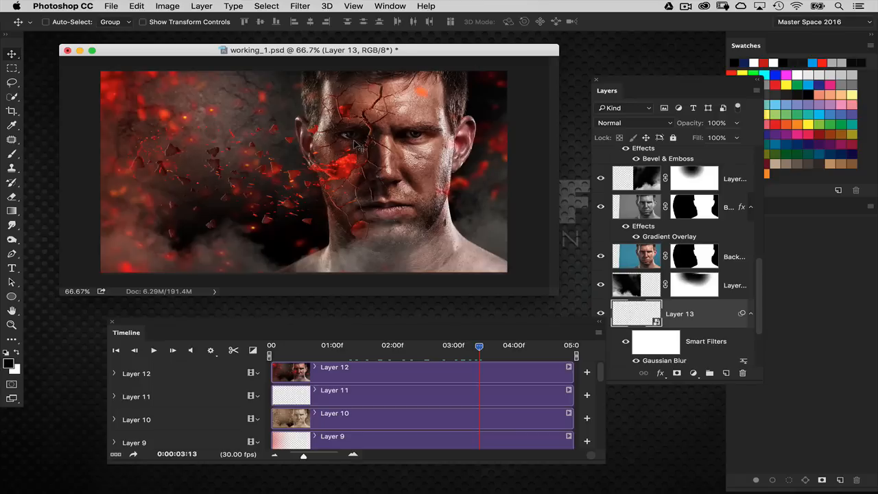
mouse_move(274, 274)
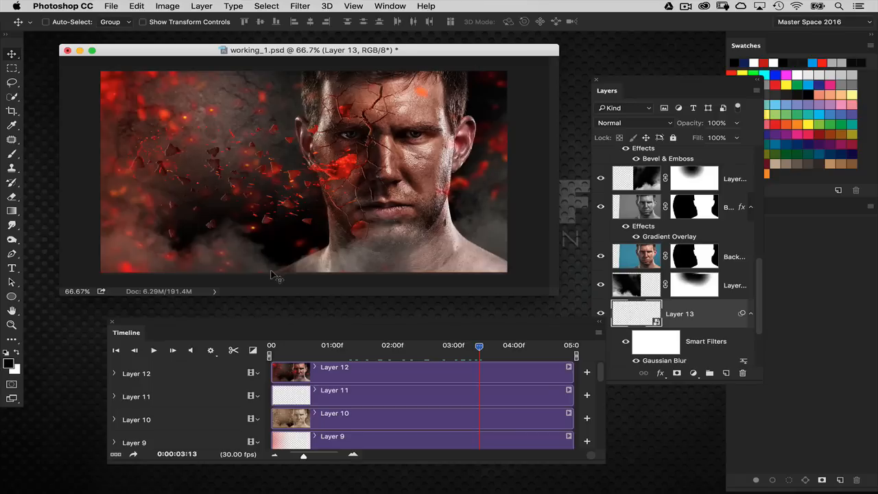